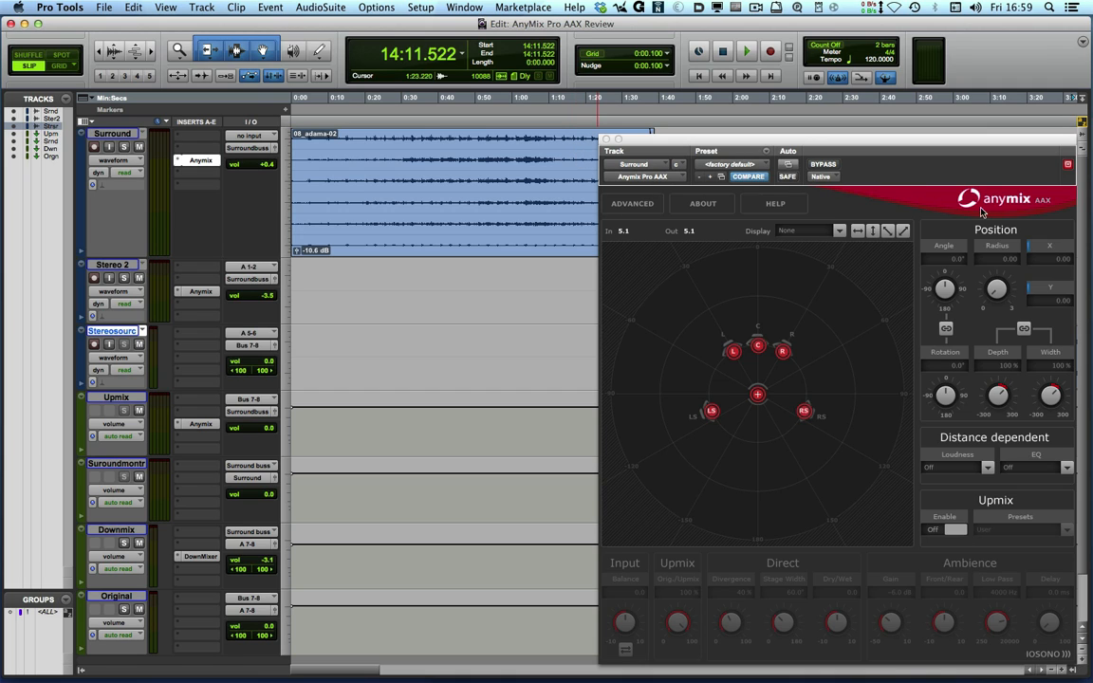
mouse_move(1008, 209)
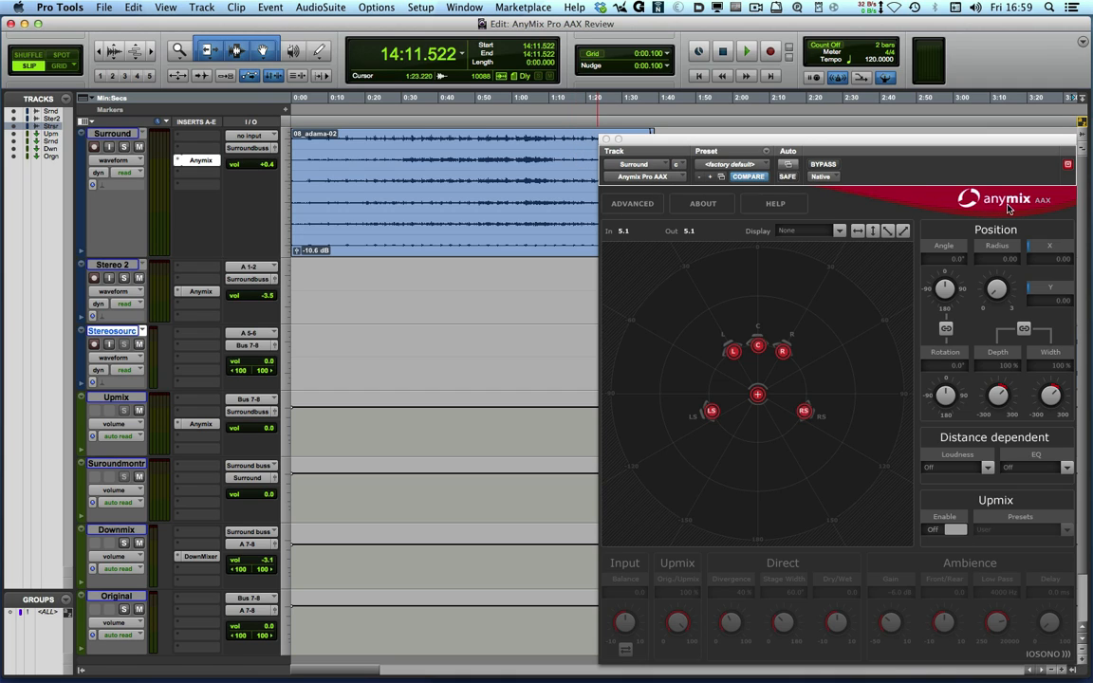
mouse_move(1014, 206)
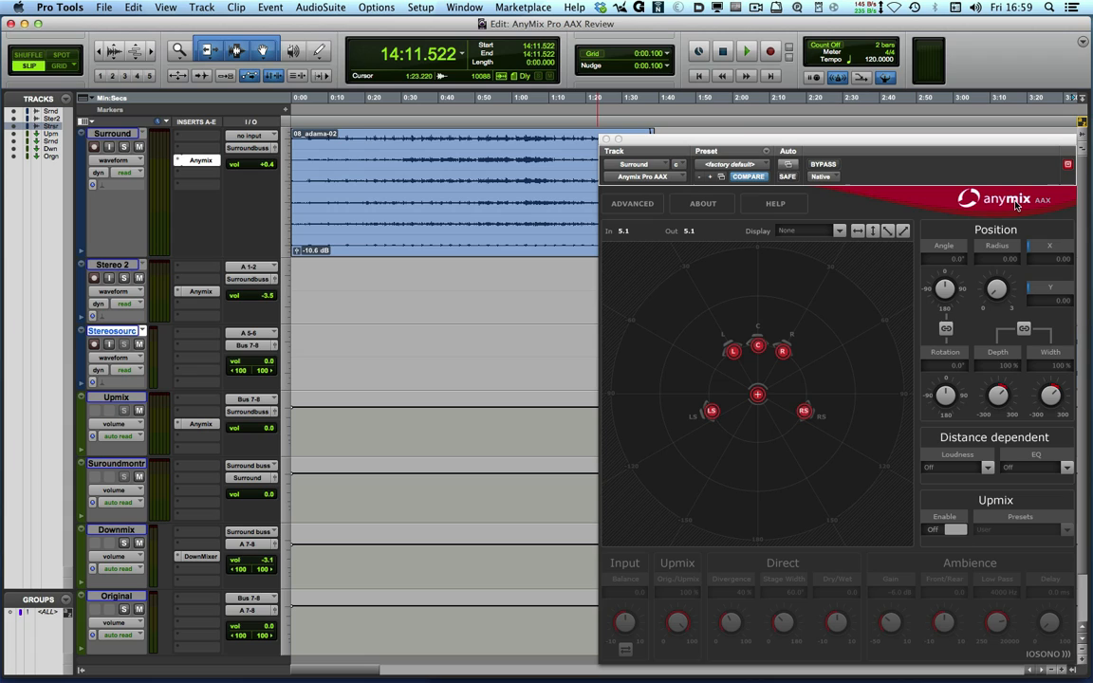
mouse_move(931, 230)
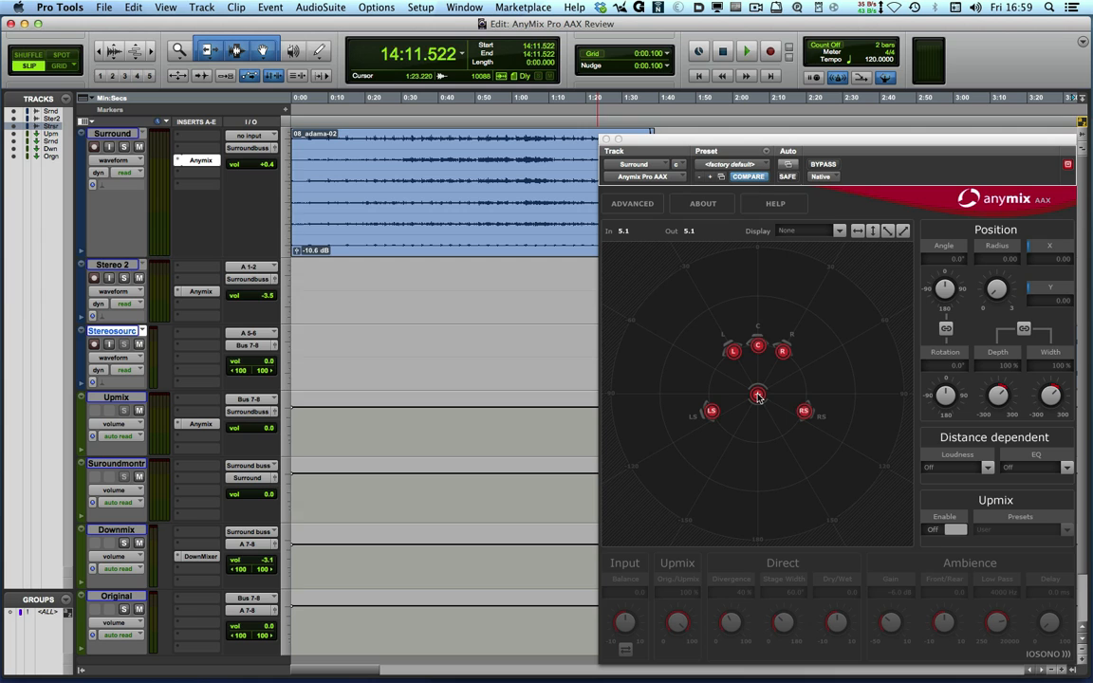
Play the surround clip and pan the source left-rear, right, rear, then back to centre.
left_click(746, 50)
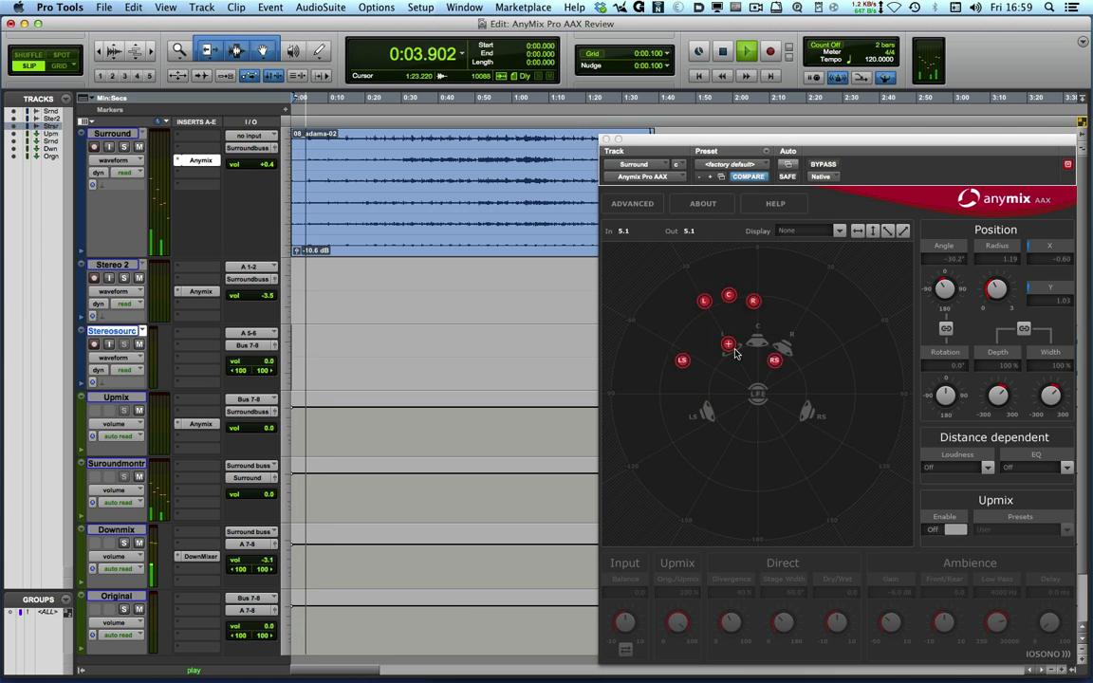
left_click_drag(728, 344, 849, 305)
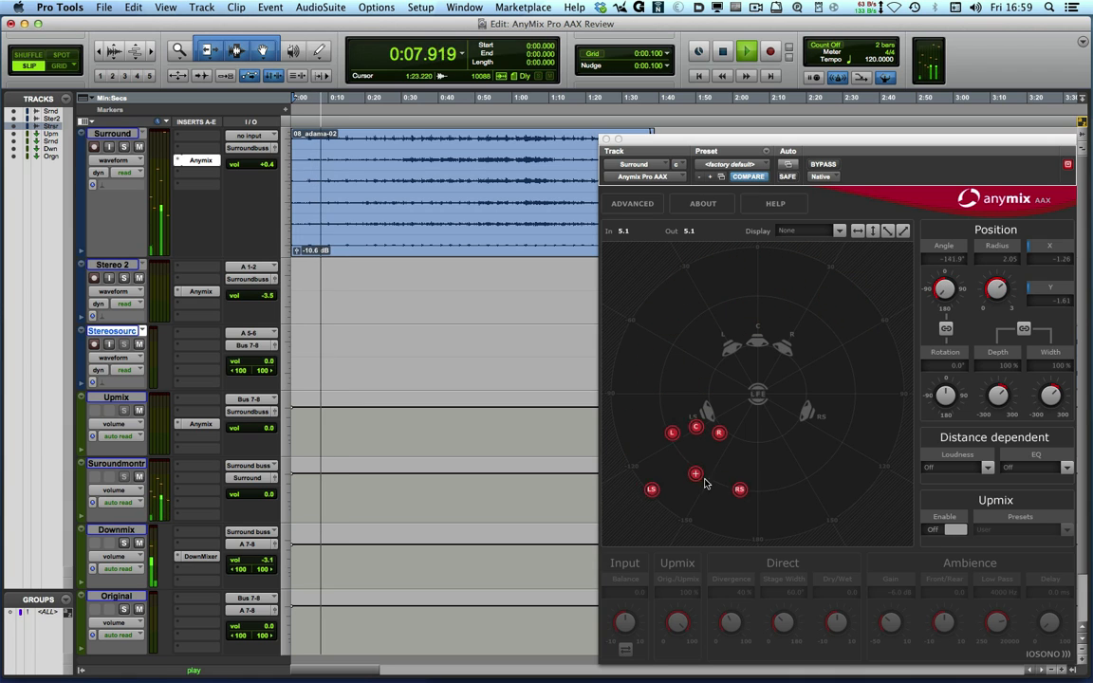
left_click_drag(695, 474, 866, 429)
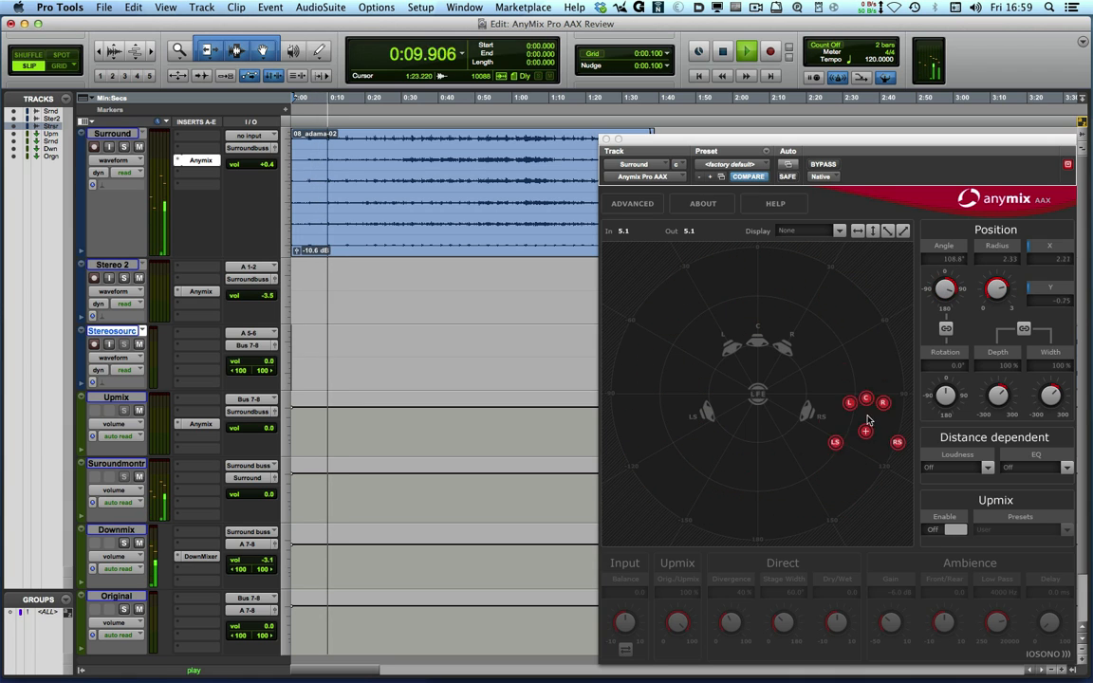
left_click_drag(865, 429, 674, 391)
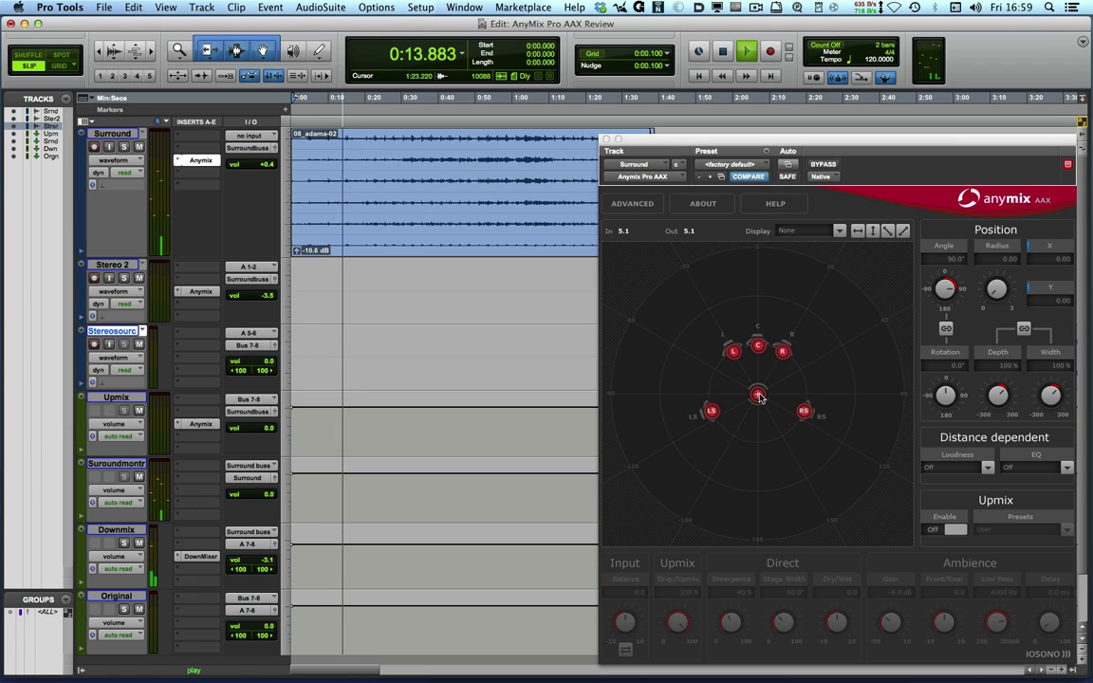
left_click_drag(759, 396, 780, 447)
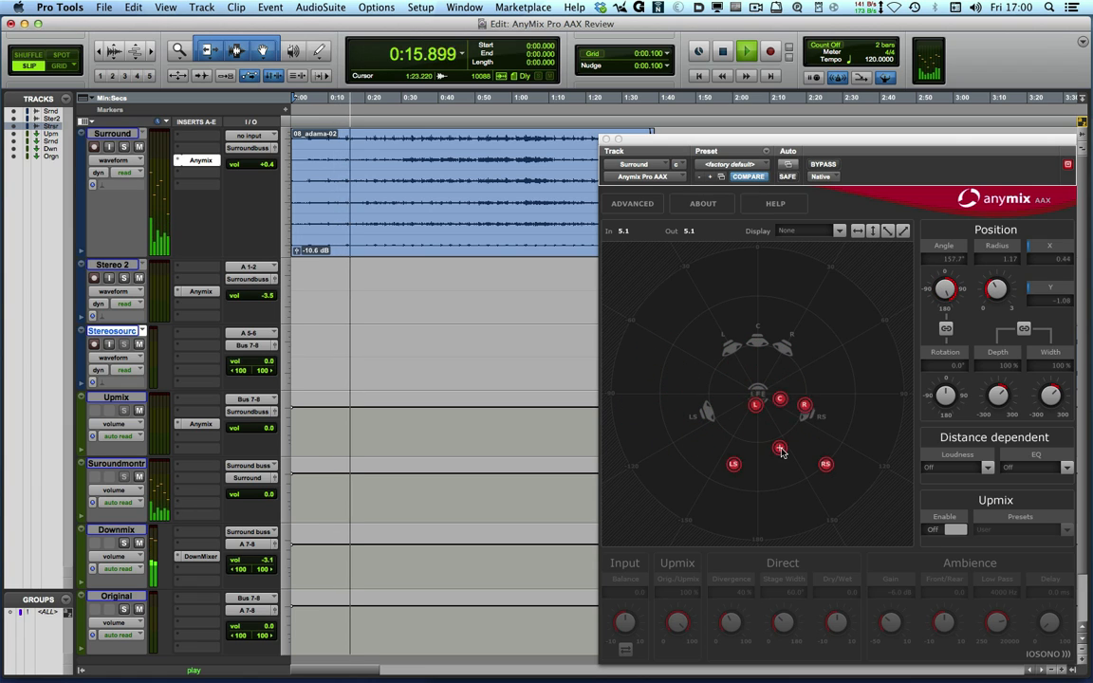
left_click_drag(780, 448, 756, 392)
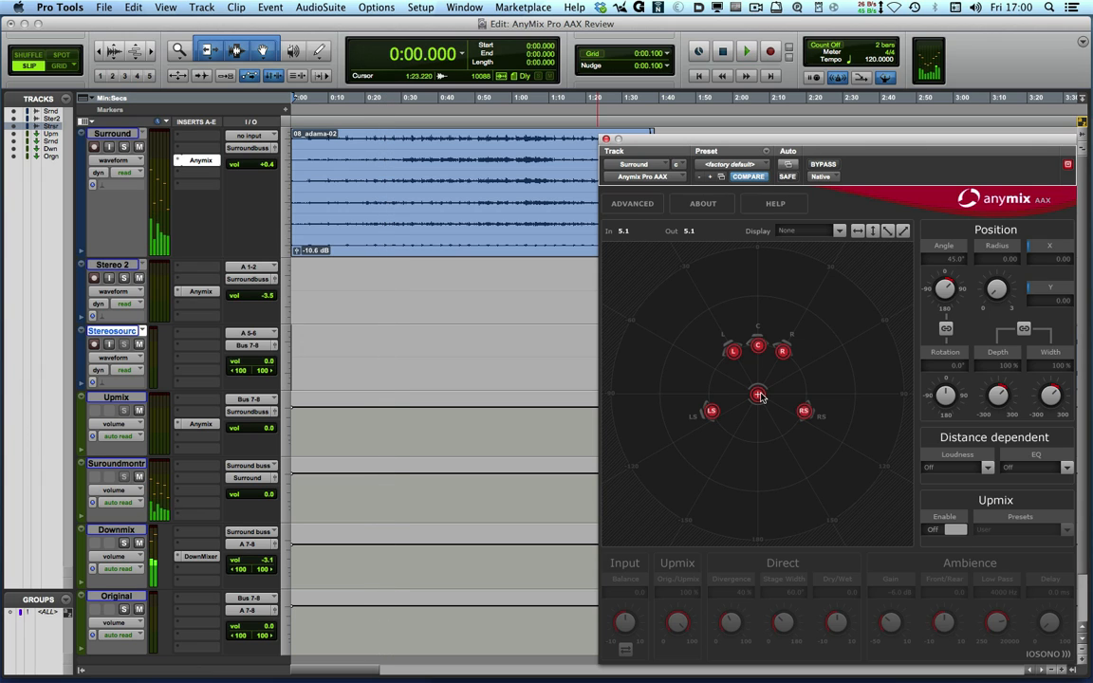
Replay the clip while adjusting the depth of the source image.
left_click(746, 51)
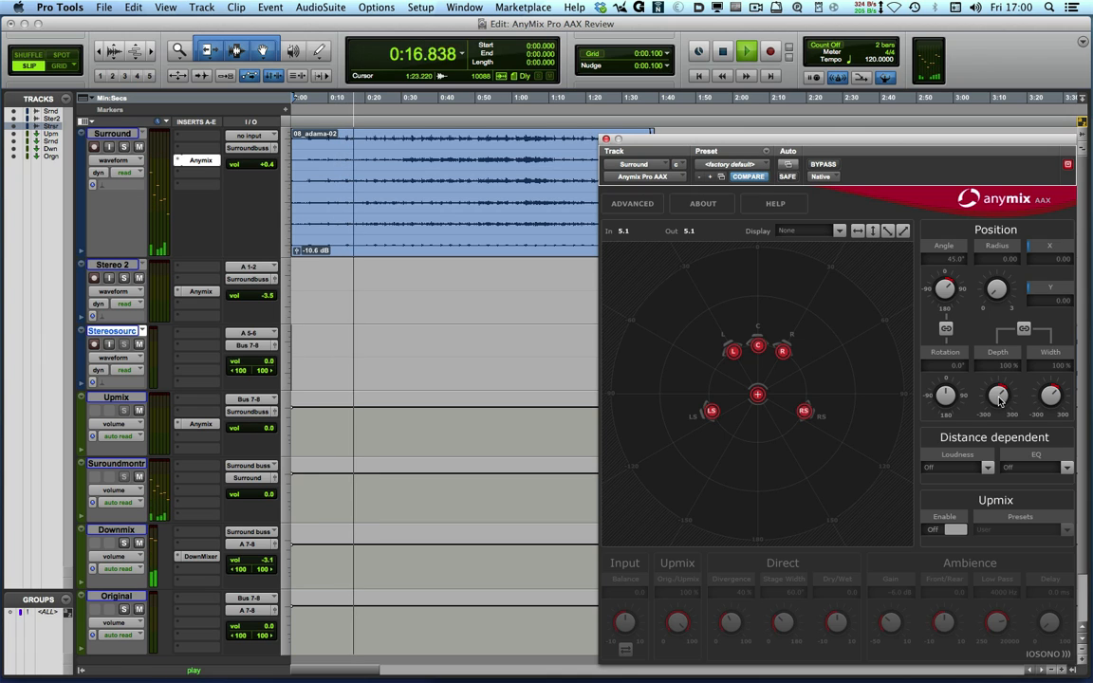
left_click_drag(997, 395, 1001, 384)
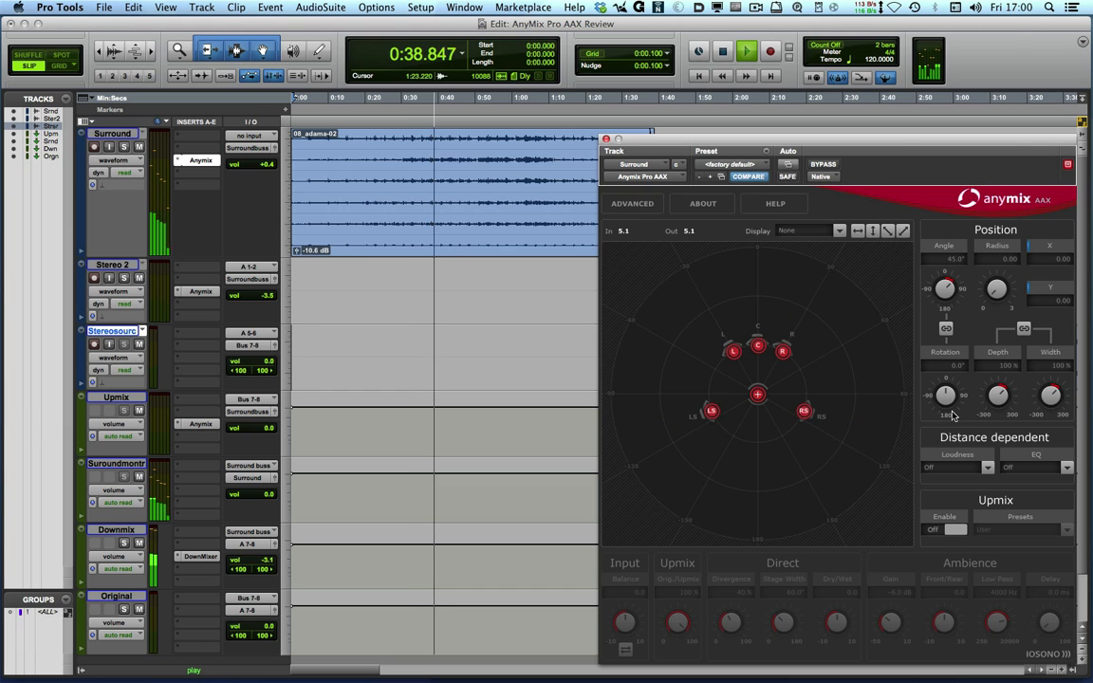
left_click(770, 51)
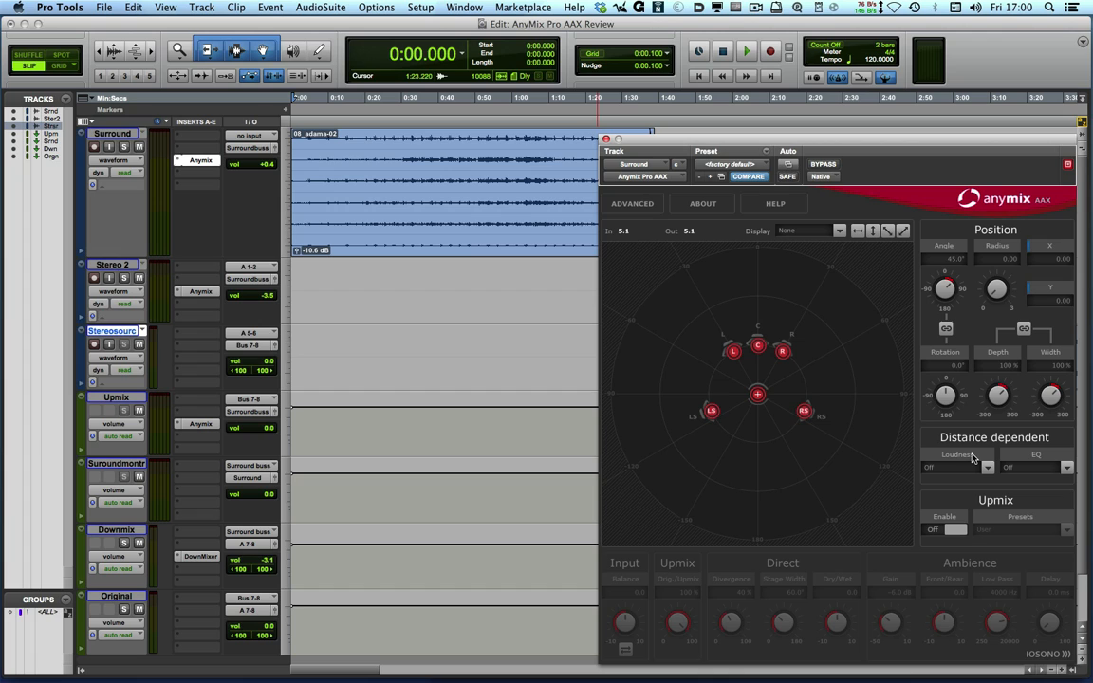
mouse_move(984, 462)
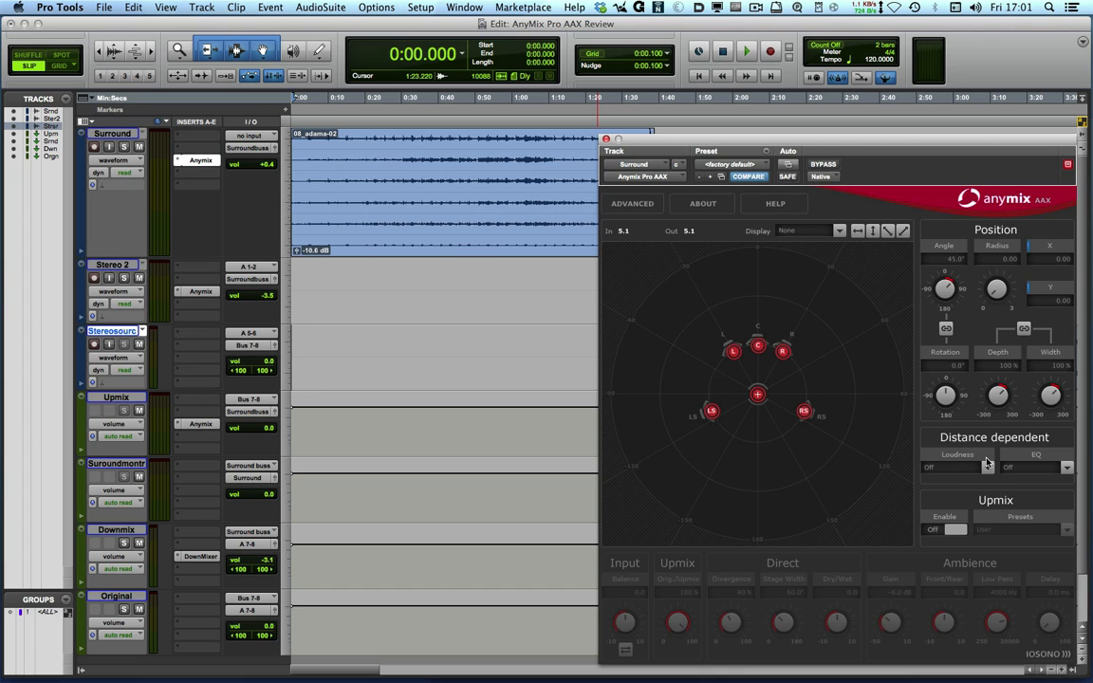
mouse_move(977, 459)
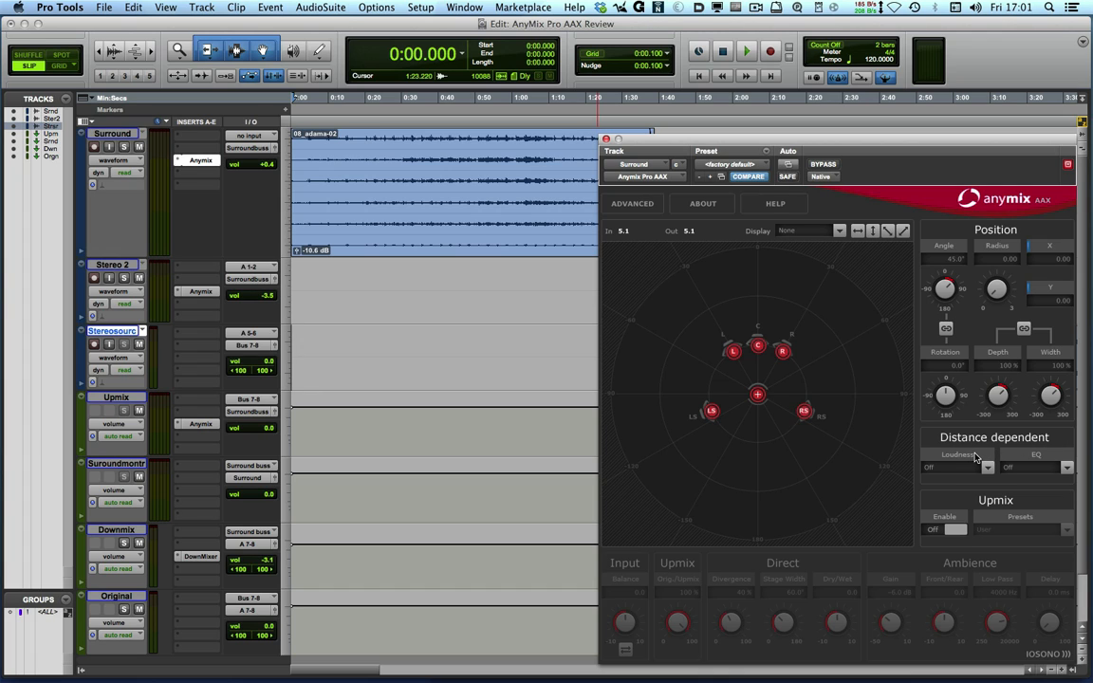
Set distance-dependent Loudness and EQ both to Linear.
left_click(958, 466)
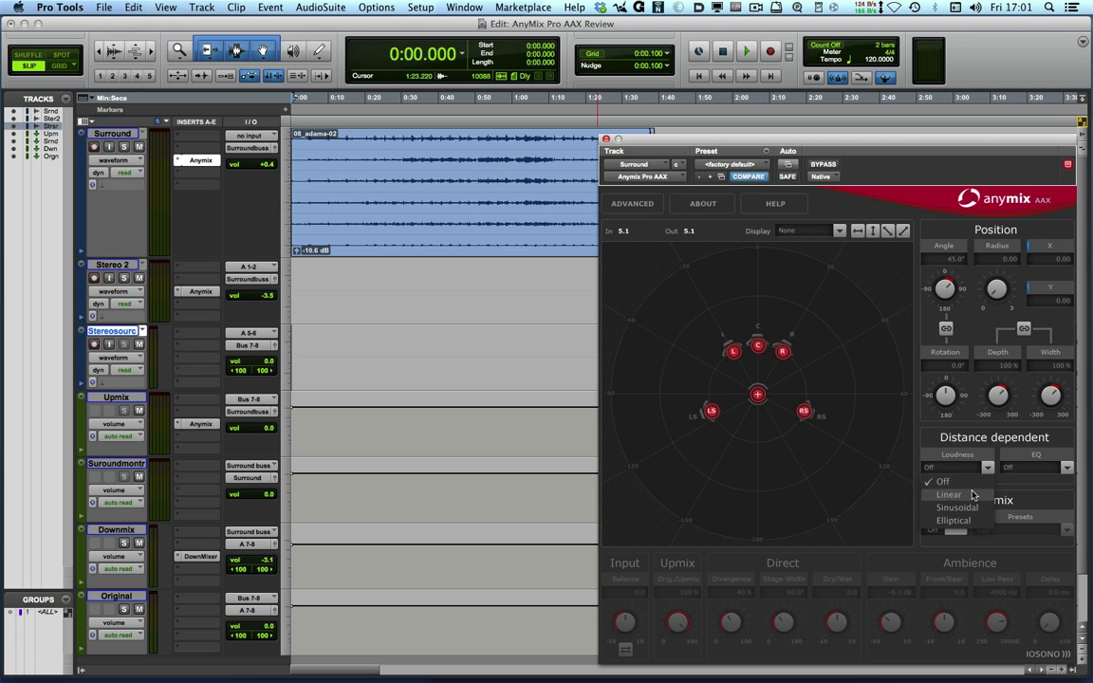
left_click(948, 494)
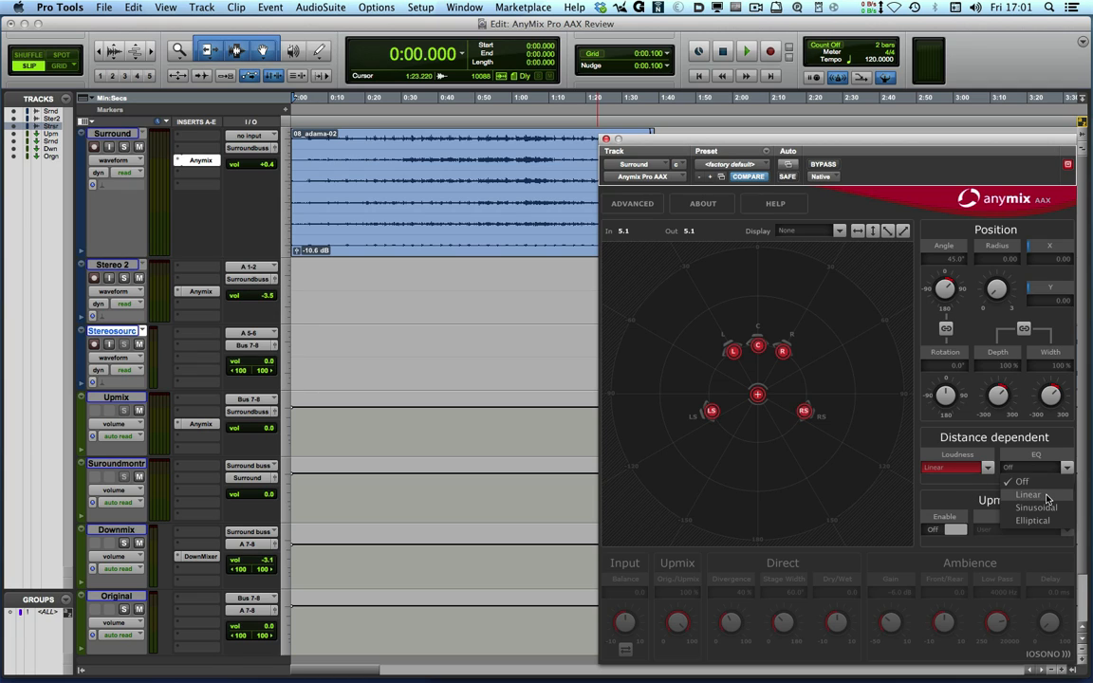
left_click(1028, 495)
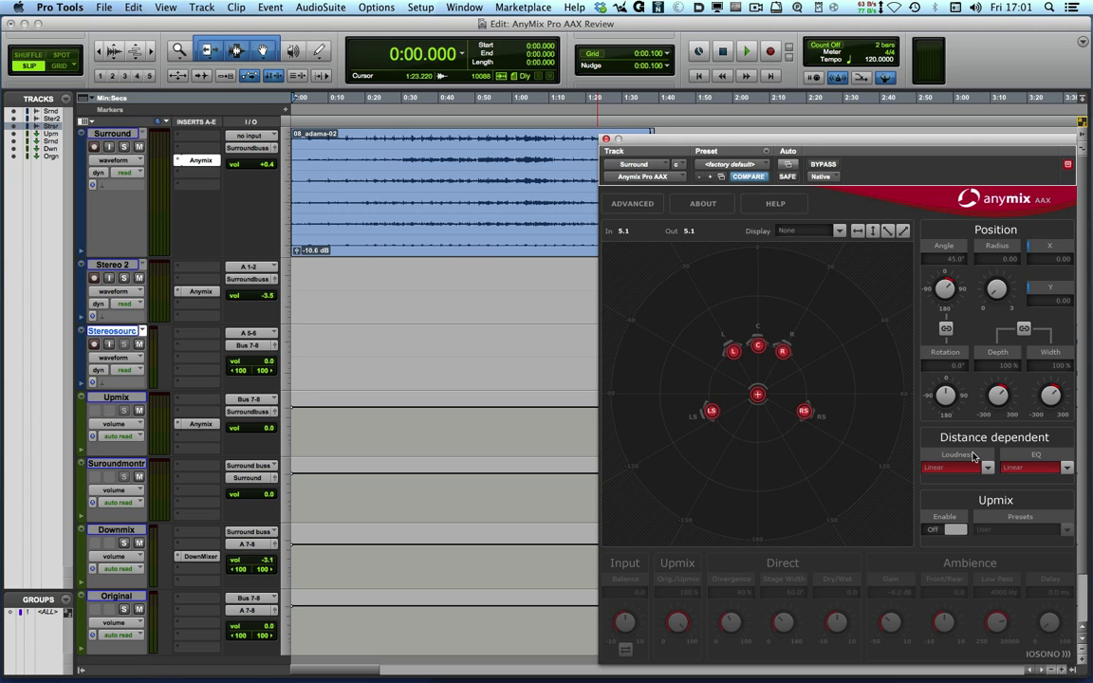
mouse_move(987, 465)
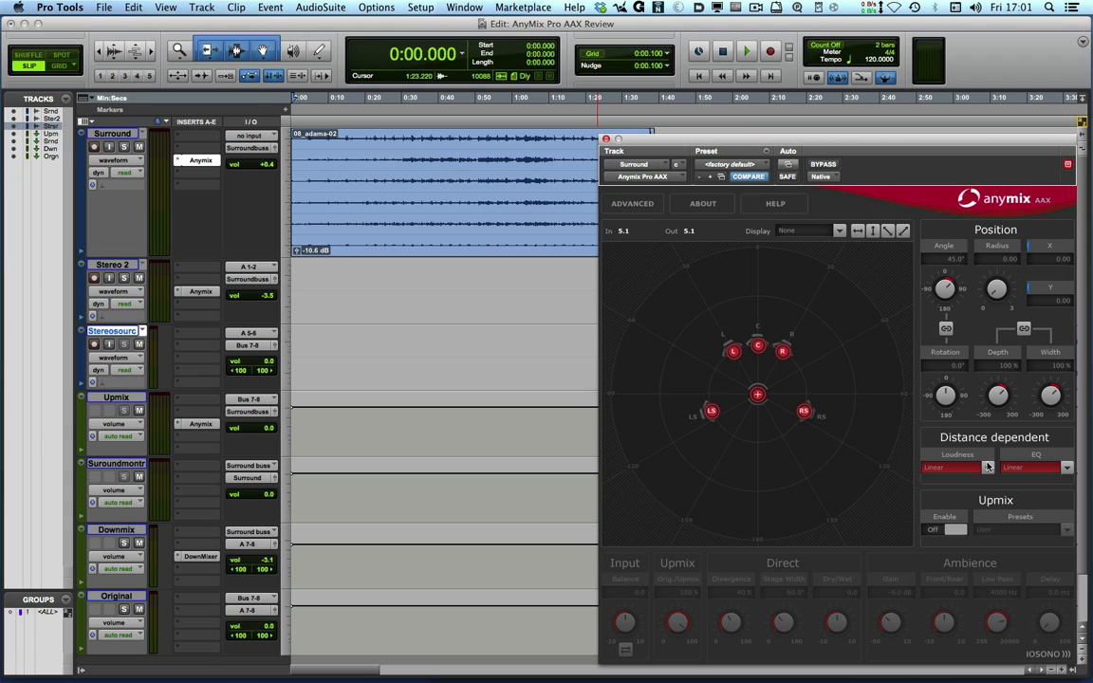
mouse_move(1044, 463)
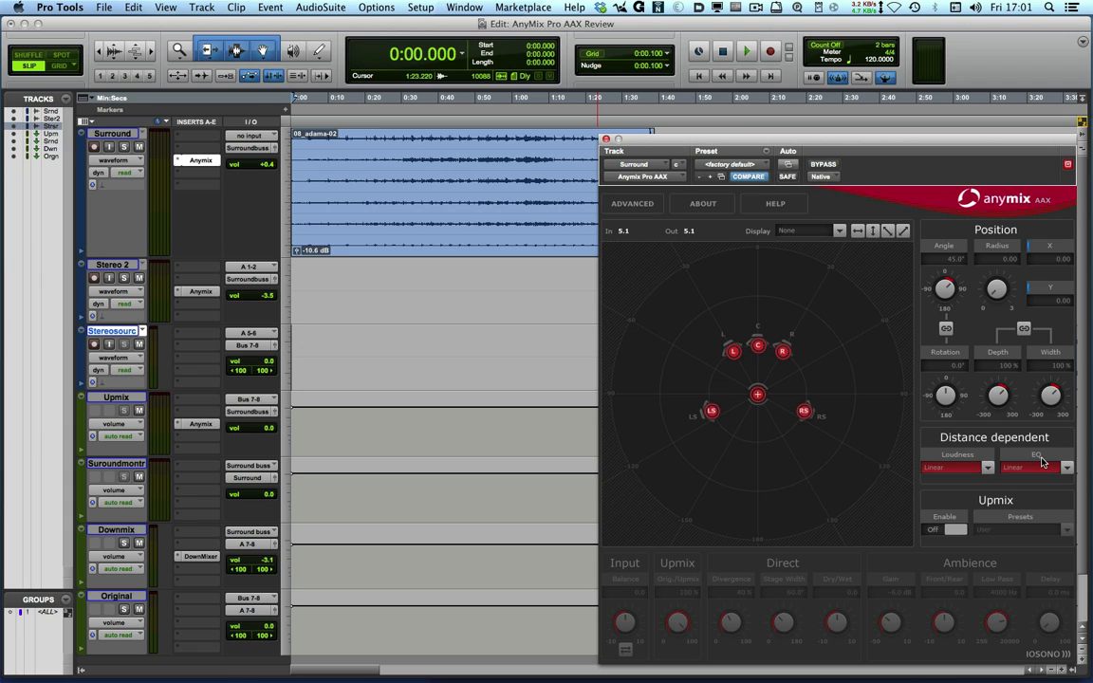
mouse_move(1037, 467)
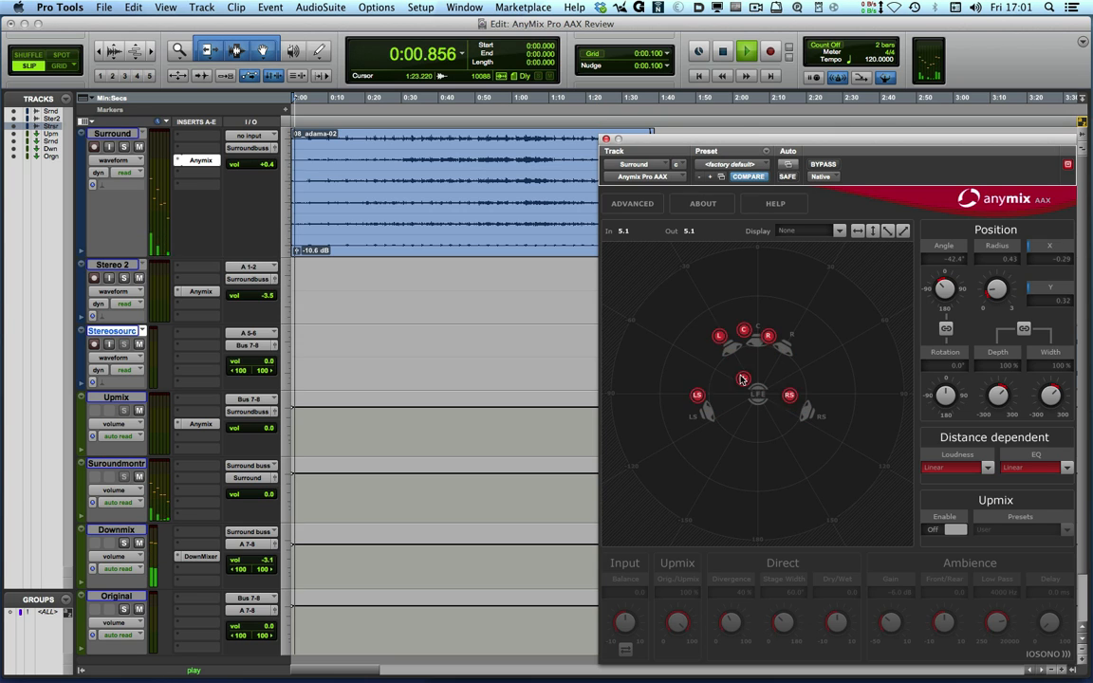
left_click_drag(743, 380, 667, 286)
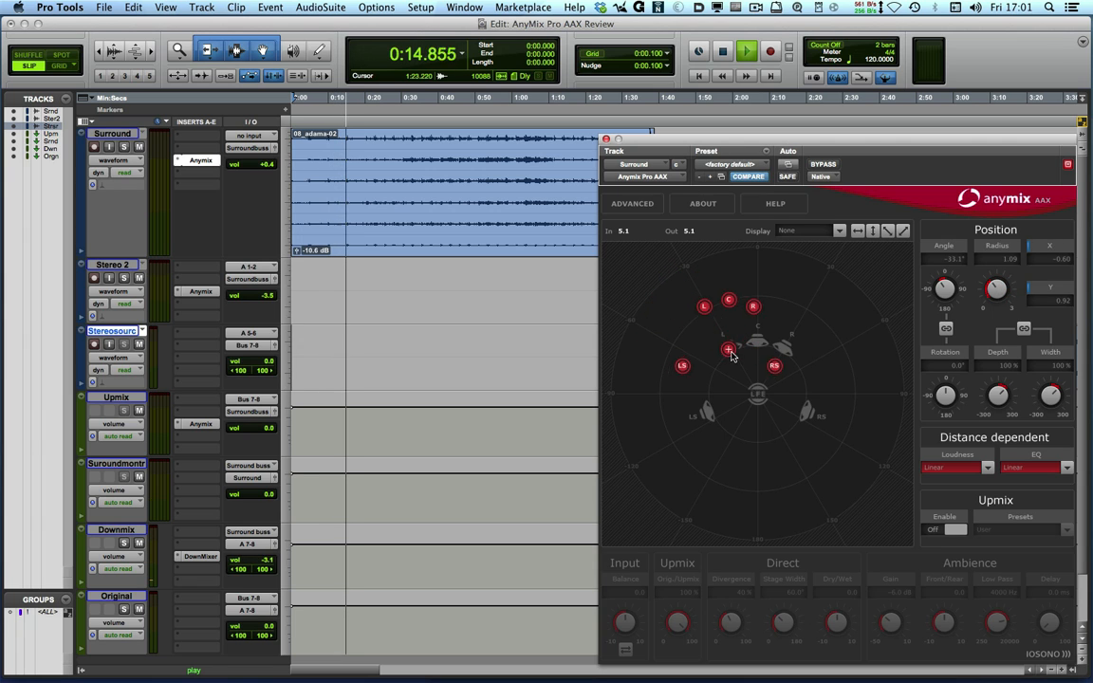
left_click_drag(728, 351, 776, 424)
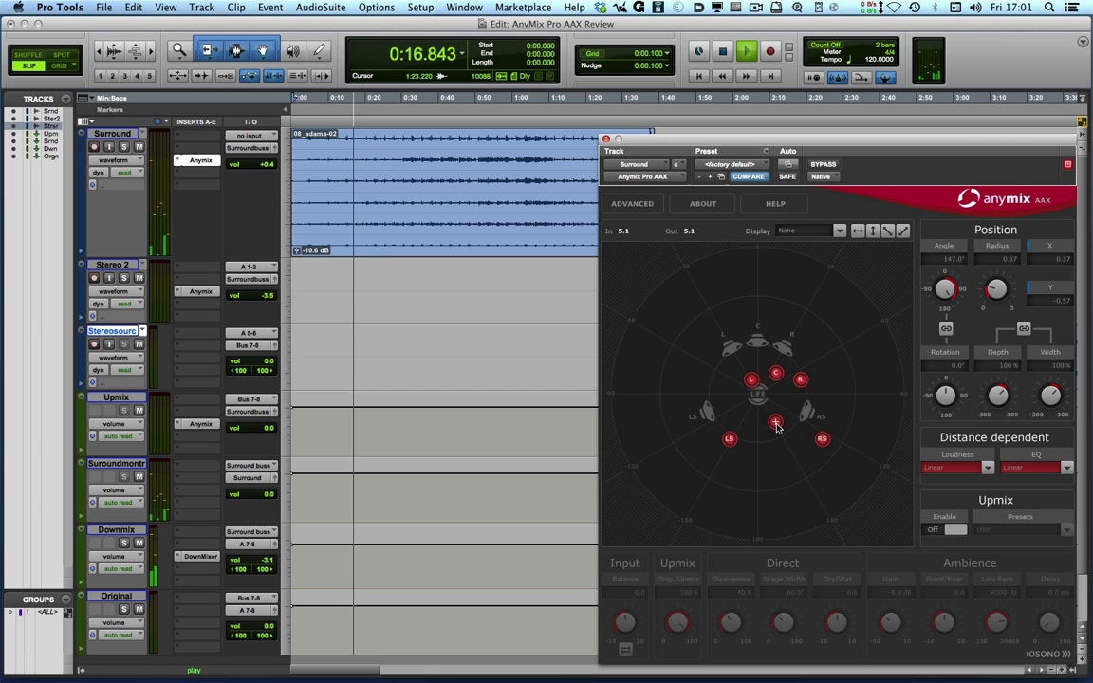
left_click_drag(776, 422, 823, 520)
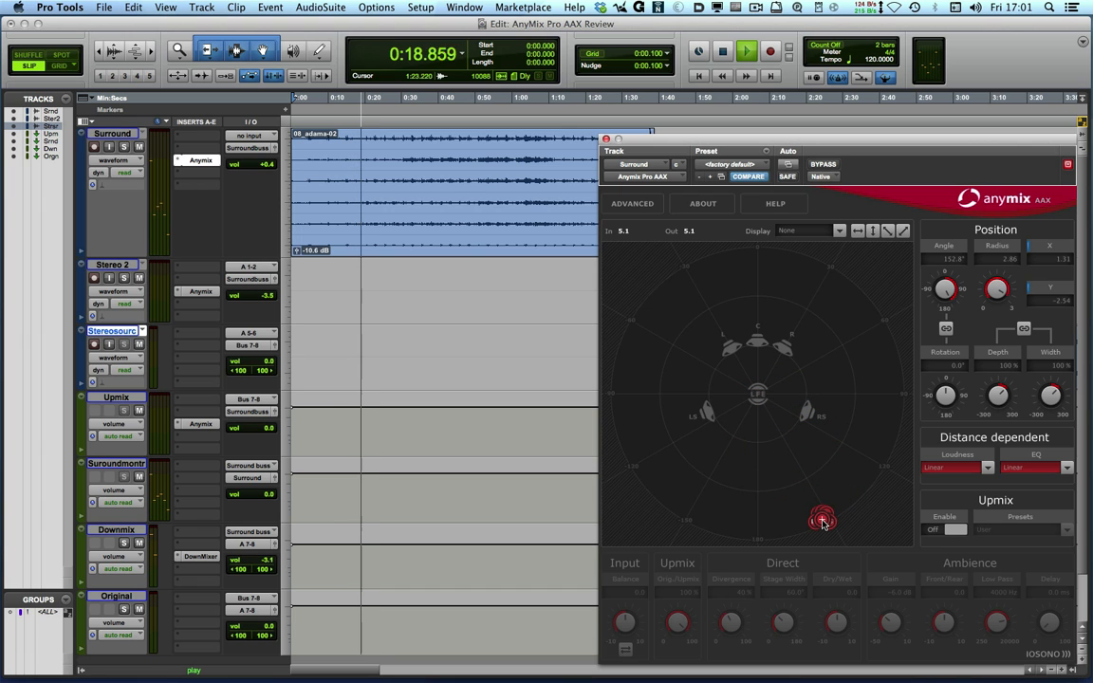
left_click_drag(822, 520, 676, 280)
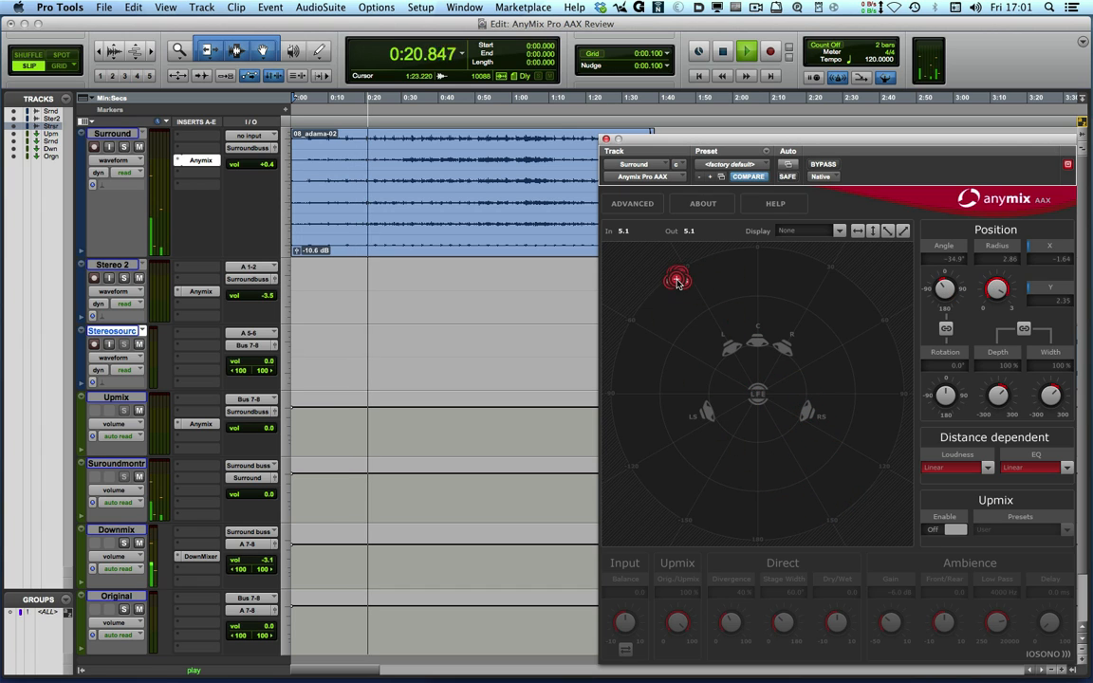
left_click_drag(676, 280, 670, 277)
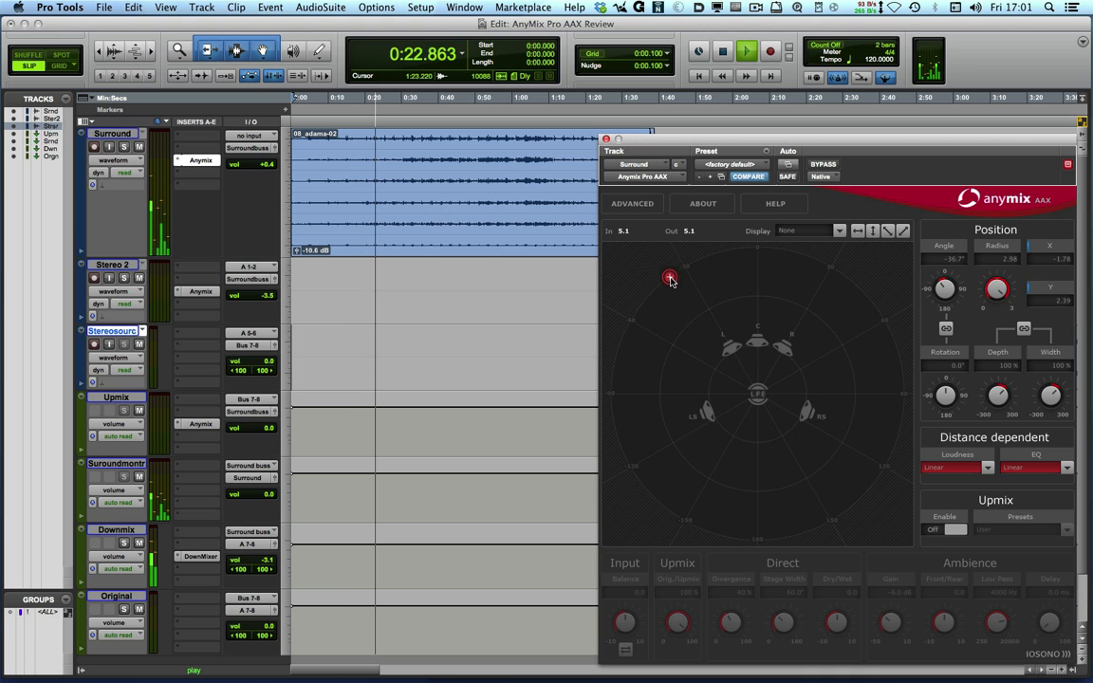
left_click_drag(670, 278, 695, 267)
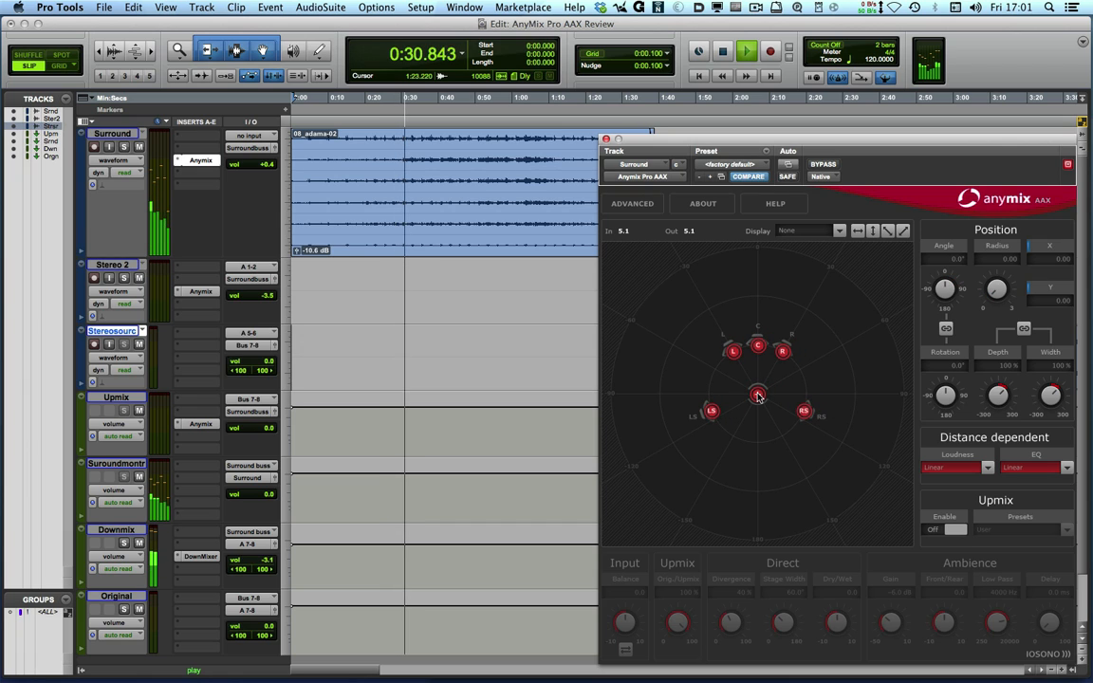
left_click(747, 50)
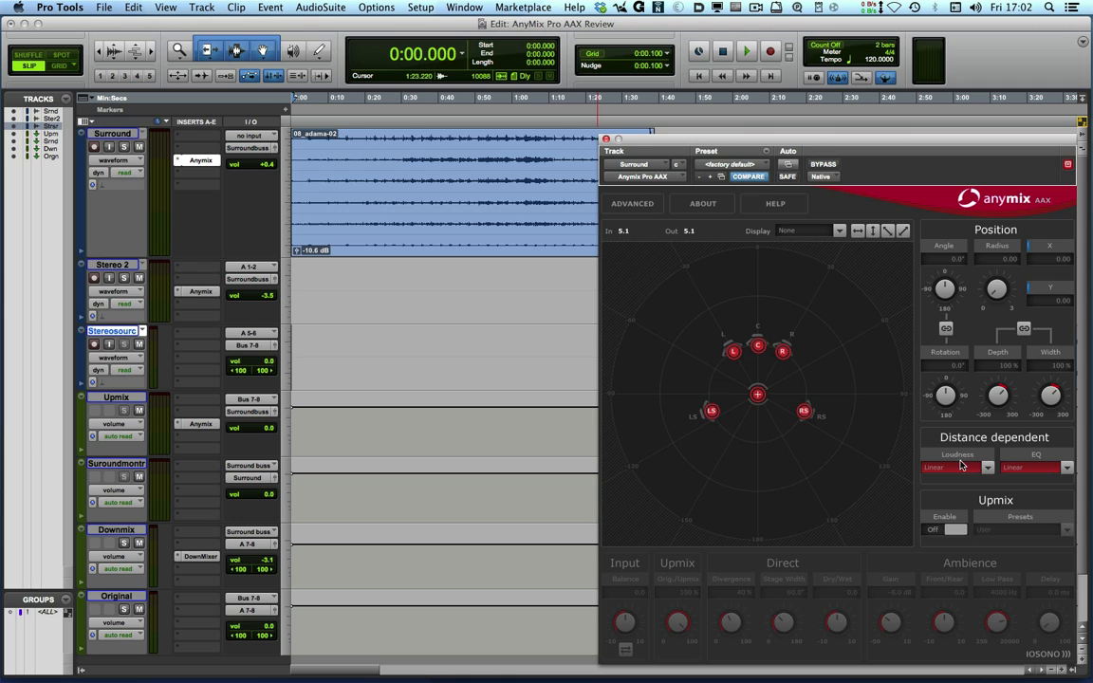
Check the distance-dependent loudness options, then open AnyMix's ADVANCED settings panel.
left_click(955, 467)
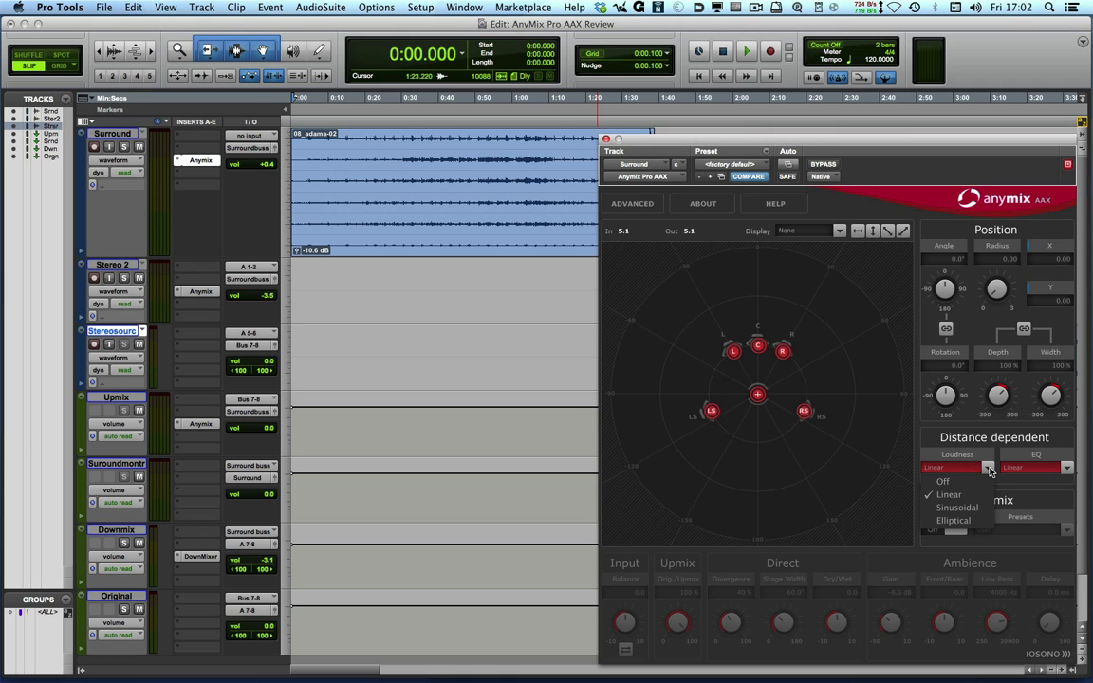
mouse_move(948, 495)
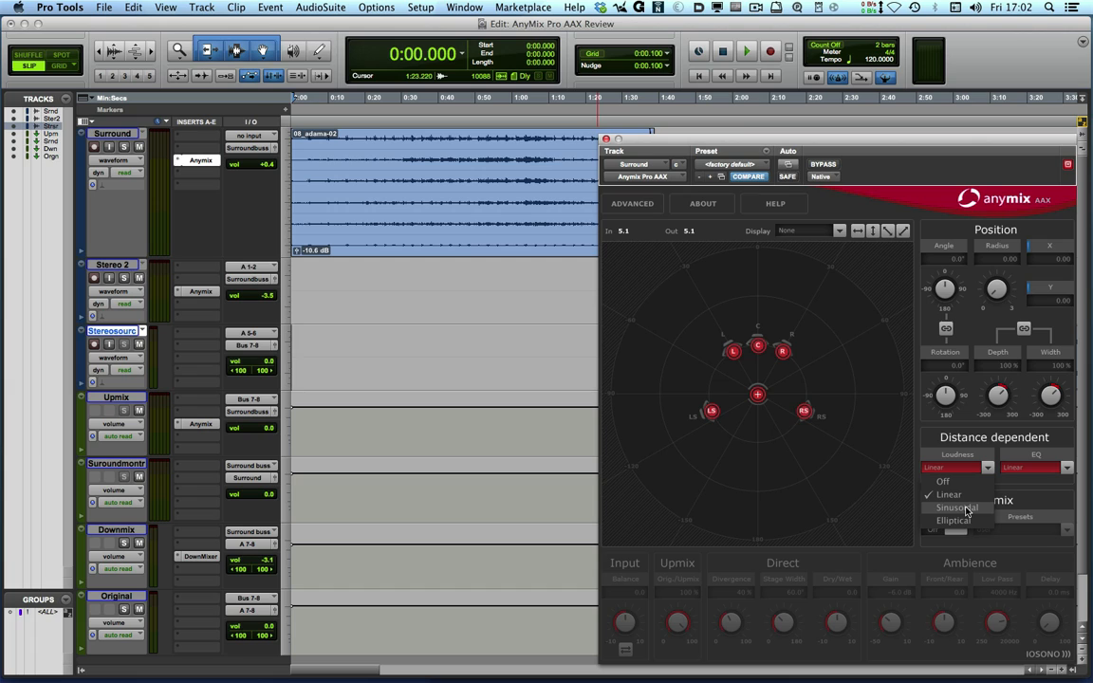
mouse_move(965, 510)
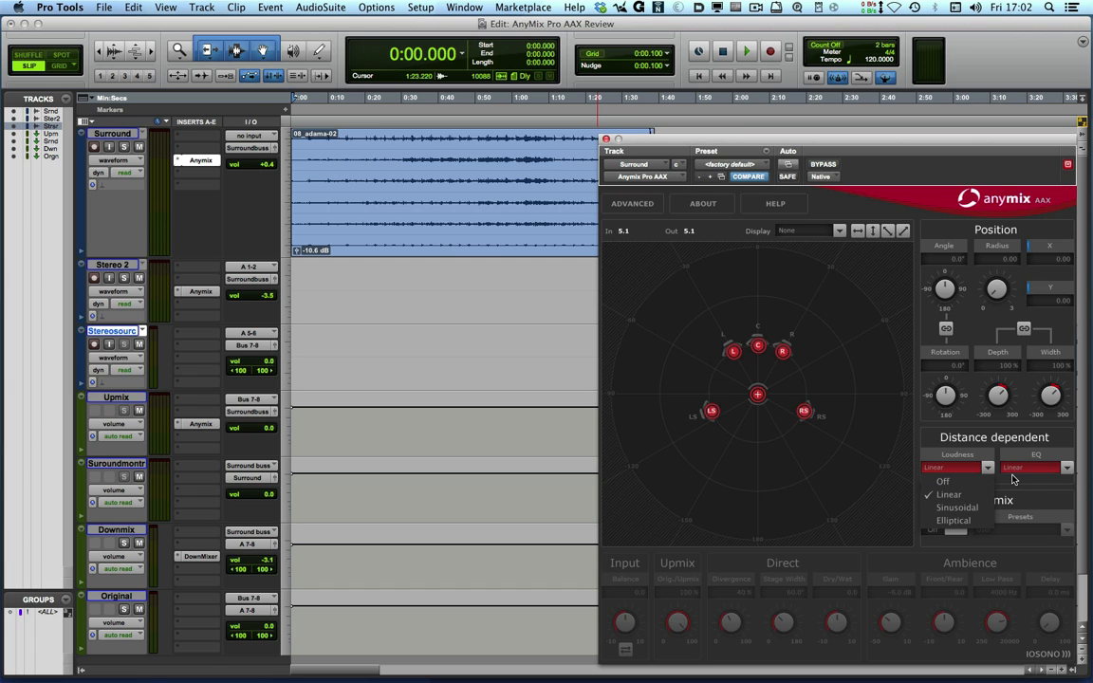
left_click(1067, 467)
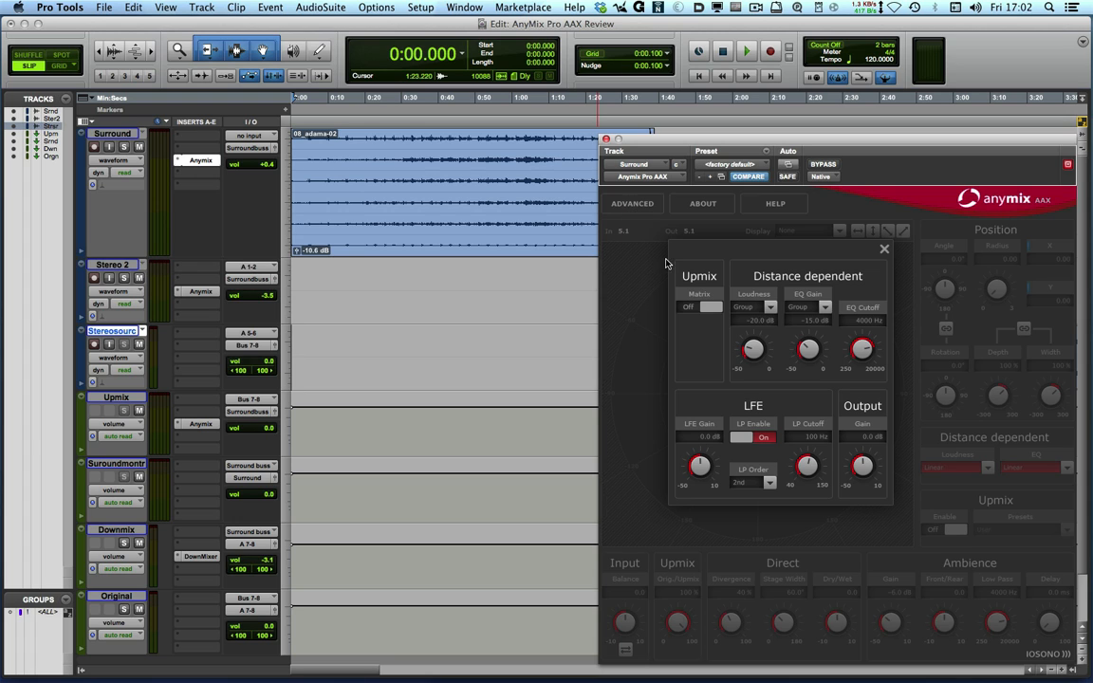
mouse_move(748, 327)
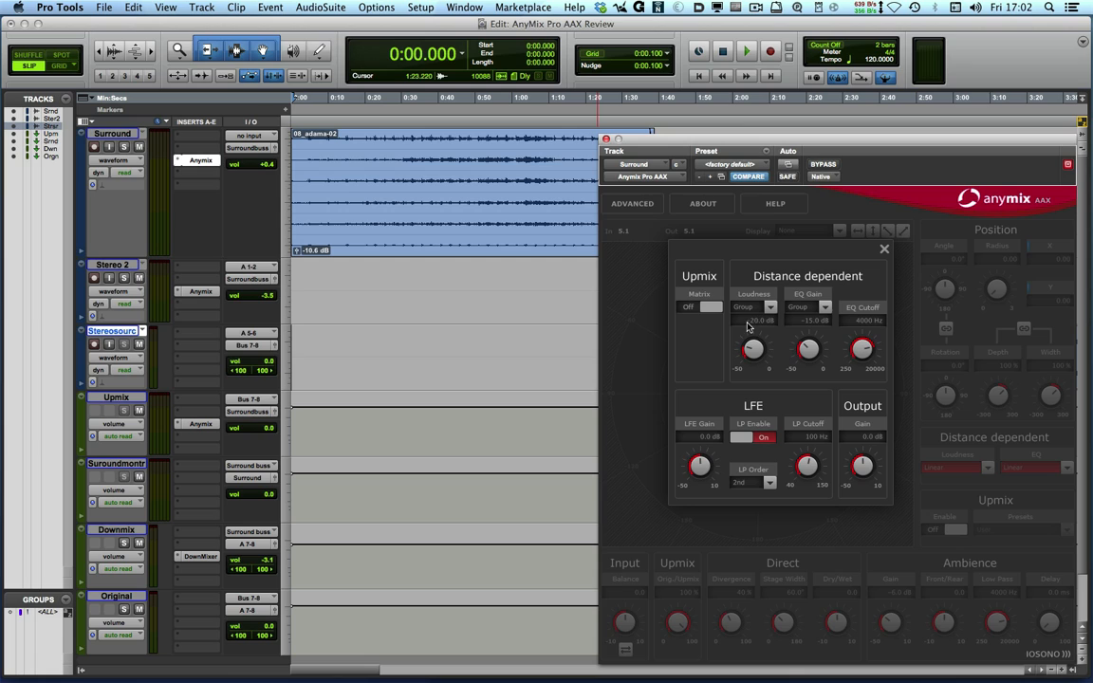
Nudge the panner and close the Advanced panel with its X.
left_click_drag(753, 349, 763, 353)
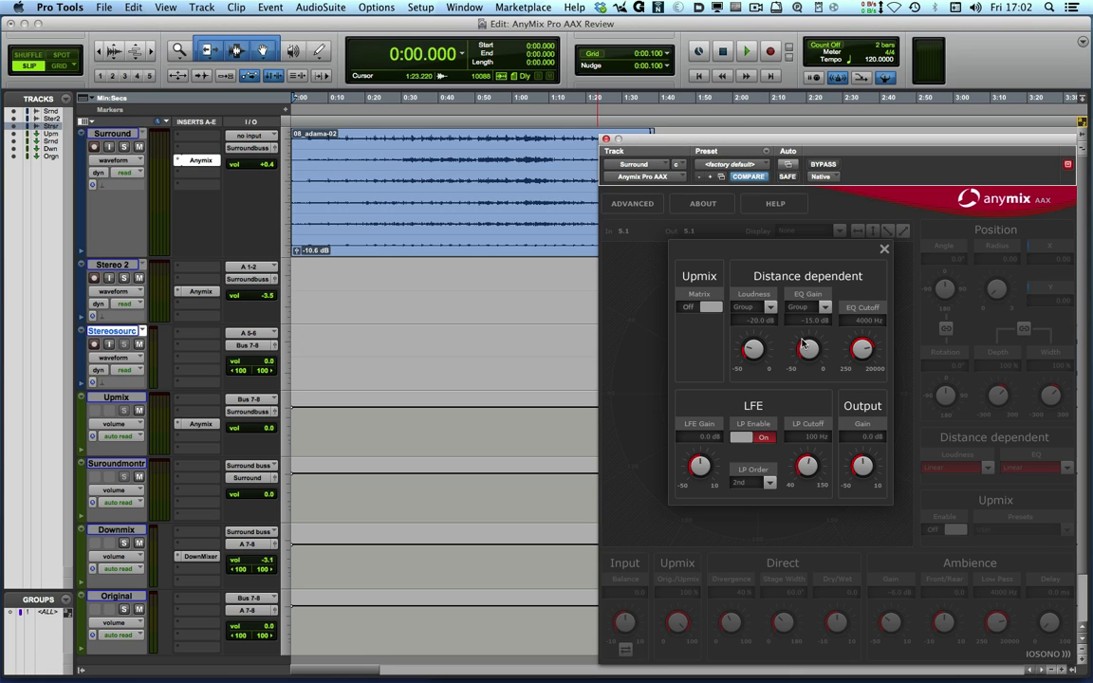
mouse_move(874, 343)
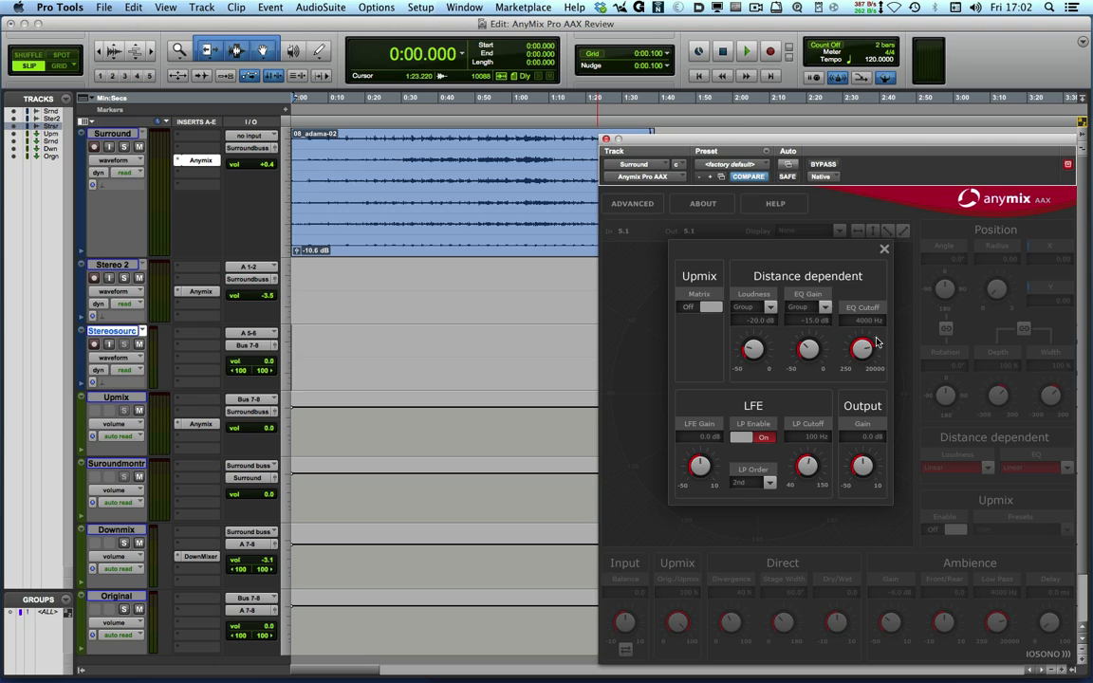
mouse_move(852, 295)
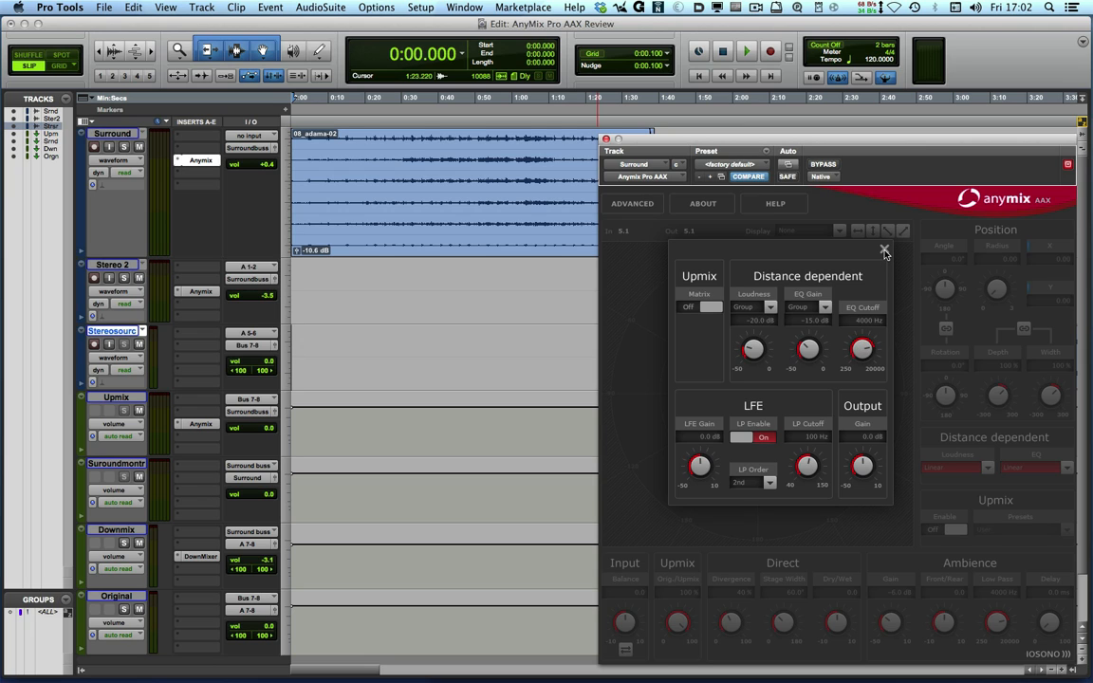
mouse_move(884, 252)
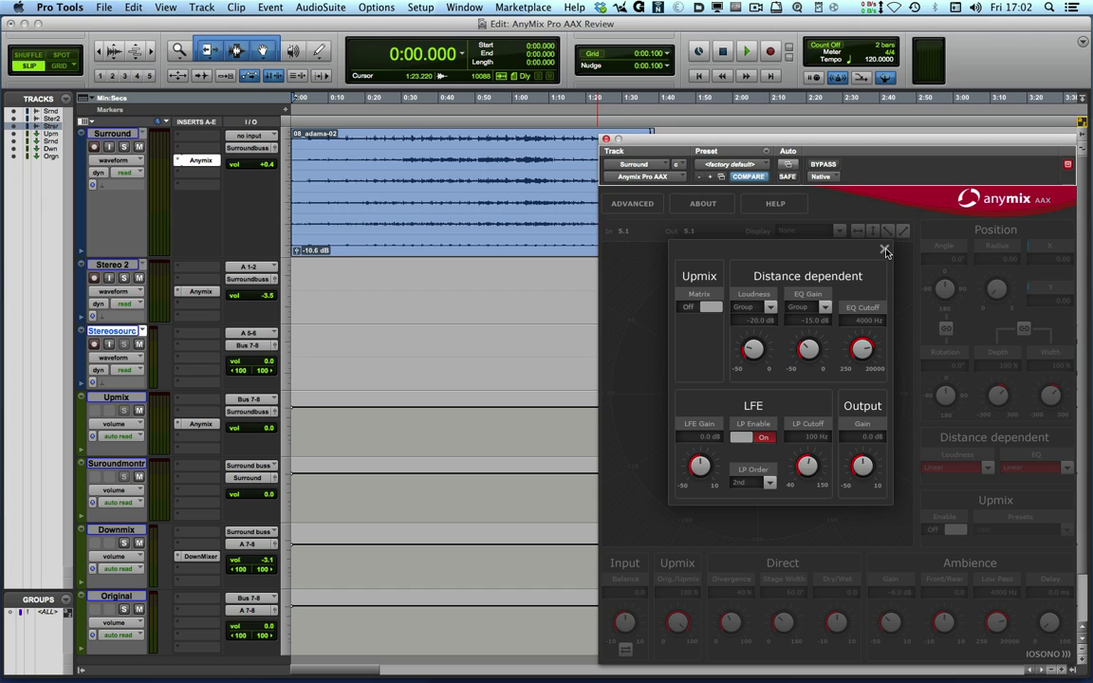
left_click(883, 251)
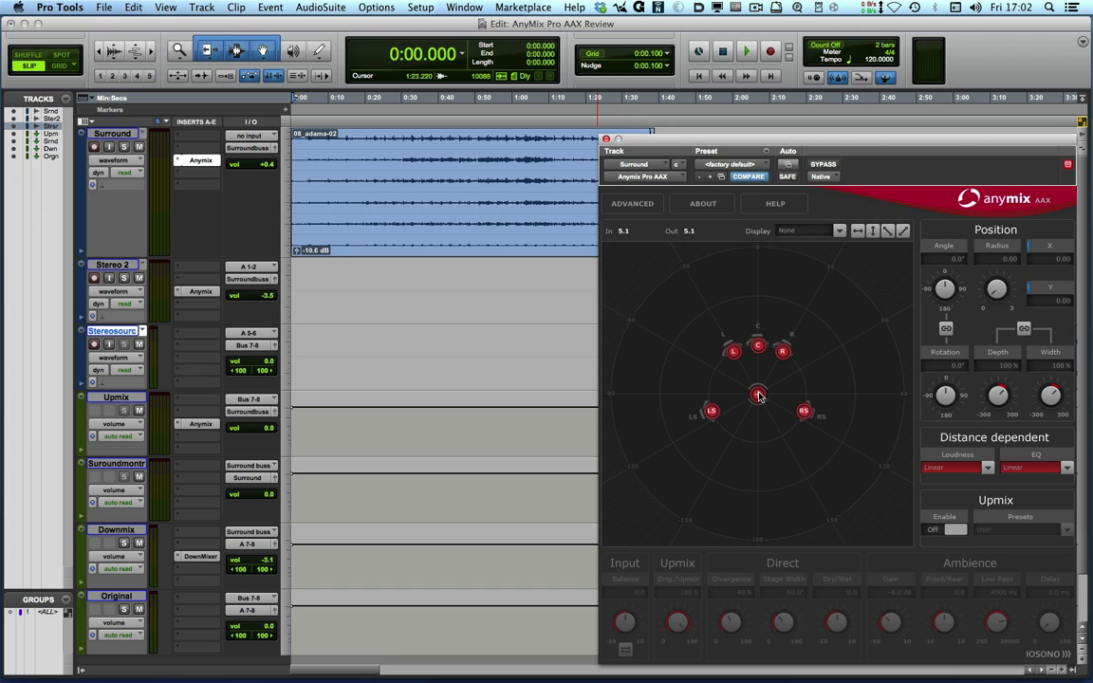
left_click_drag(757, 395, 704, 430)
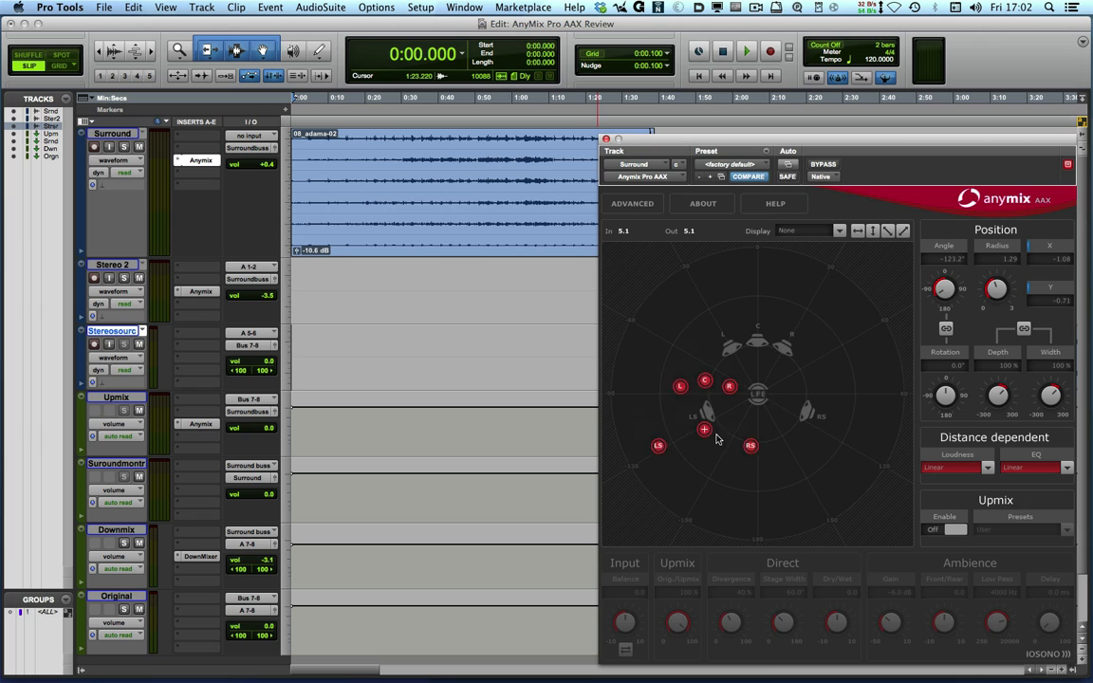
left_click_drag(704, 429, 758, 397)
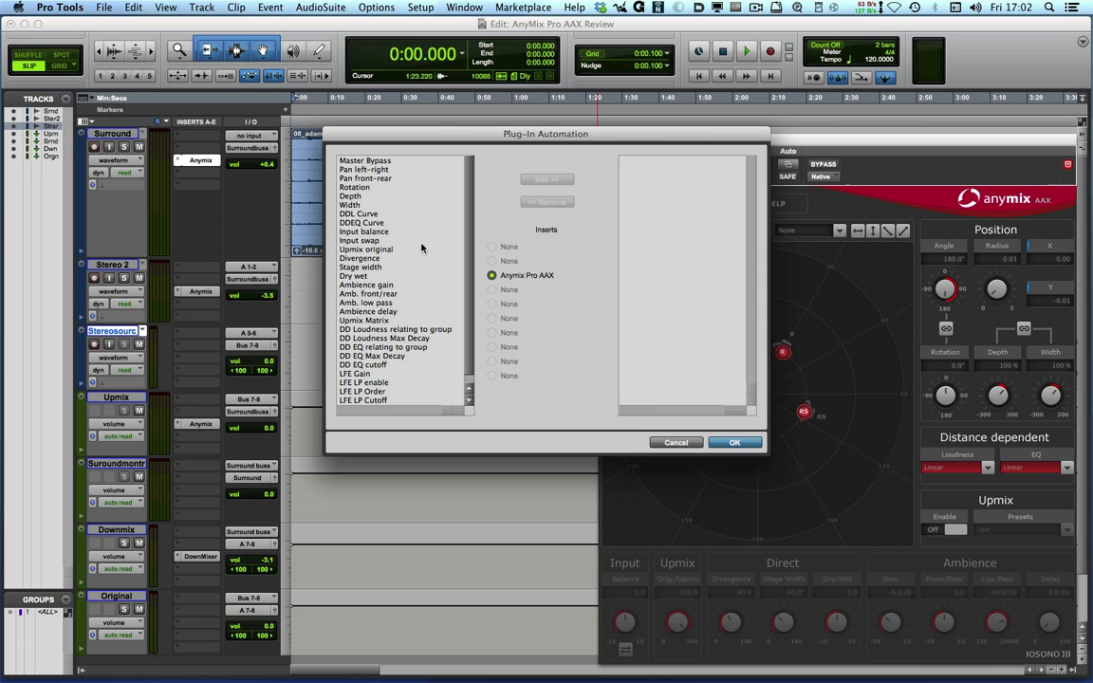
left_click(734, 442)
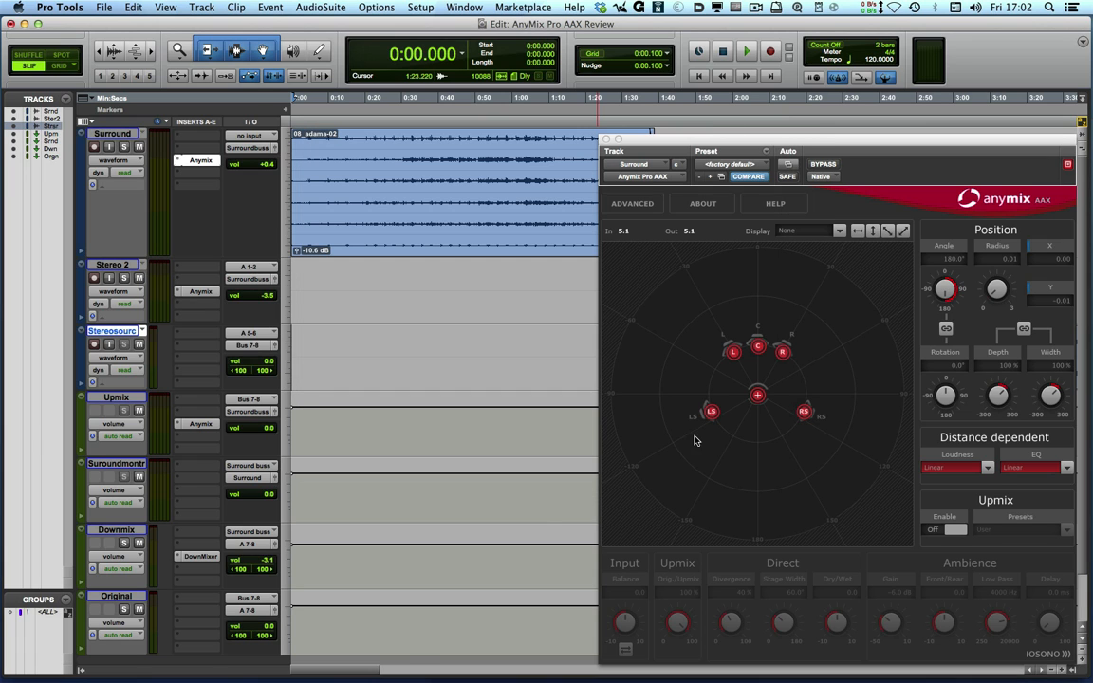
left_click(409, 384)
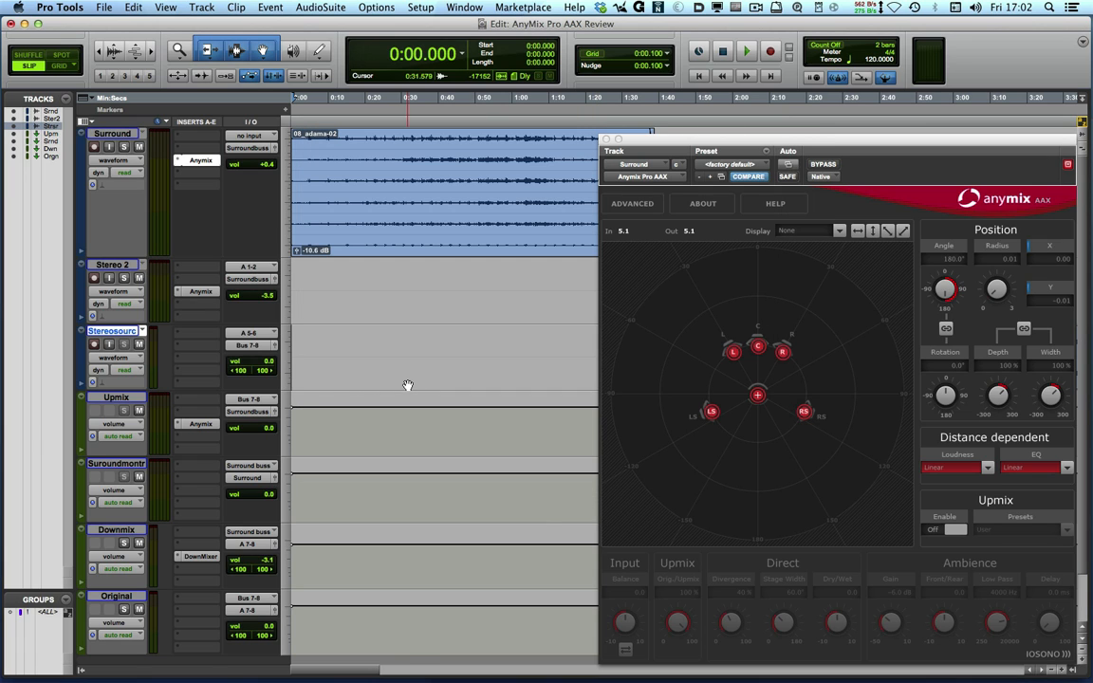
left_click_drag(757, 395, 743, 374)
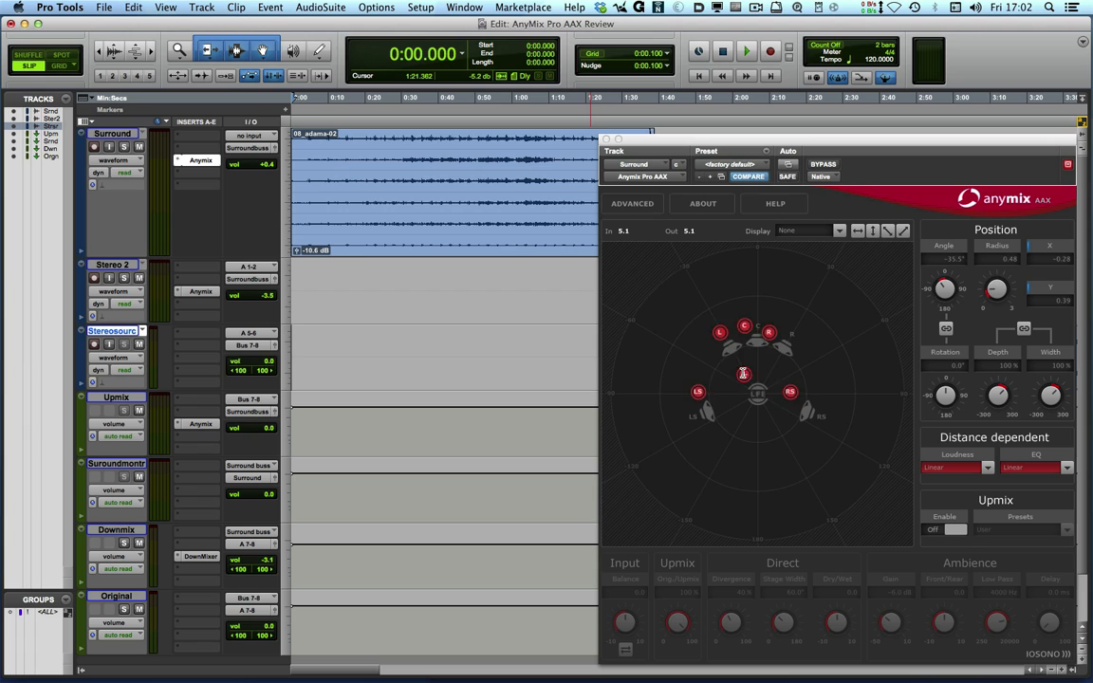
left_click_drag(744, 373, 795, 451)
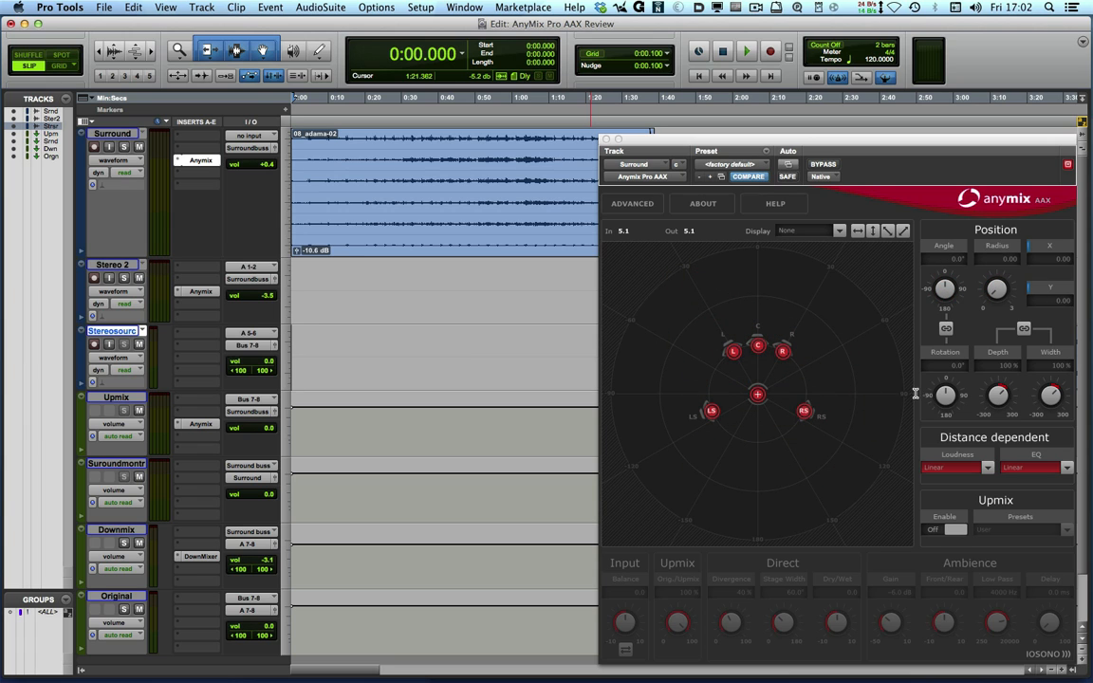
mouse_move(853, 367)
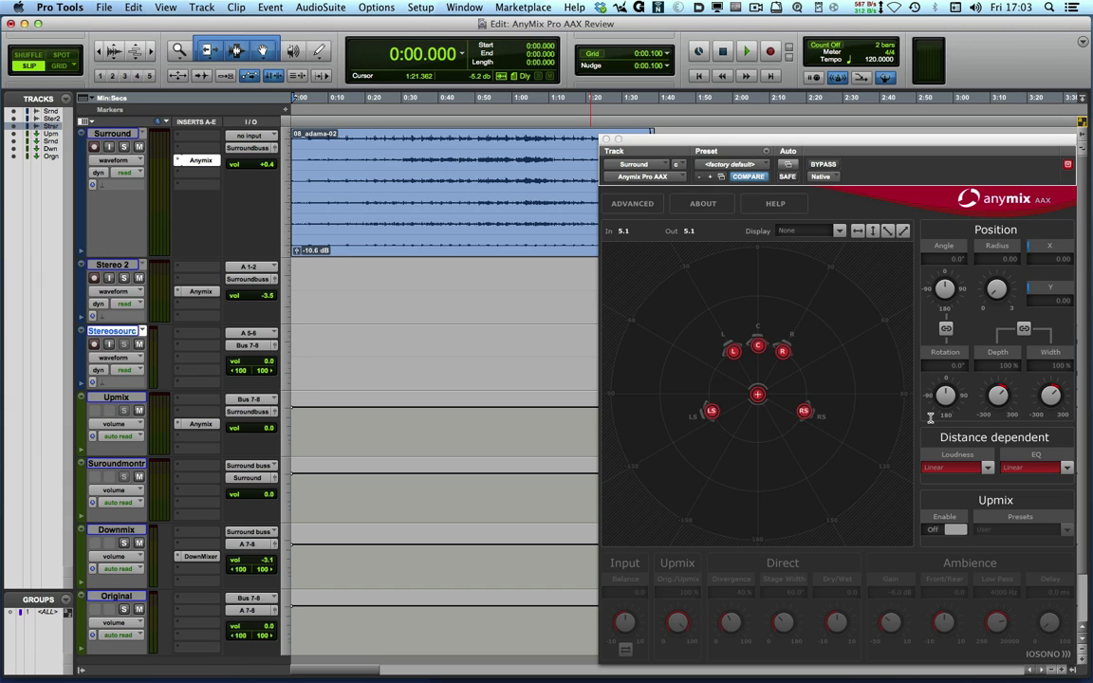
mouse_move(953, 472)
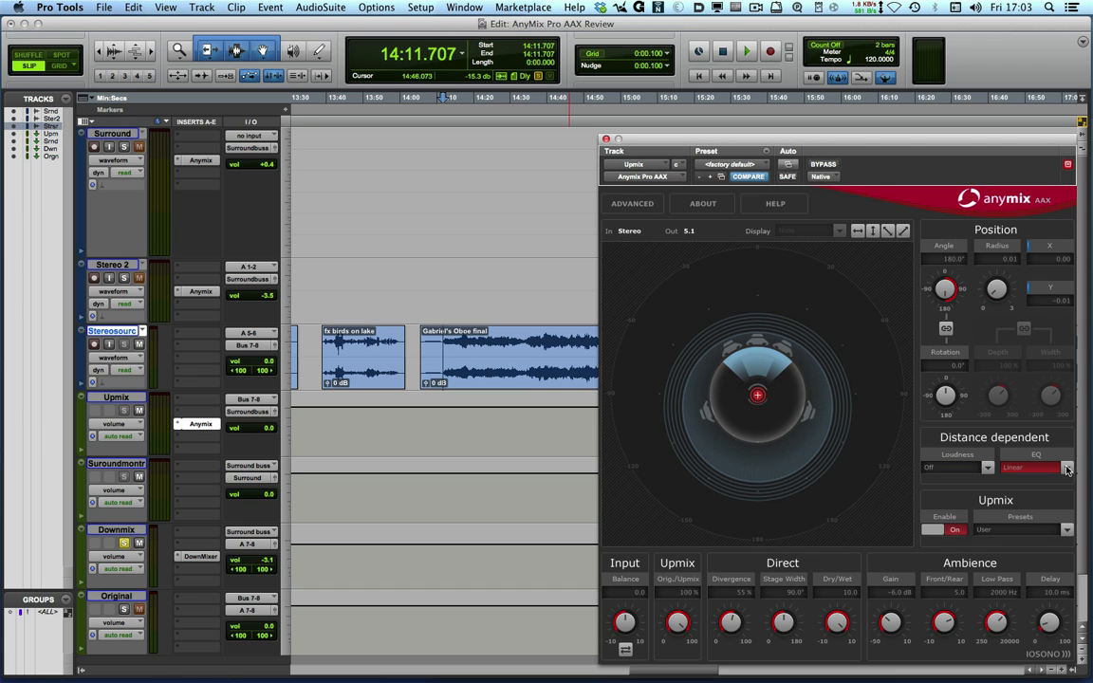
Set Distance dependent EQ to Off and choose Music Mix Classic from Upmix Presets.
left_click(1029, 467)
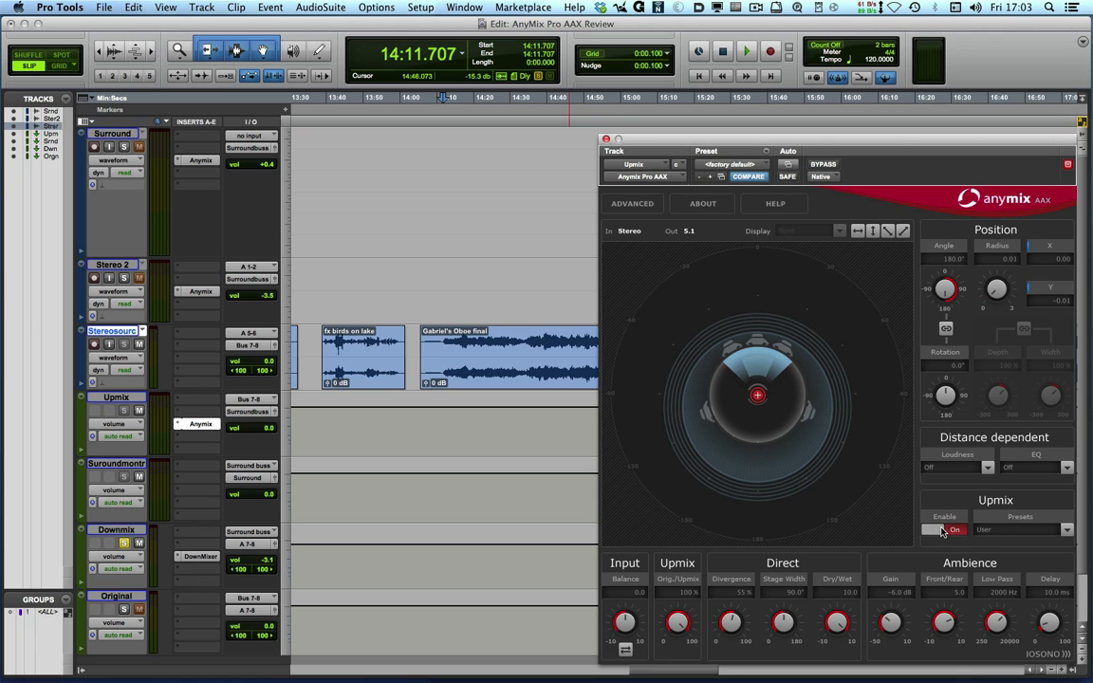
mouse_move(1046, 538)
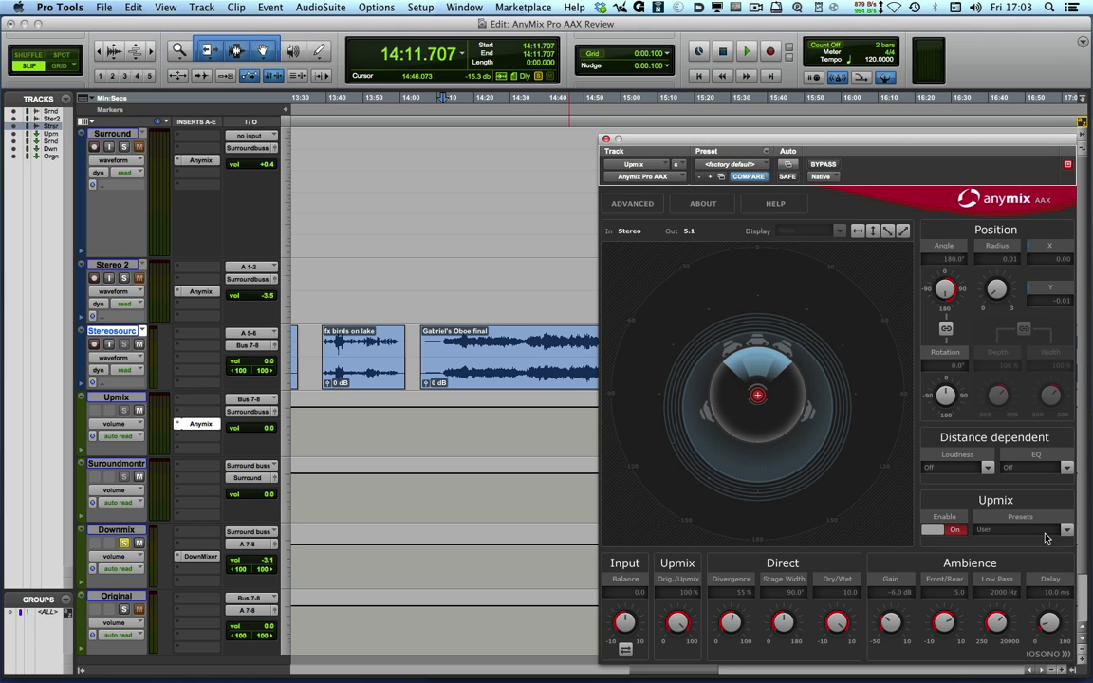
left_click(1065, 529)
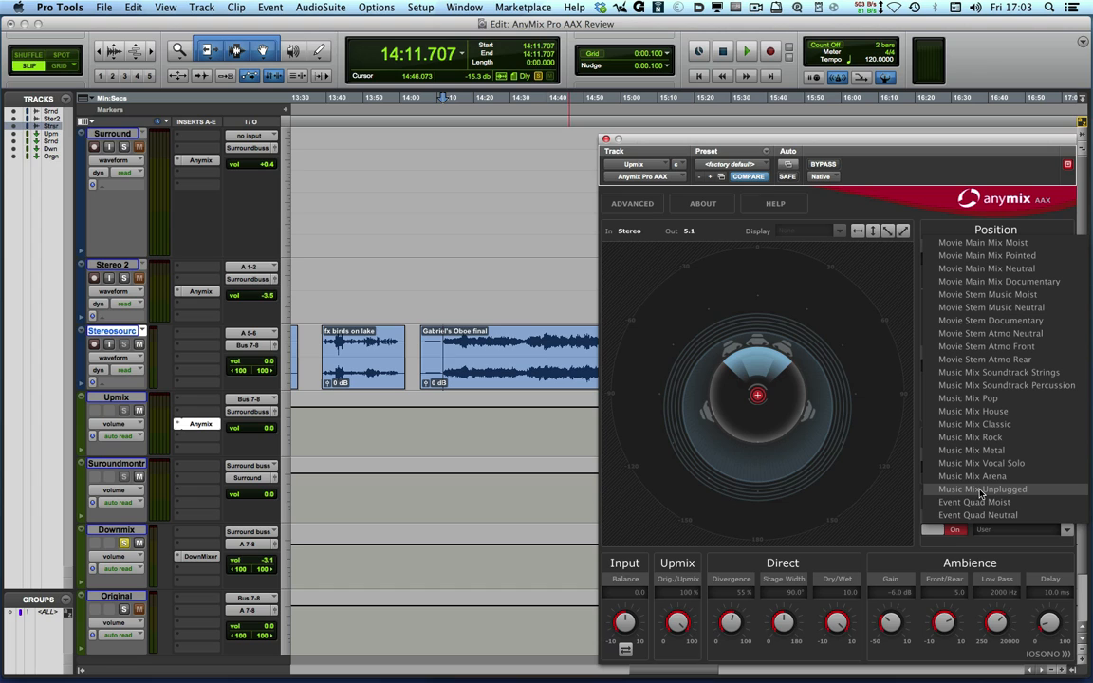
mouse_move(995, 358)
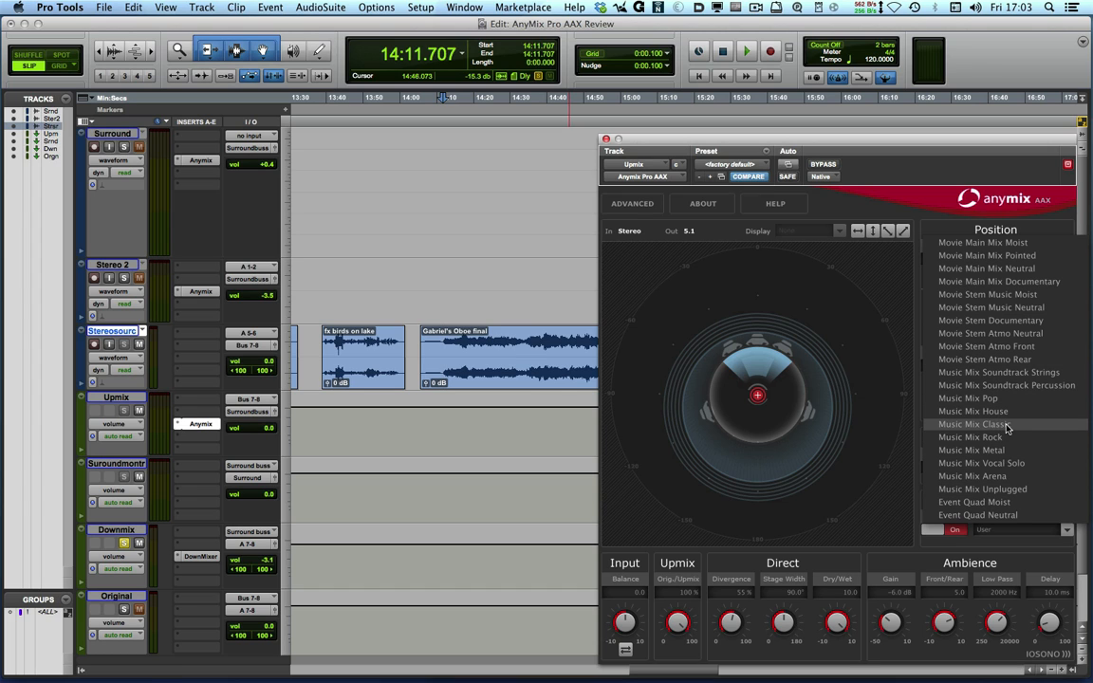
left_click(972, 424)
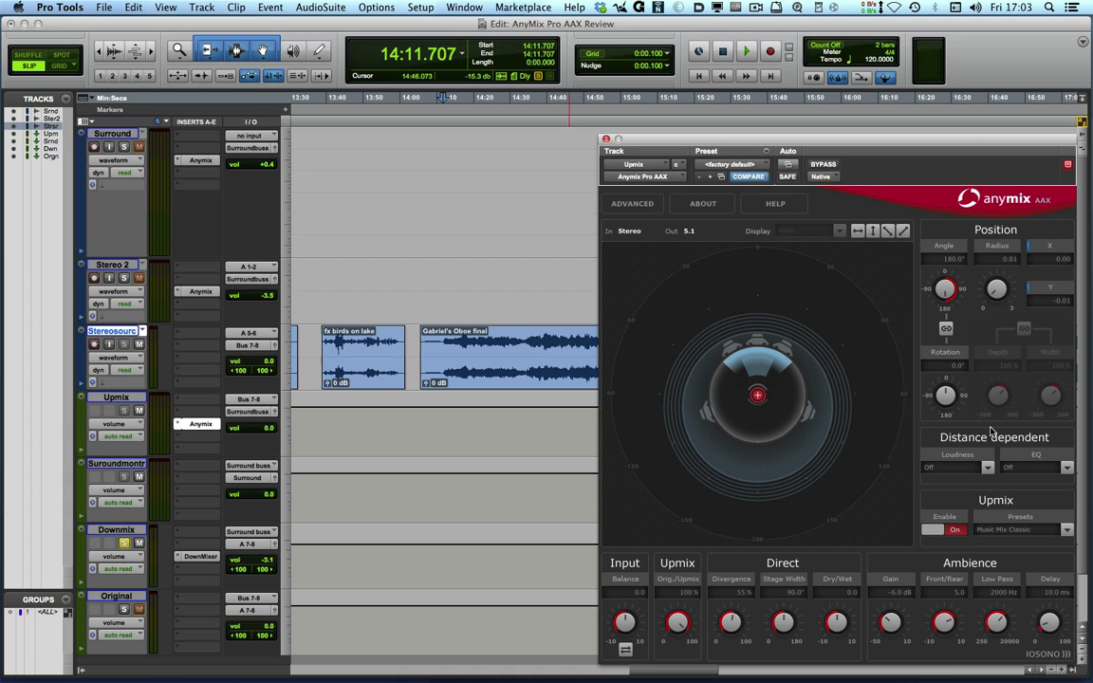
mouse_move(768, 412)
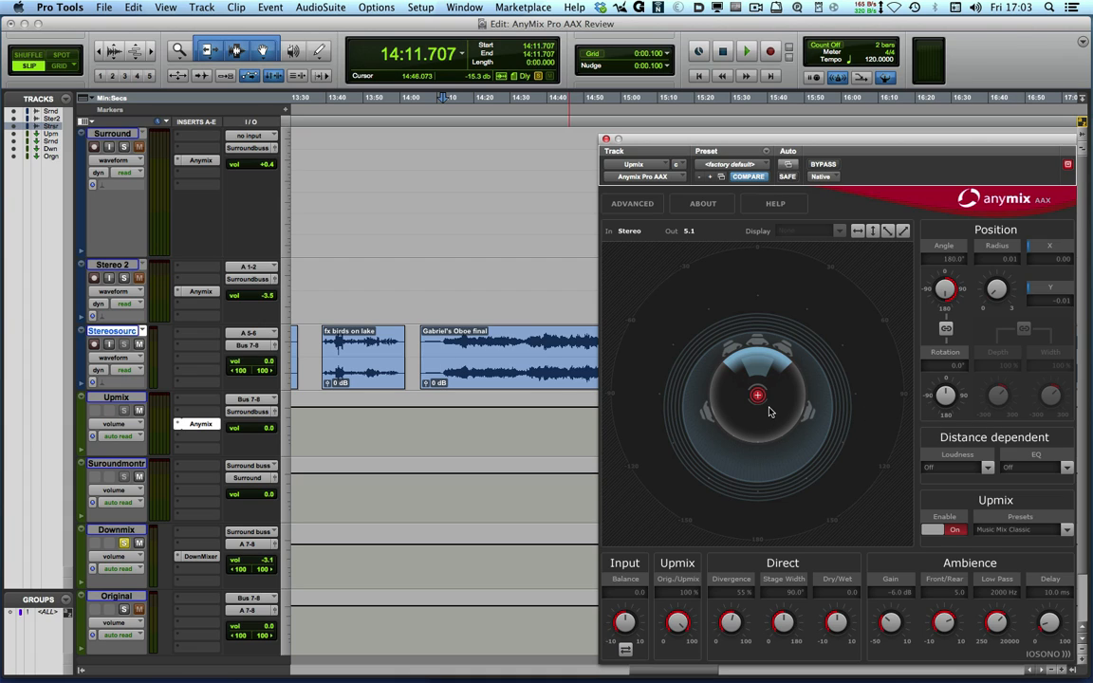
mouse_move(756, 586)
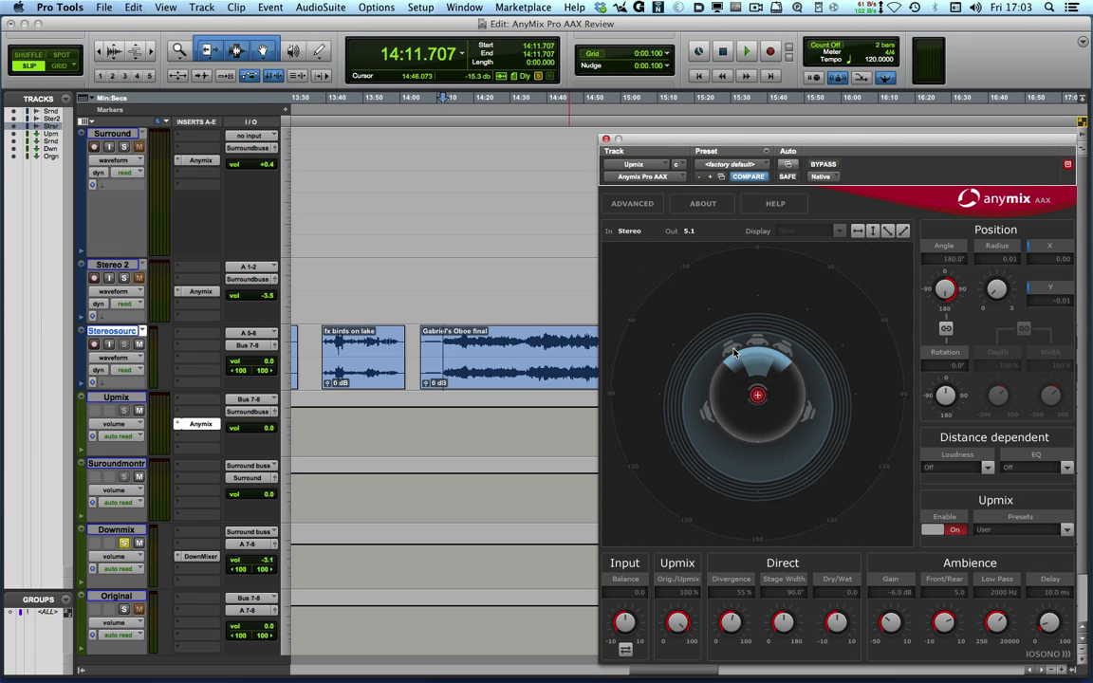
mouse_move(795, 448)
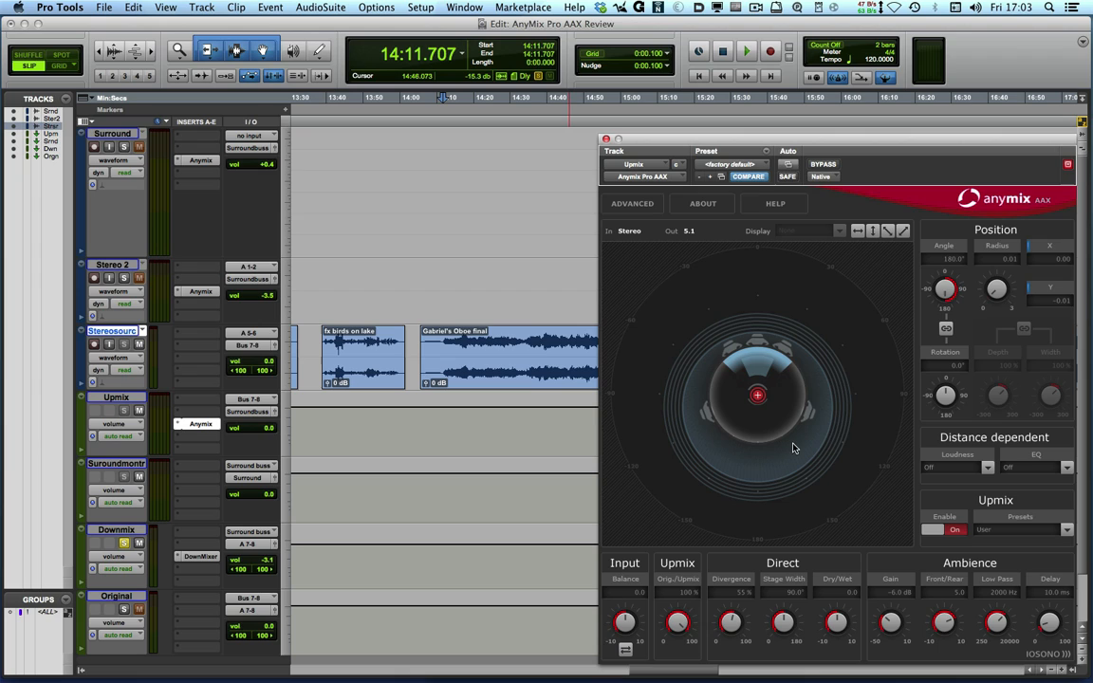
mouse_move(868, 458)
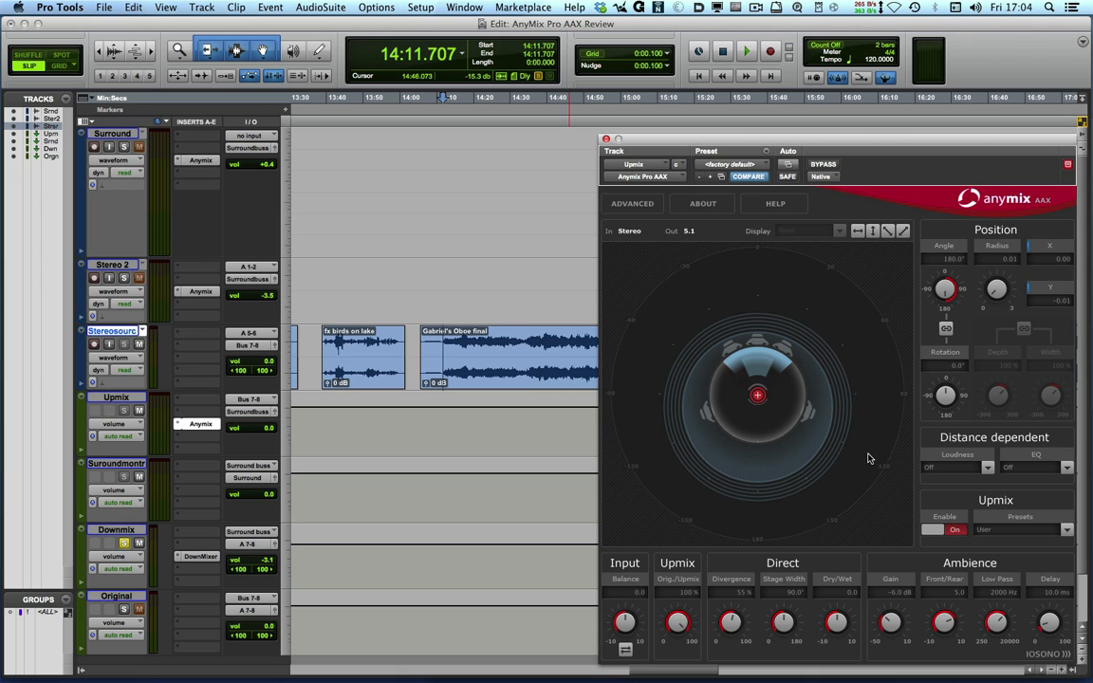
mouse_move(757, 396)
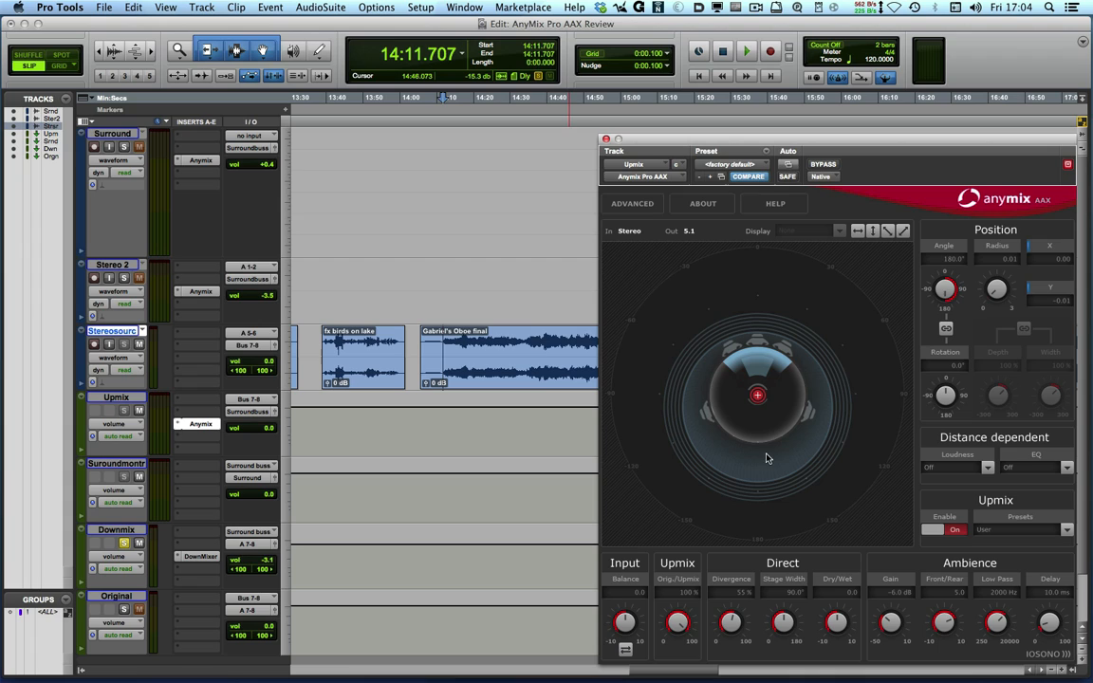
mouse_move(776, 449)
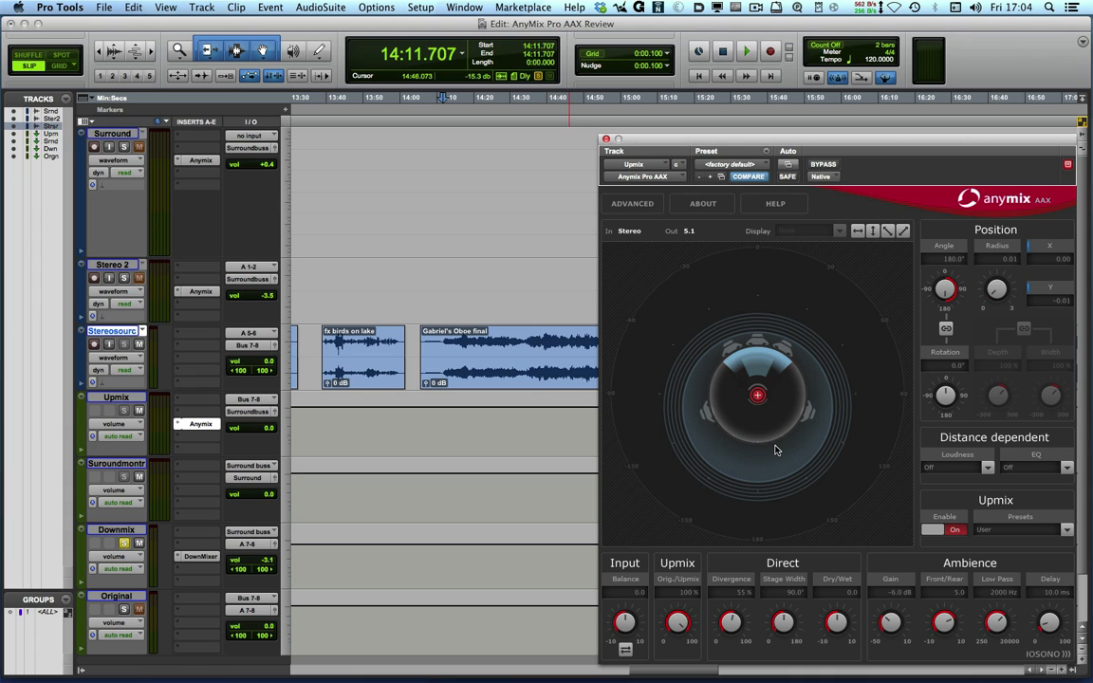
mouse_move(826, 408)
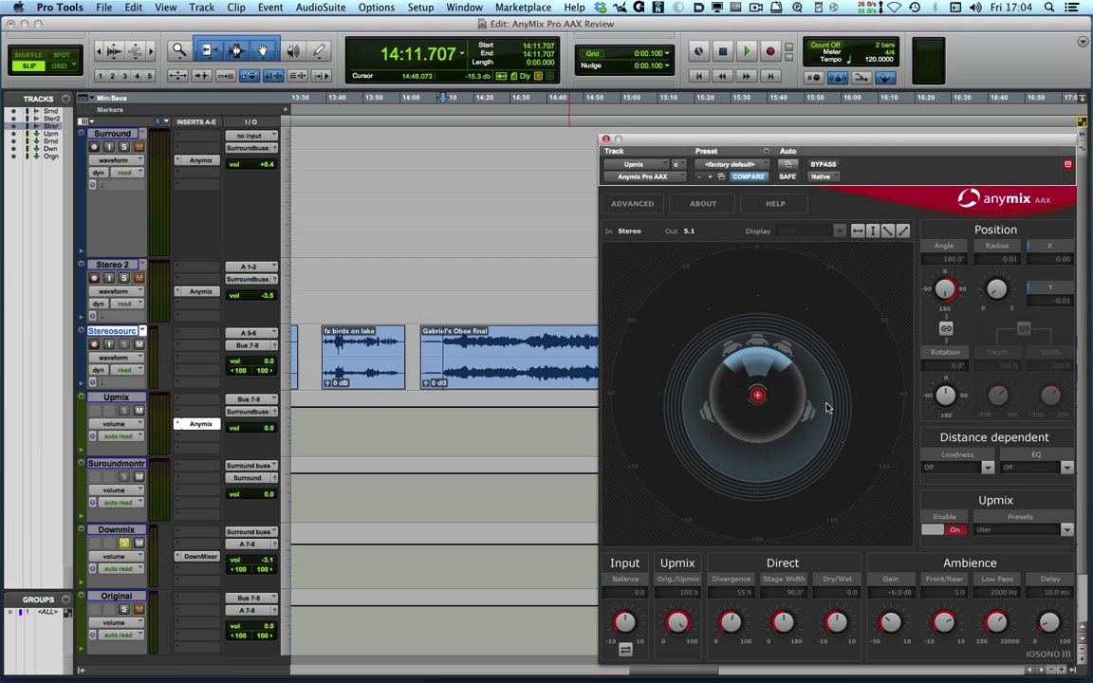
mouse_move(723, 429)
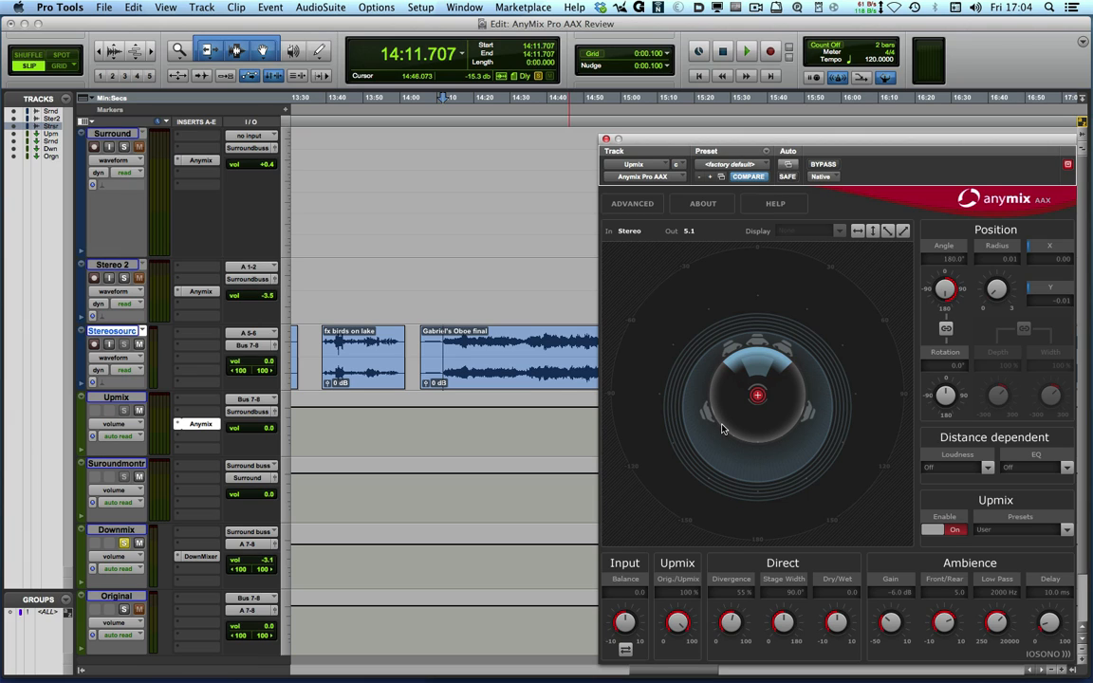
mouse_move(1031, 573)
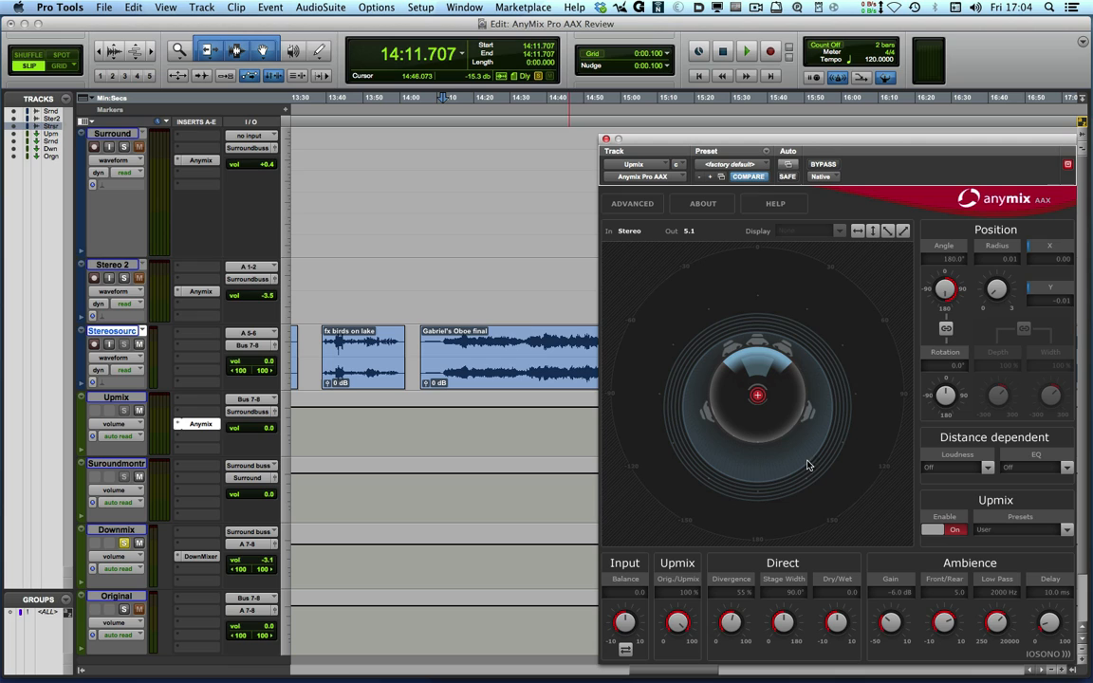
mouse_move(803, 564)
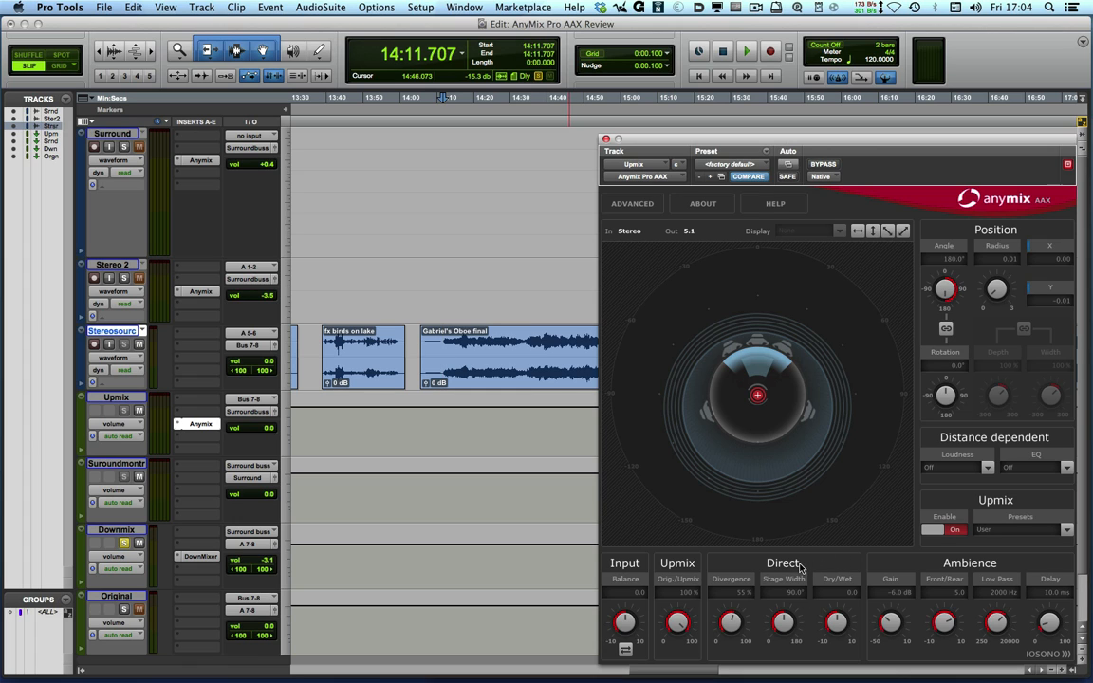
mouse_move(937, 566)
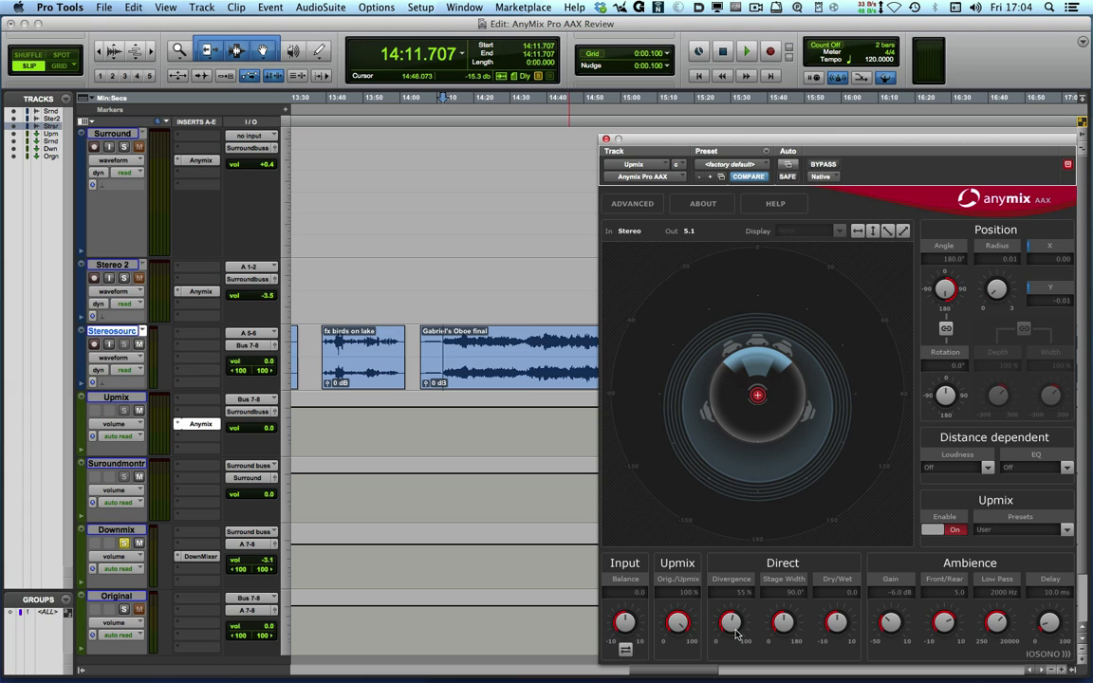
mouse_move(795, 634)
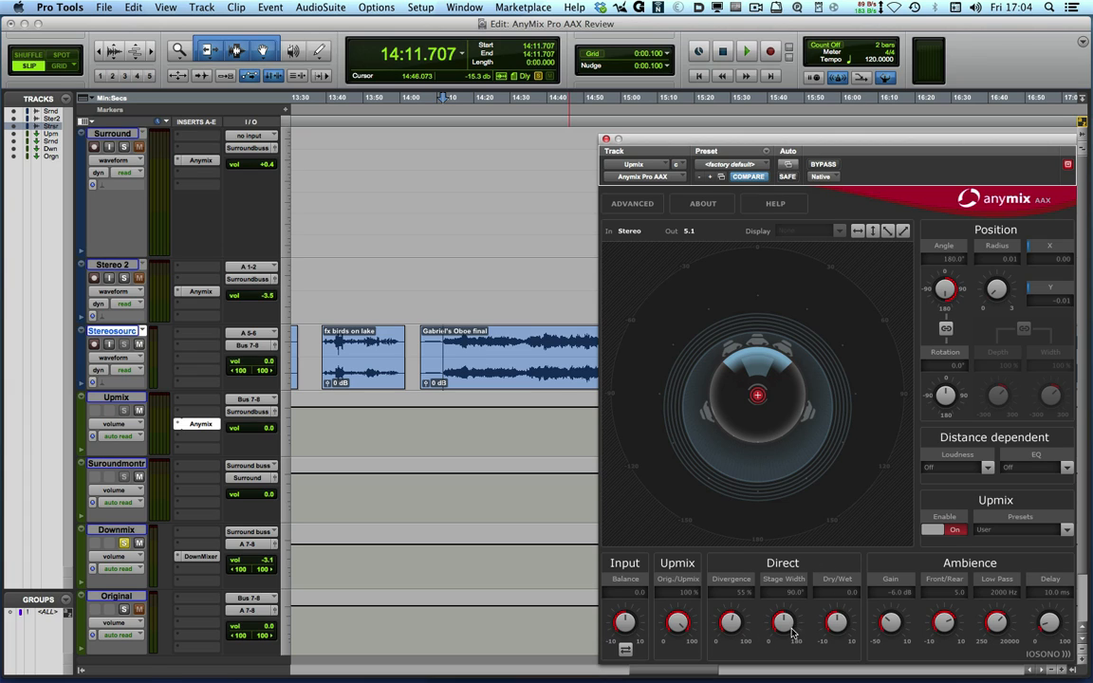
mouse_move(1002, 607)
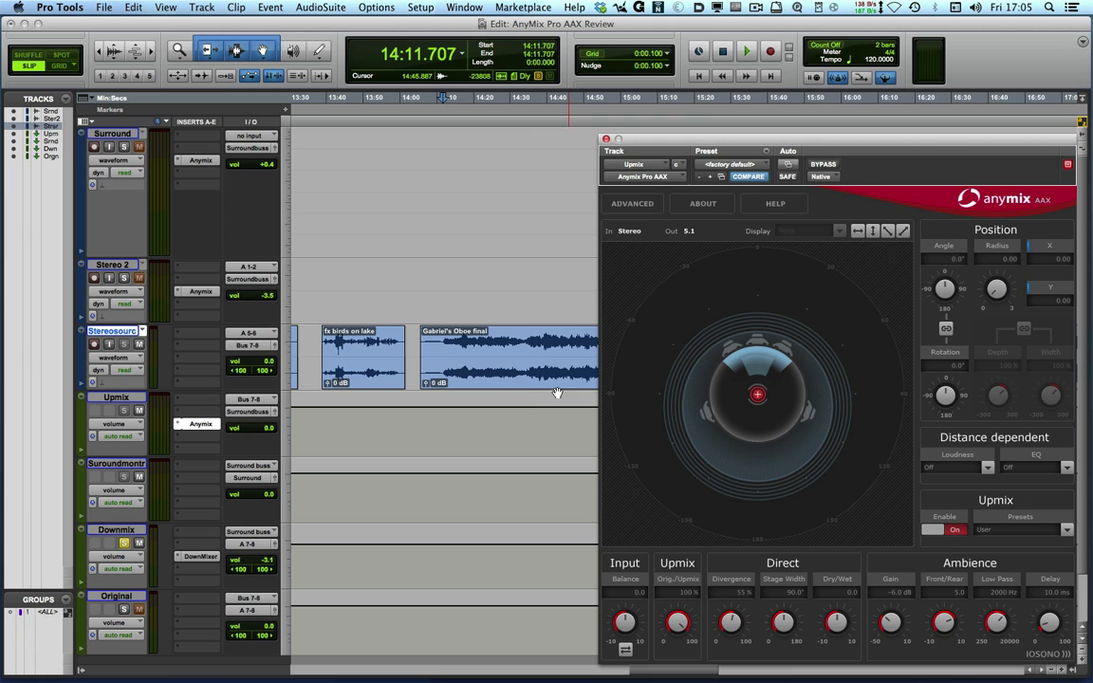
Start playback on the Upmix track.
left_click(745, 50)
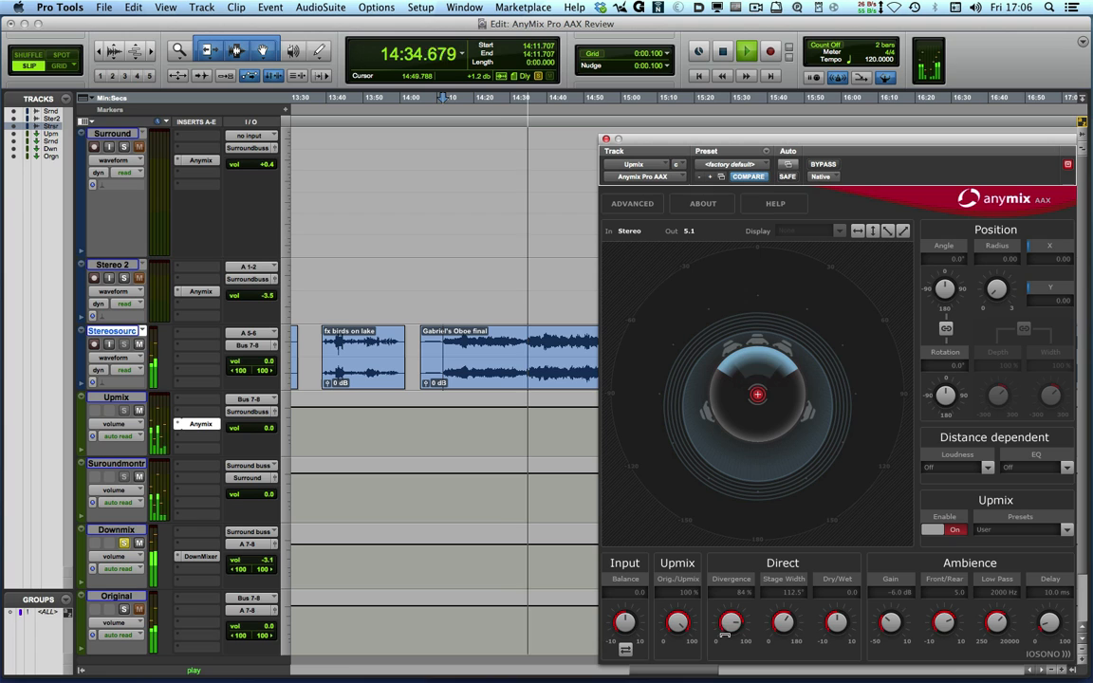
Push Direct Divergence to 100%, then sweep Dry/Wet and settle it near -0.7.
left_click_drag(731, 621, 732, 617)
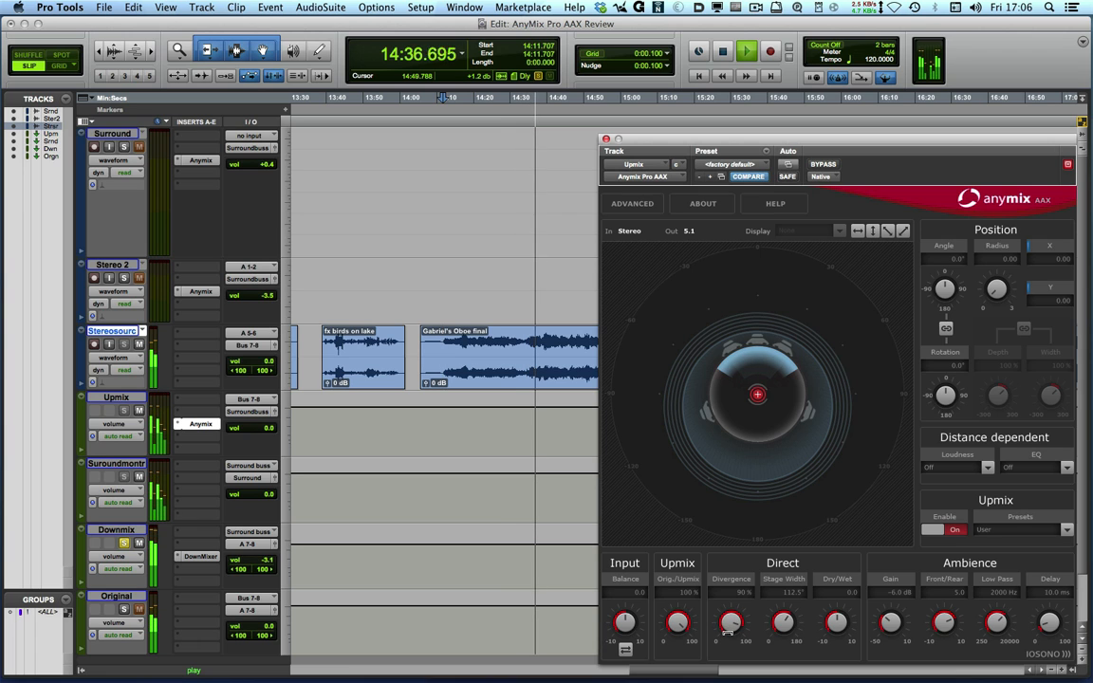
left_click_drag(730, 616, 728, 645)
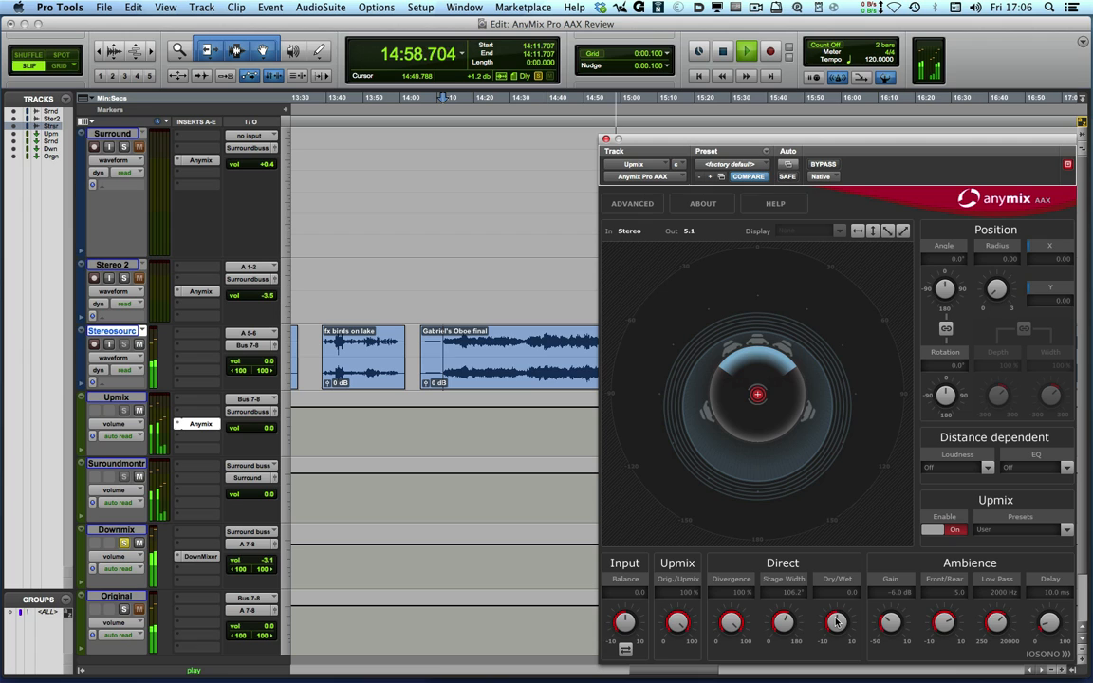
left_click_drag(837, 621, 837, 626)
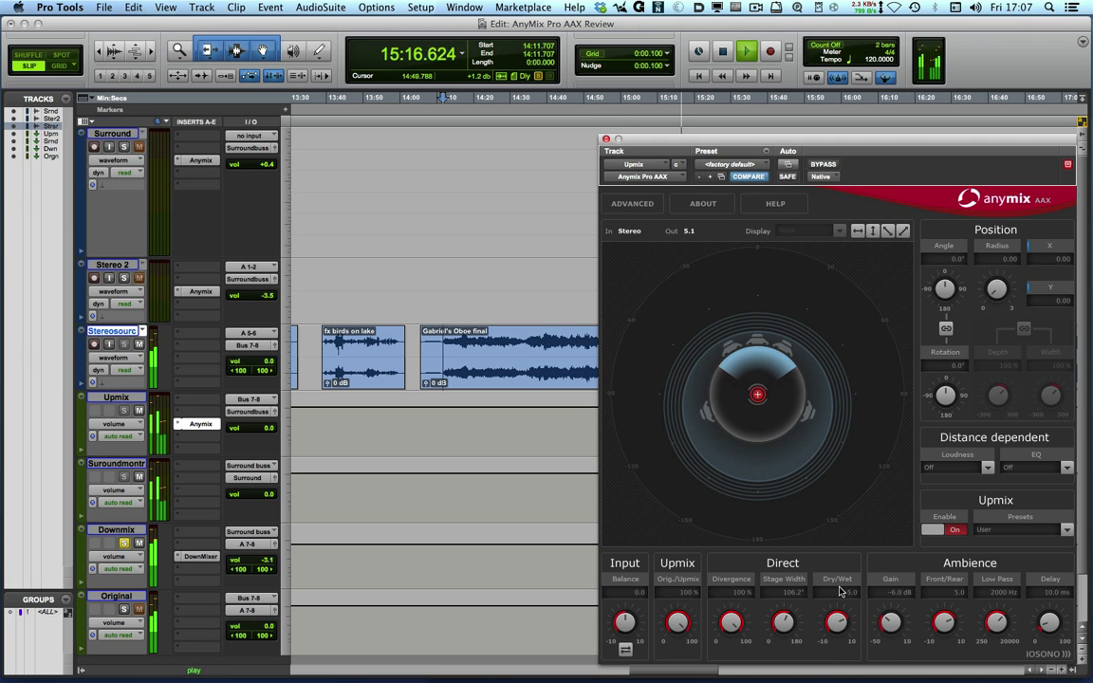
left_click_drag(837, 622, 837, 628)
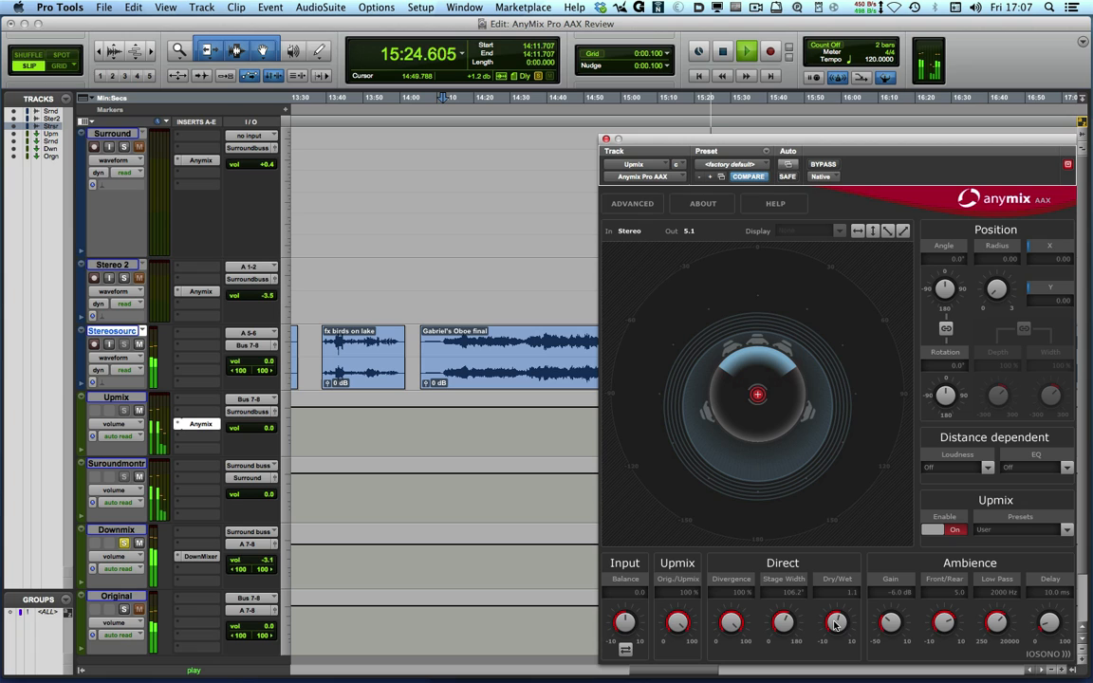
left_click_drag(837, 621, 833, 640)
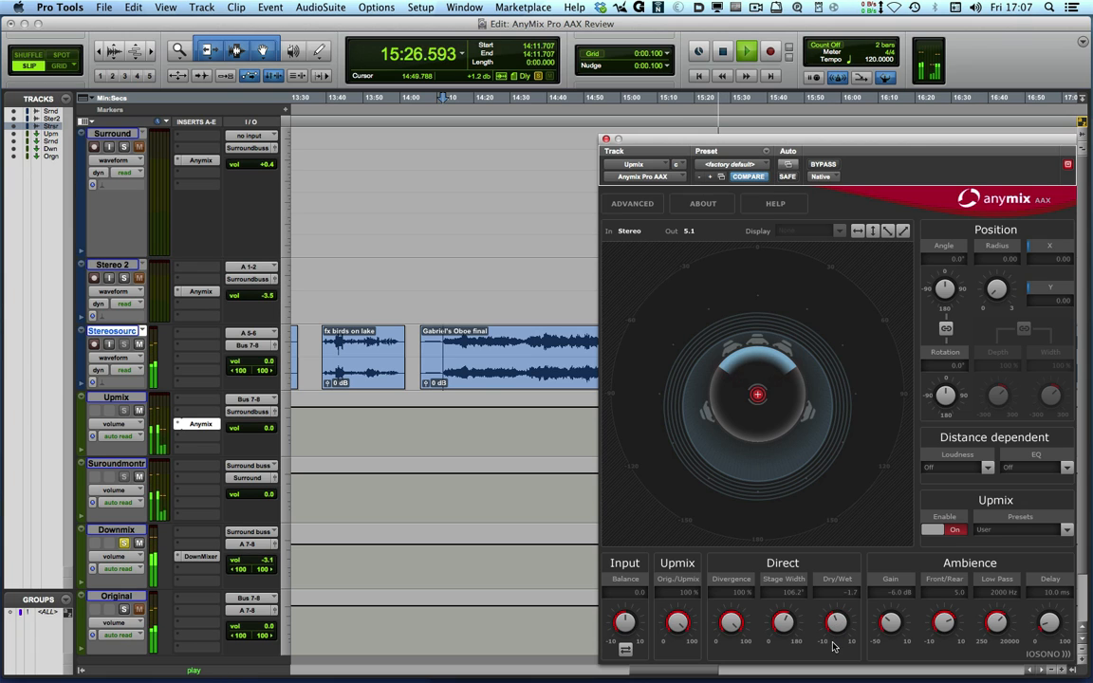
left_click_drag(837, 621, 837, 645)
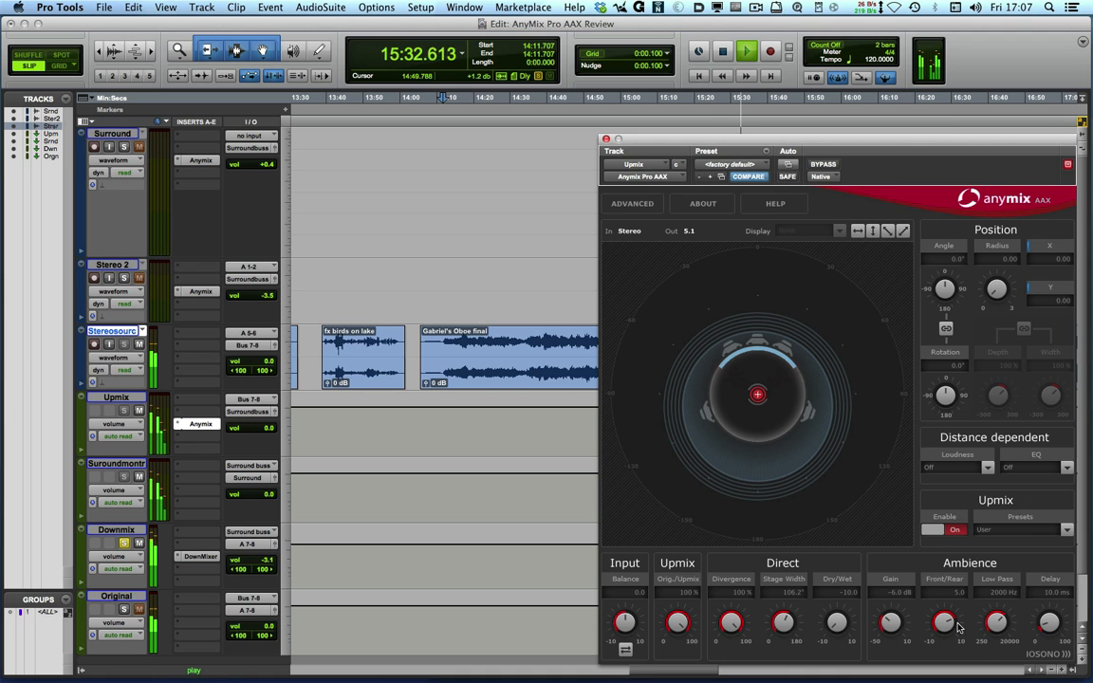
left_click_drag(836, 622, 836, 608)
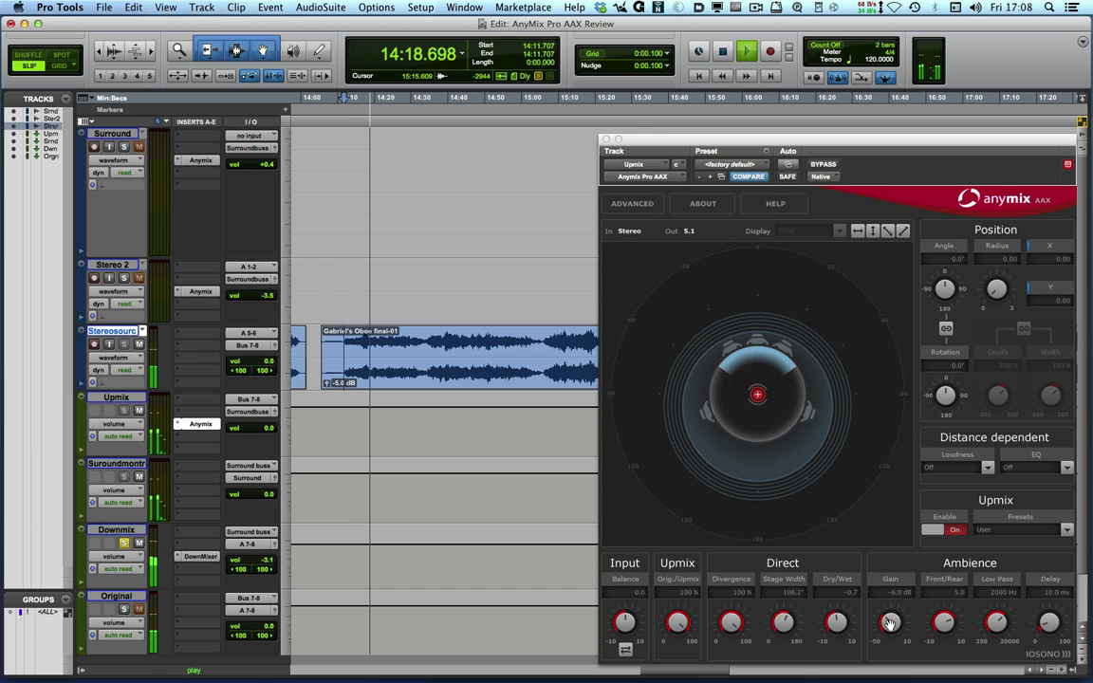
Bring Ambience Gain to about 1.4 dB and lower the Low Pass toward 1345 Hz.
left_click_drag(890, 622, 887, 631)
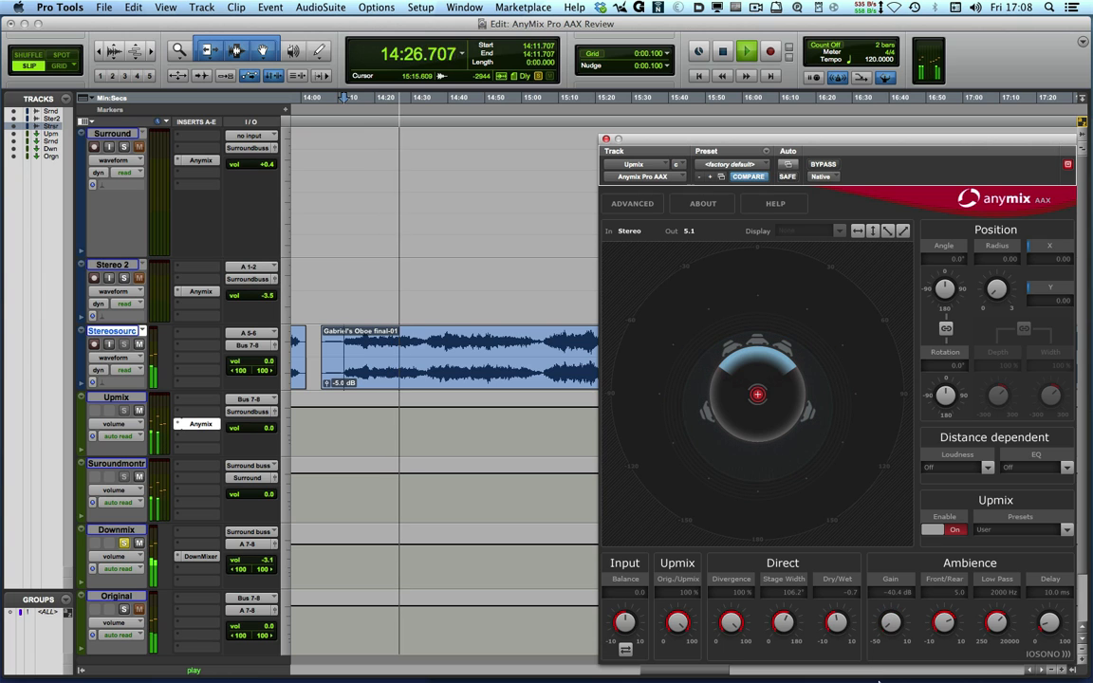
left_click_drag(944, 621, 944, 598)
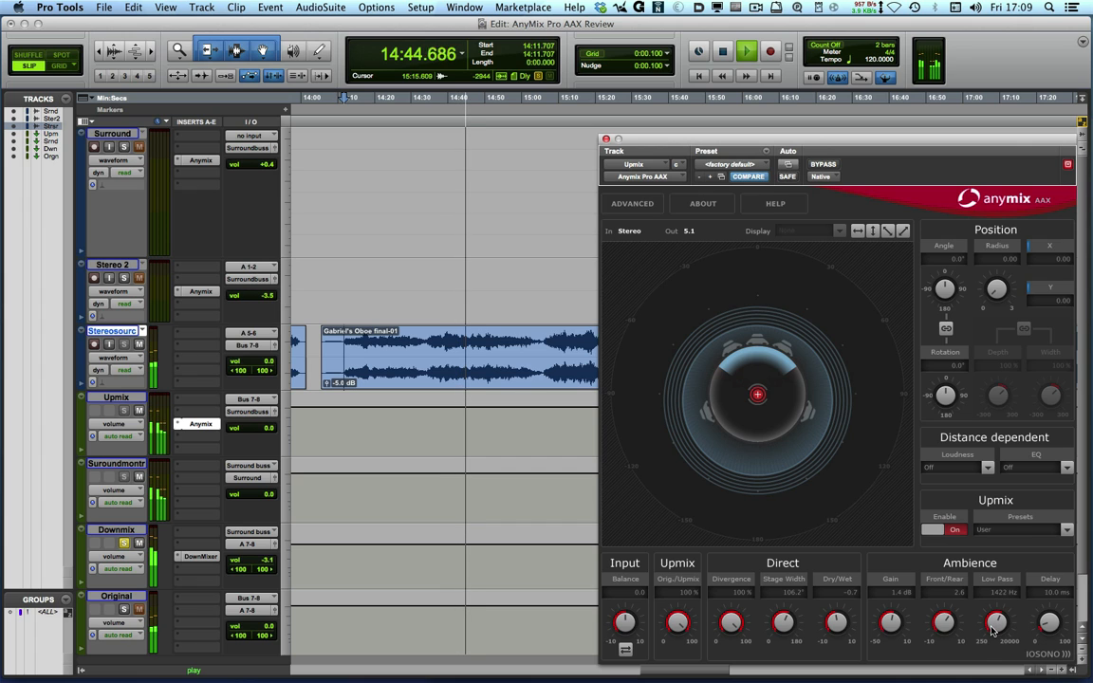
left_click_drag(996, 621, 996, 607)
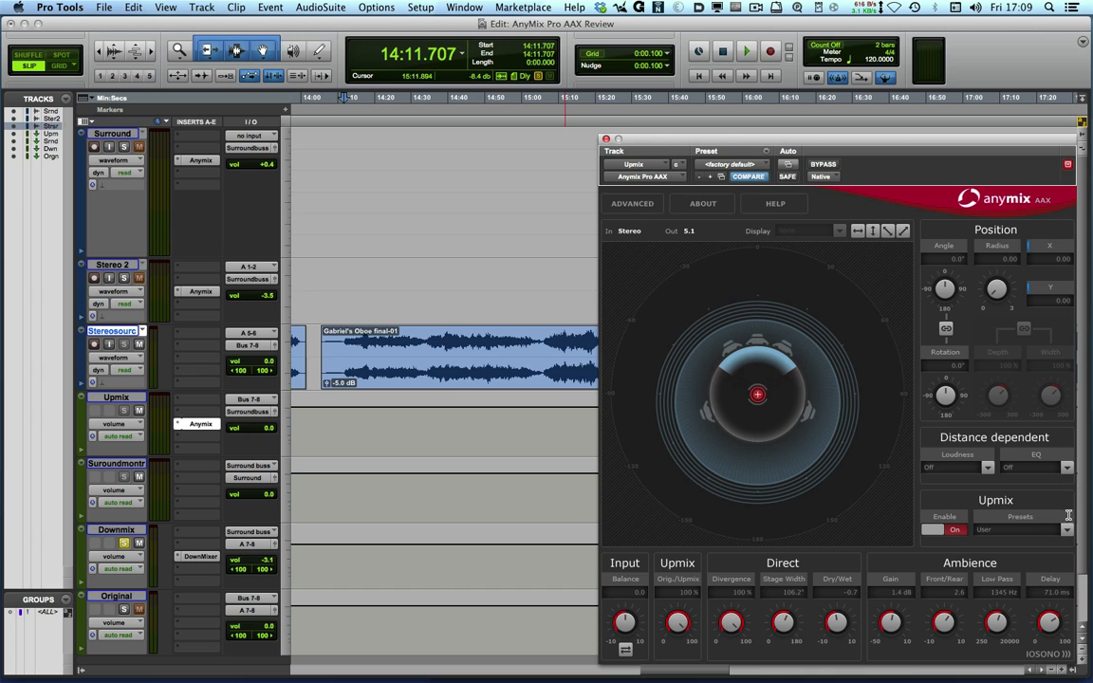
Choose Movie Stem Music Neutral from Upmix Presets and start playback.
left_click(1067, 530)
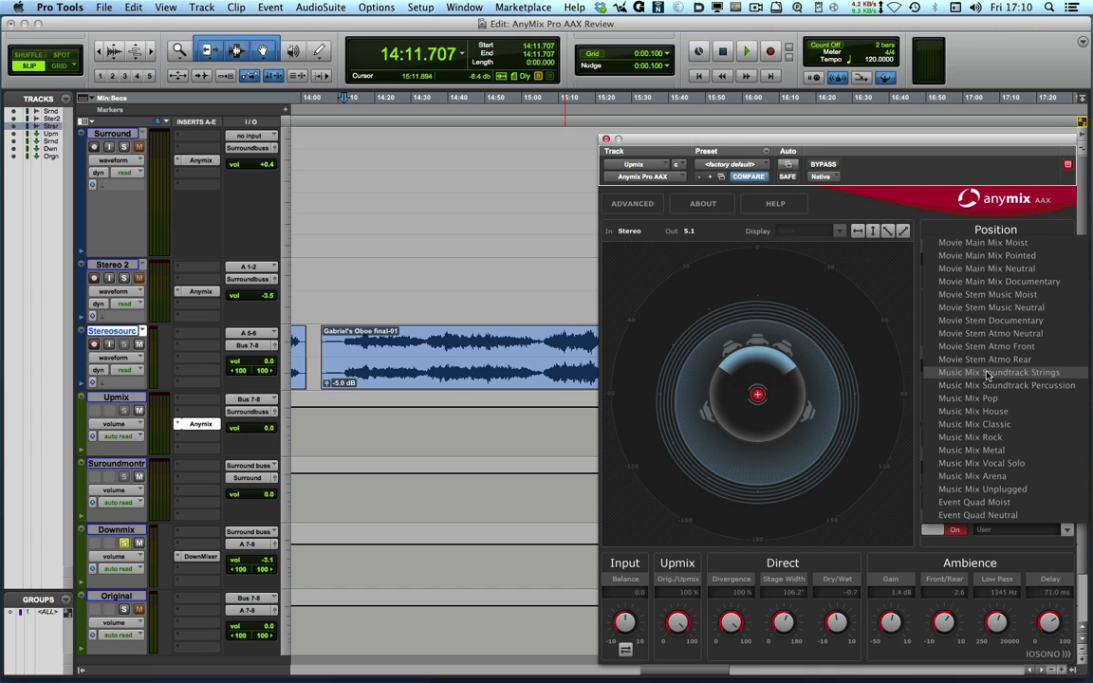
mouse_move(990, 320)
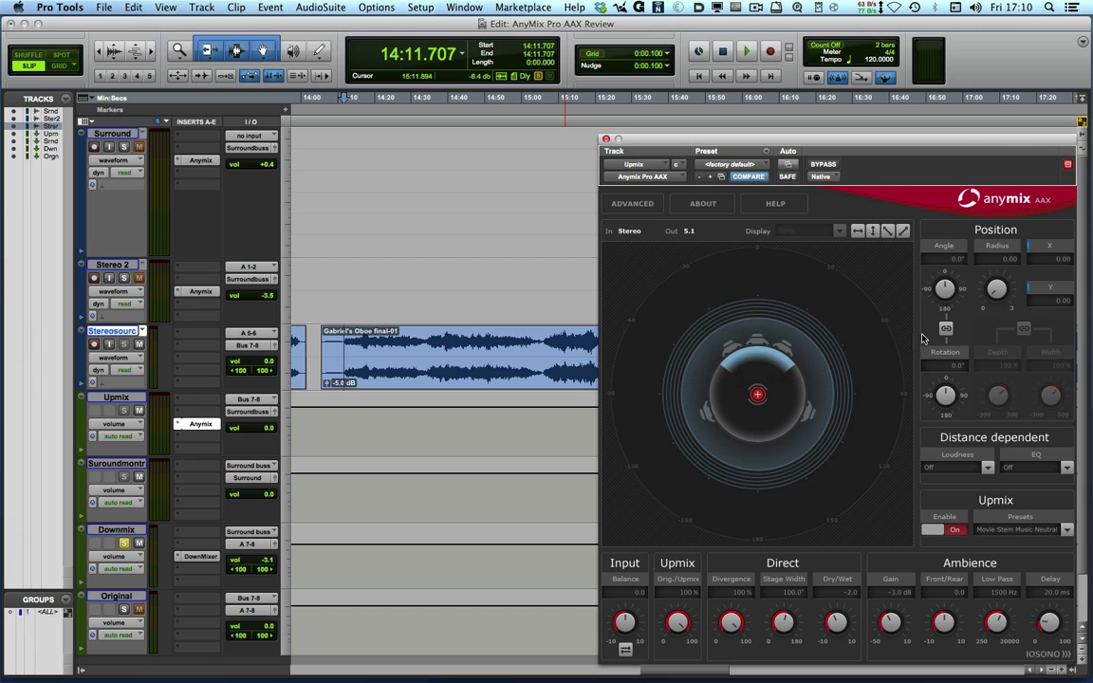
left_click(746, 51)
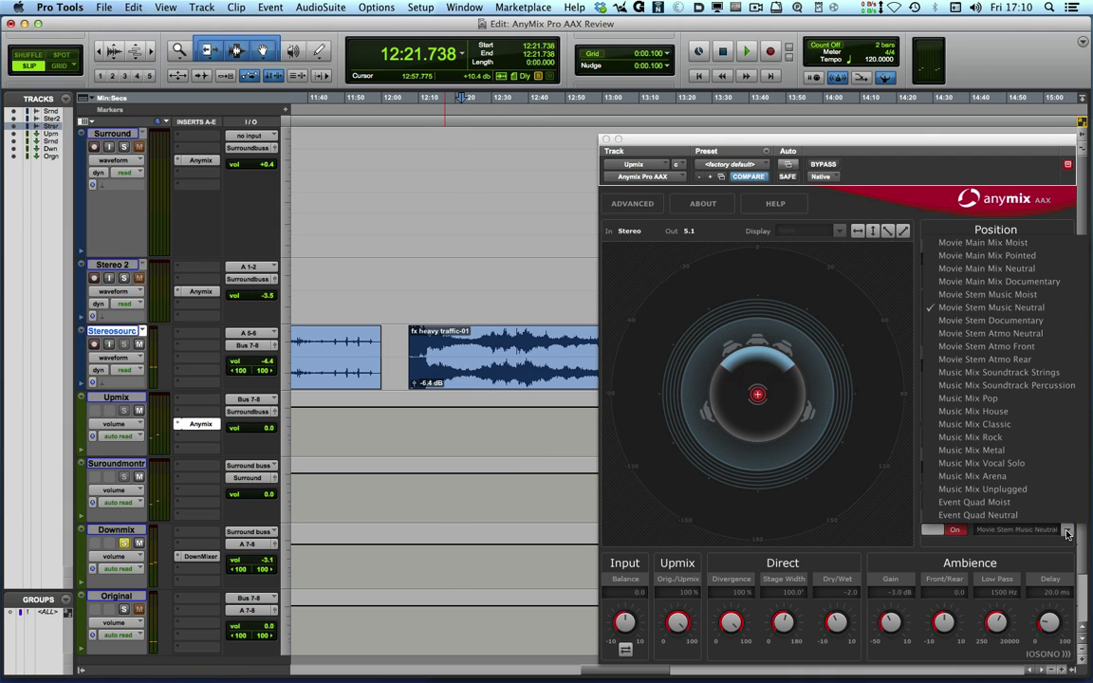
mouse_move(990, 333)
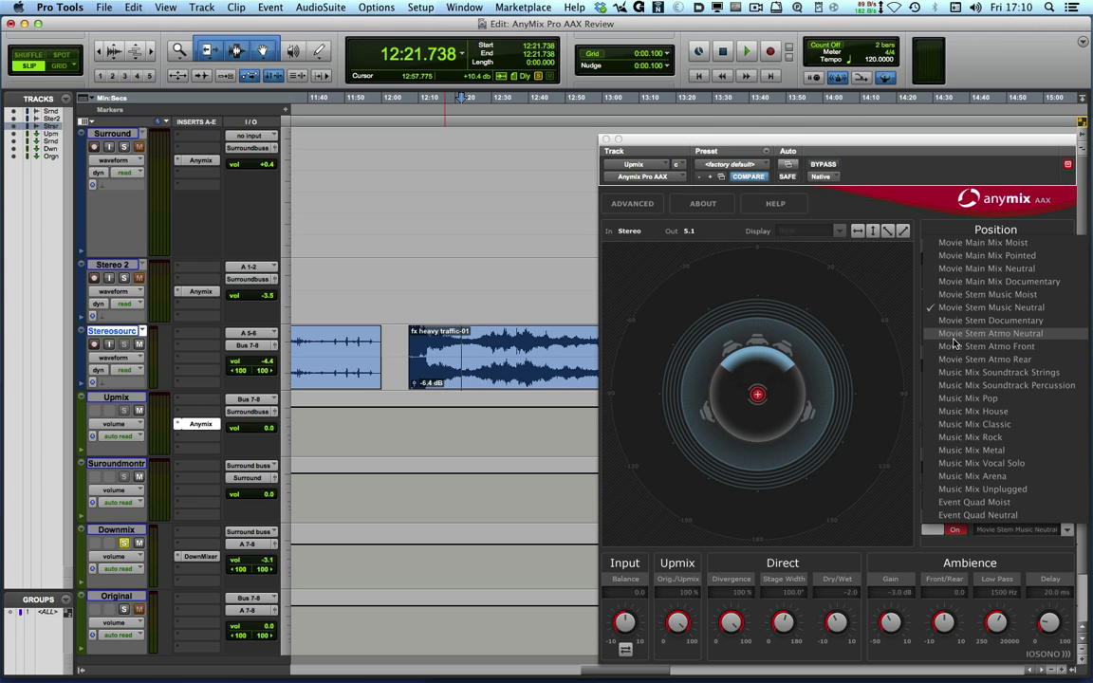
Select the Movie Stem Atmo Neutral preset, then play and stop the heavy traffic clip.
left_click(991, 333)
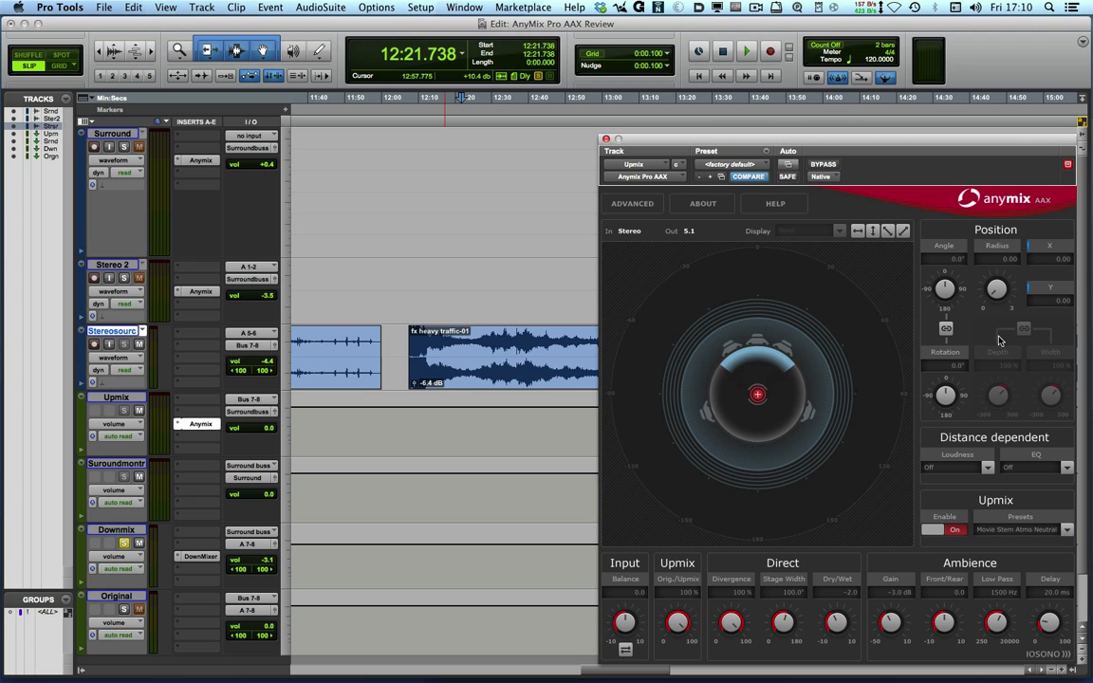
left_click(746, 51)
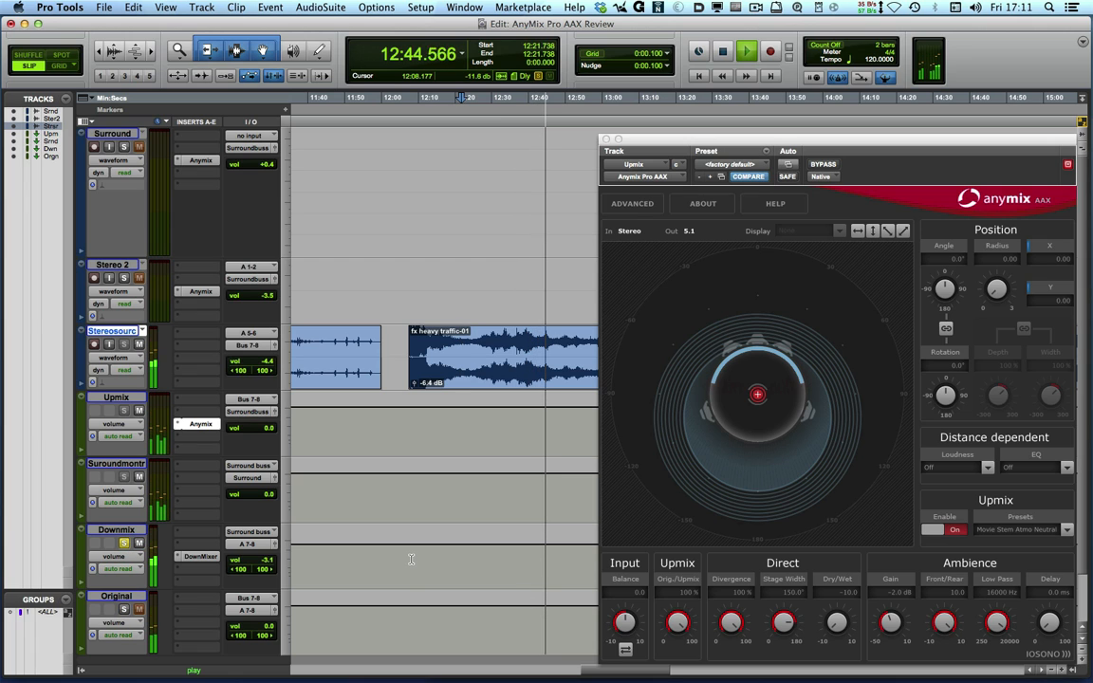
left_click(746, 50)
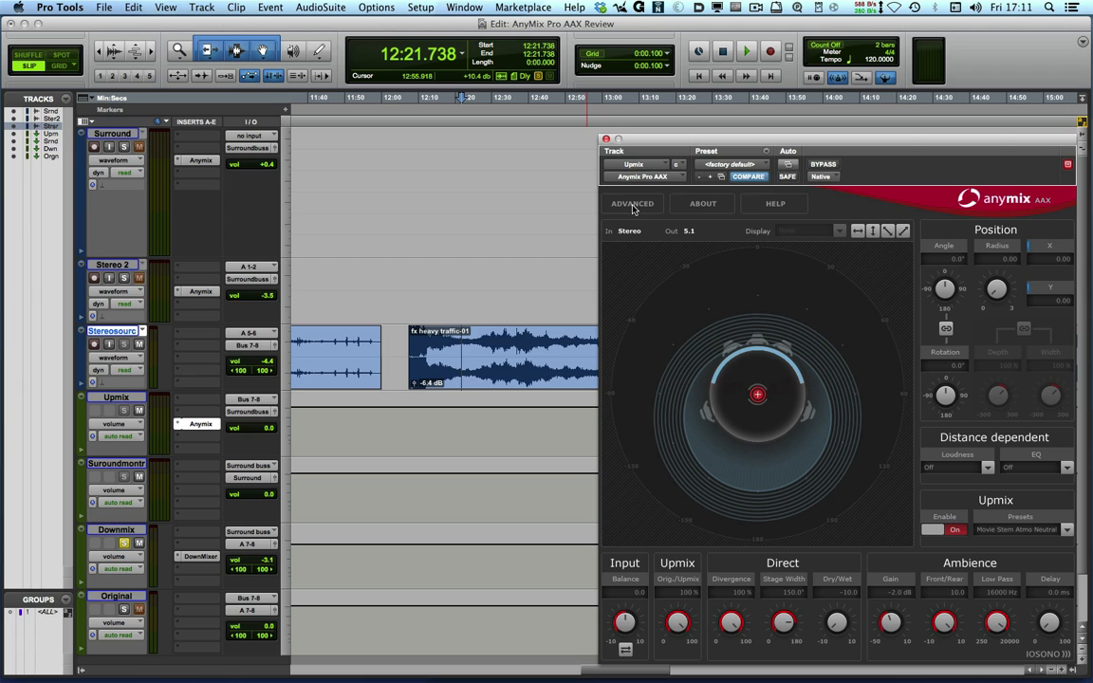
Open ADVANCED settings and toggle Upmix Matrix On, then back Off.
left_click(632, 203)
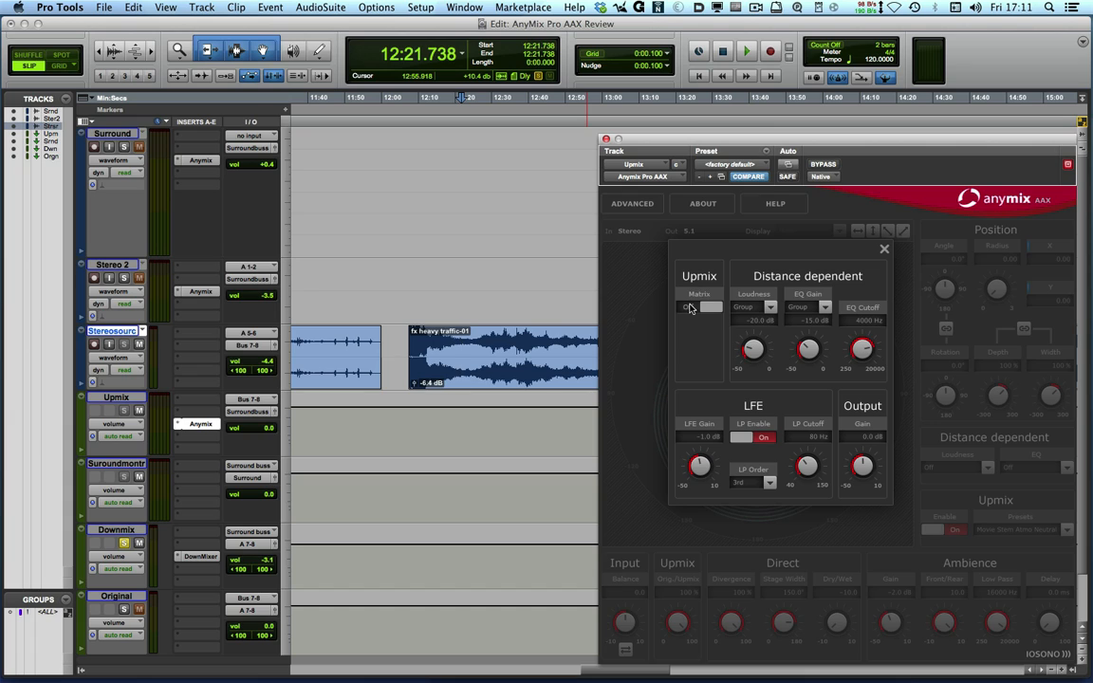
left_click(688, 307)
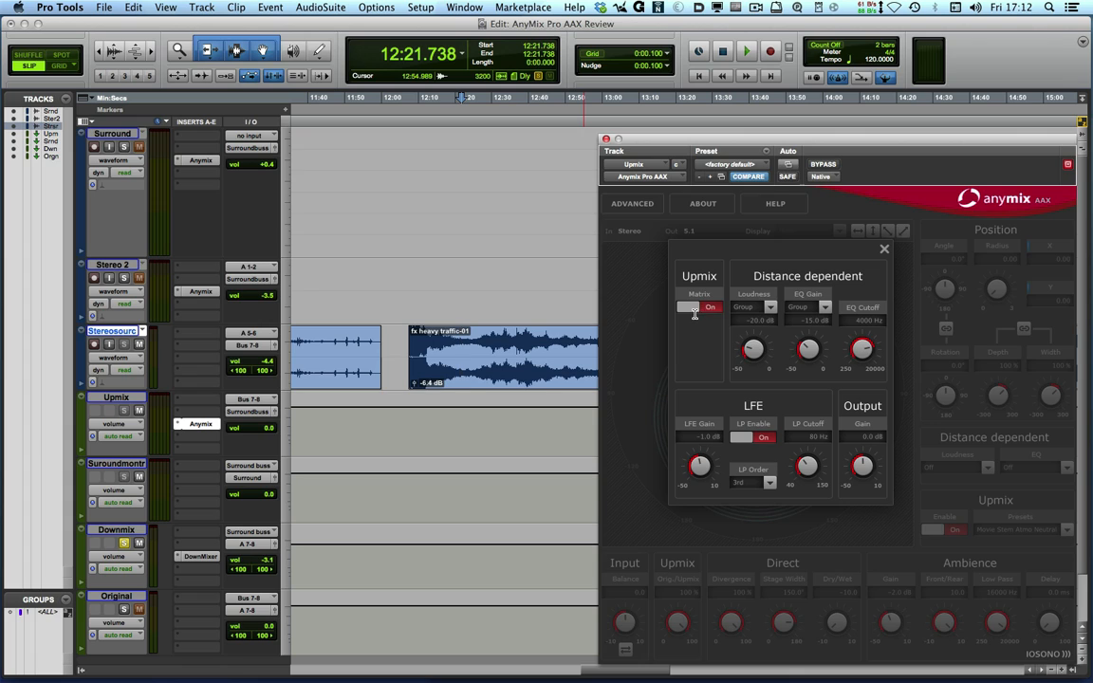
mouse_move(703, 341)
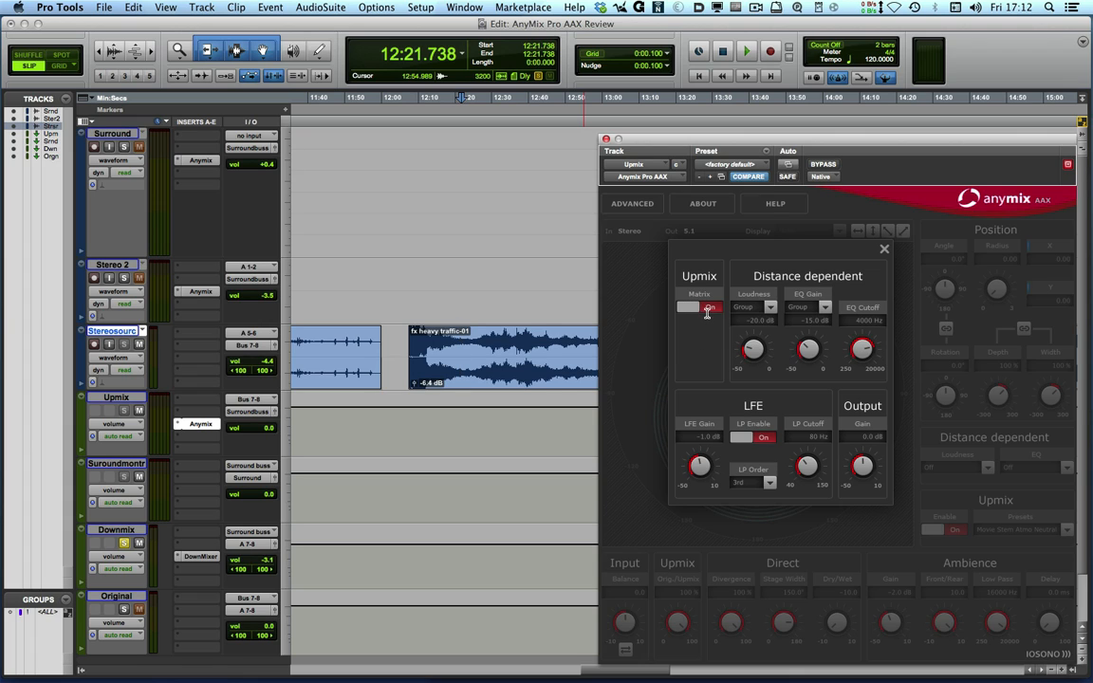
left_click(710, 306)
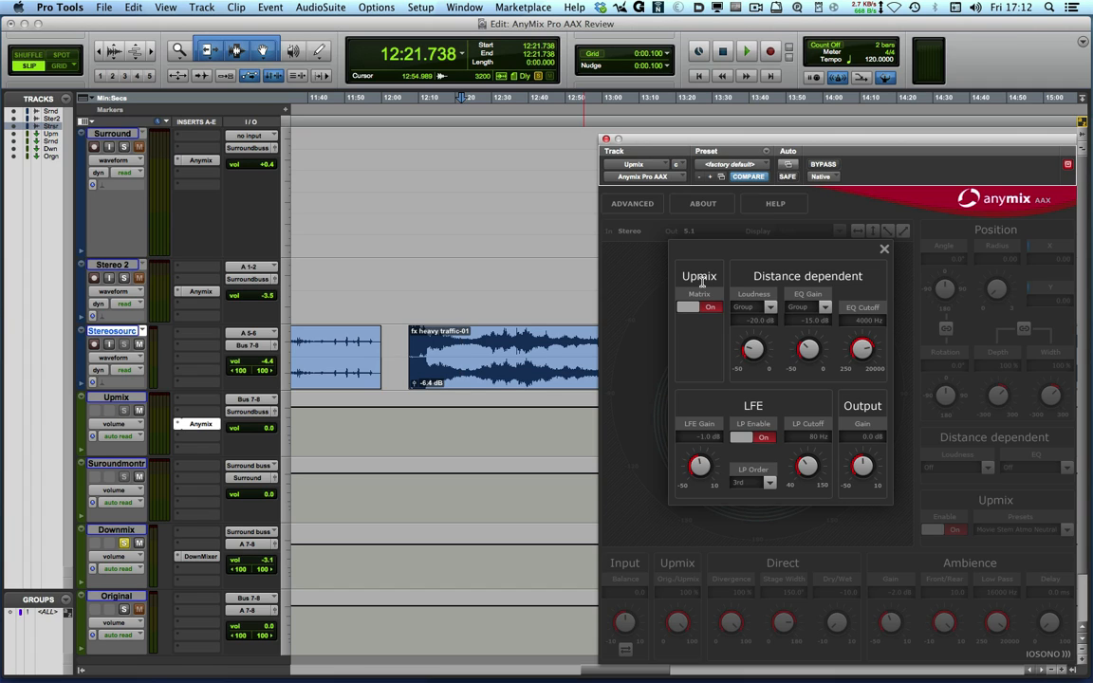
mouse_move(699, 339)
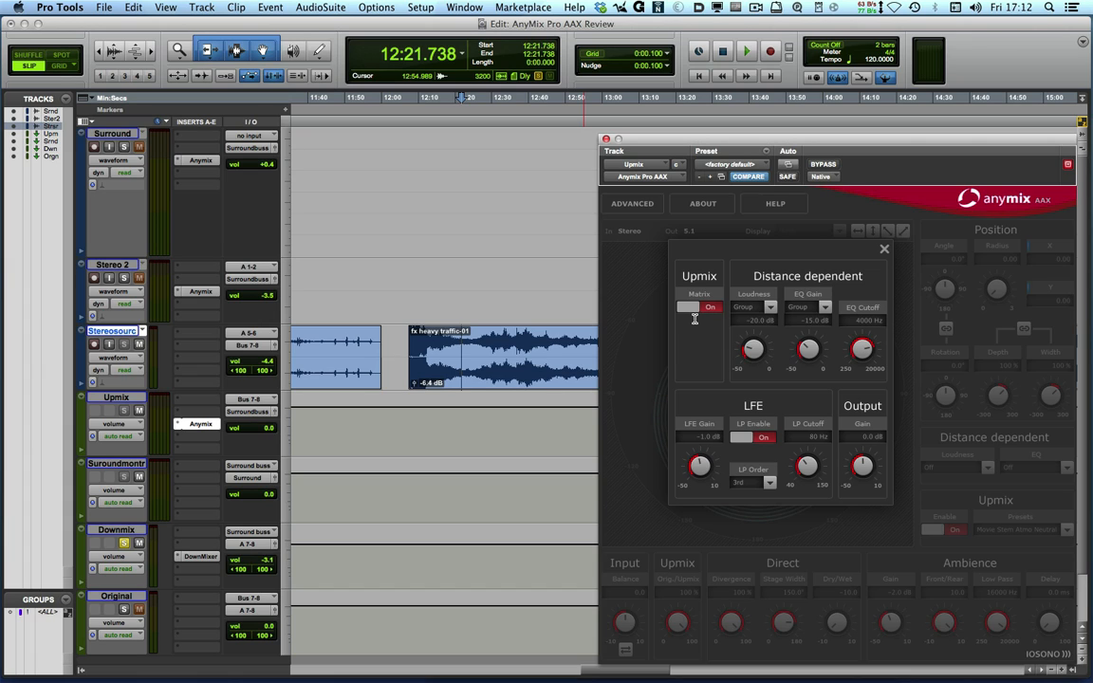
mouse_move(695, 315)
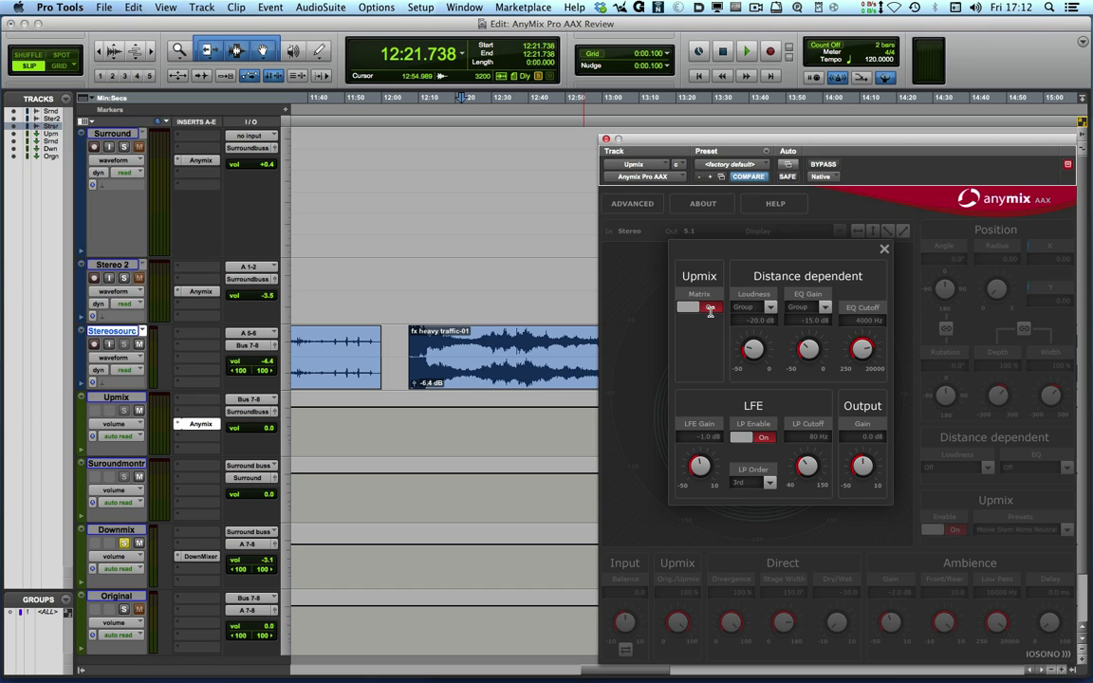
left_click(689, 307)
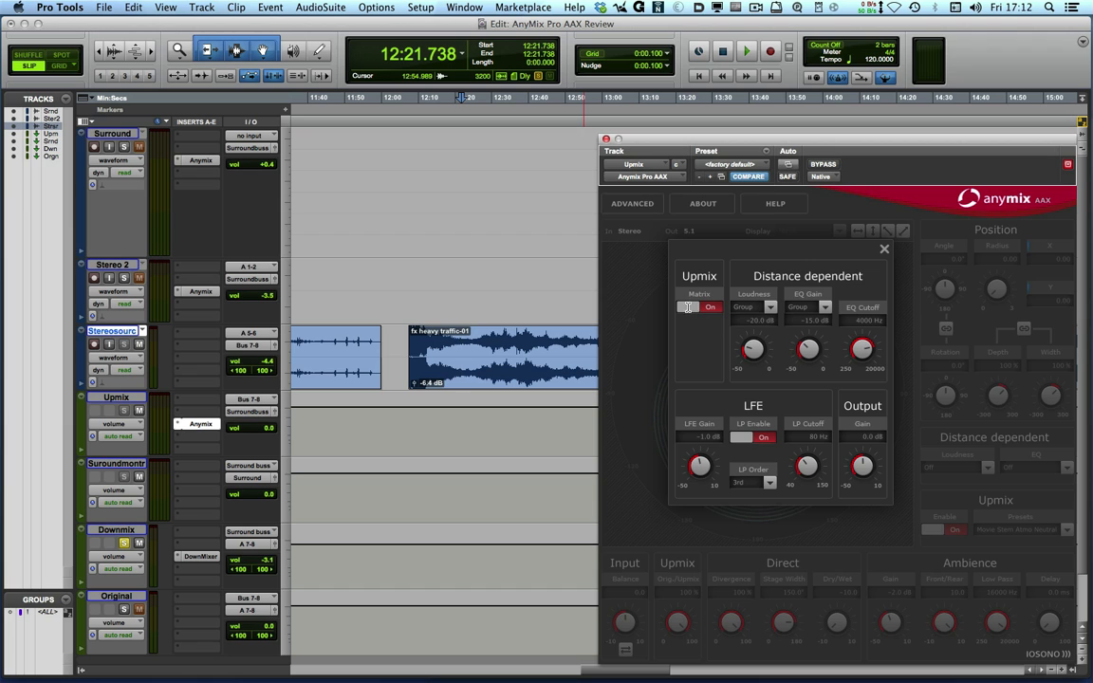
left_click(709, 307)
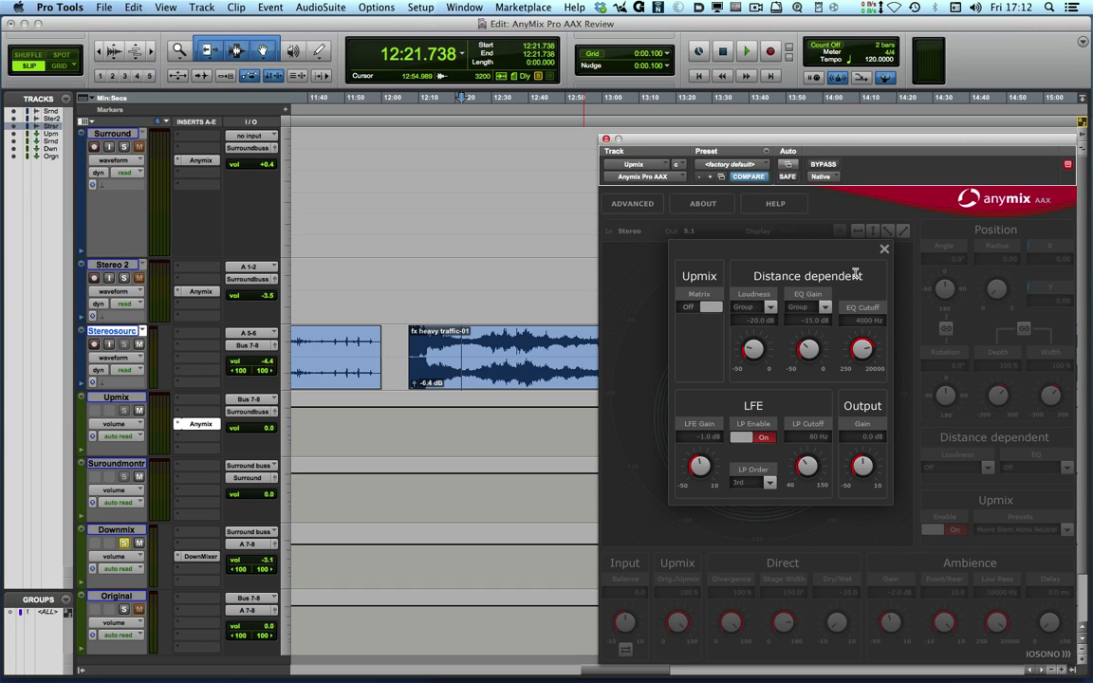
Open the Surround track's Anymix insert and drag its 5.1 source back to centre.
left_click(883, 248)
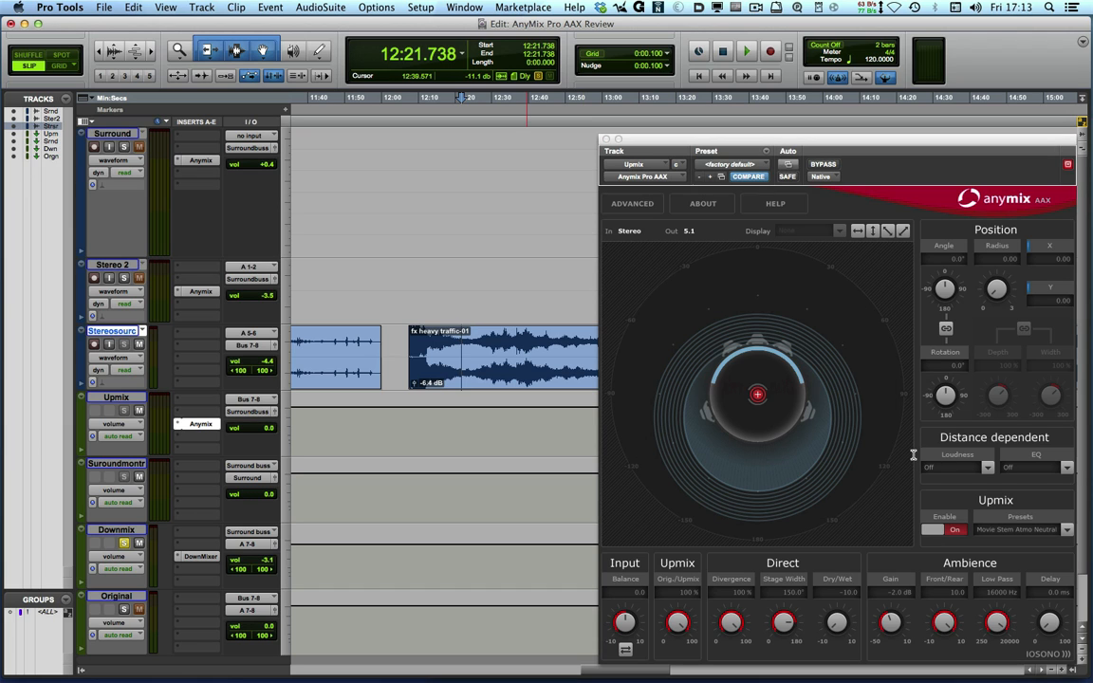
mouse_move(901, 457)
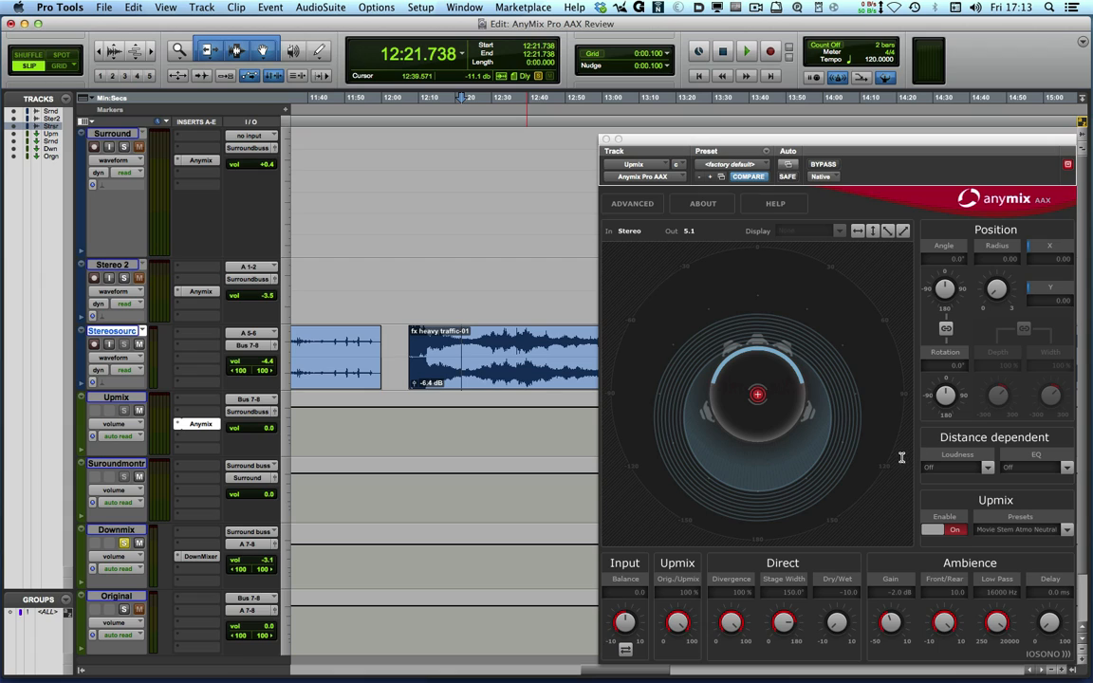
mouse_move(899, 516)
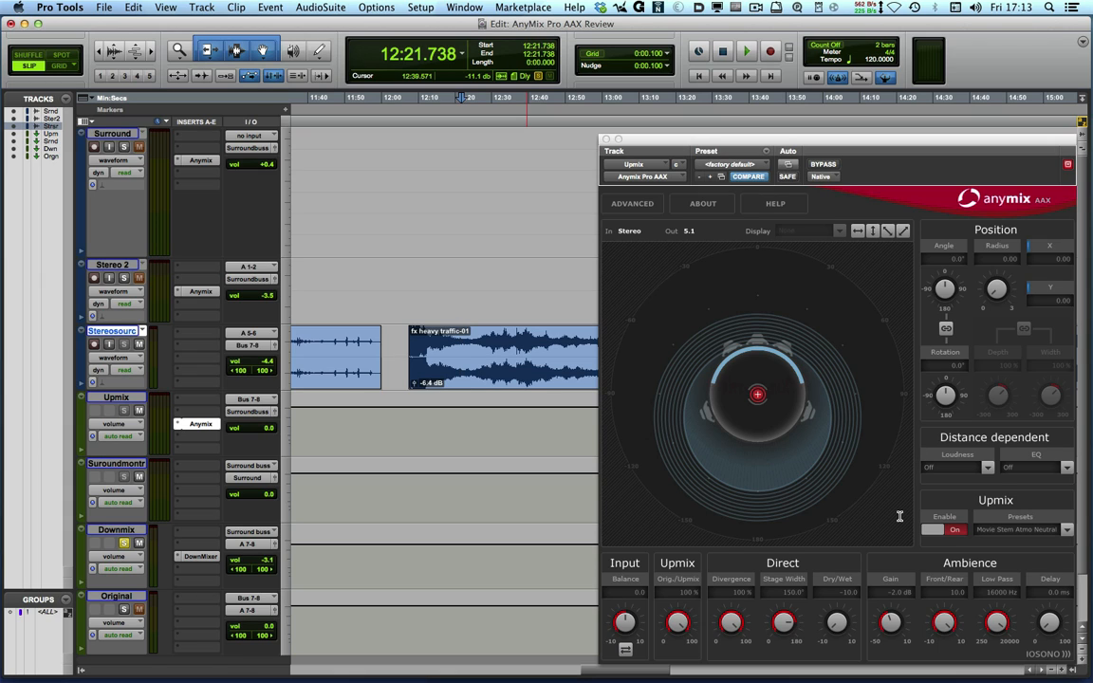
mouse_move(893, 526)
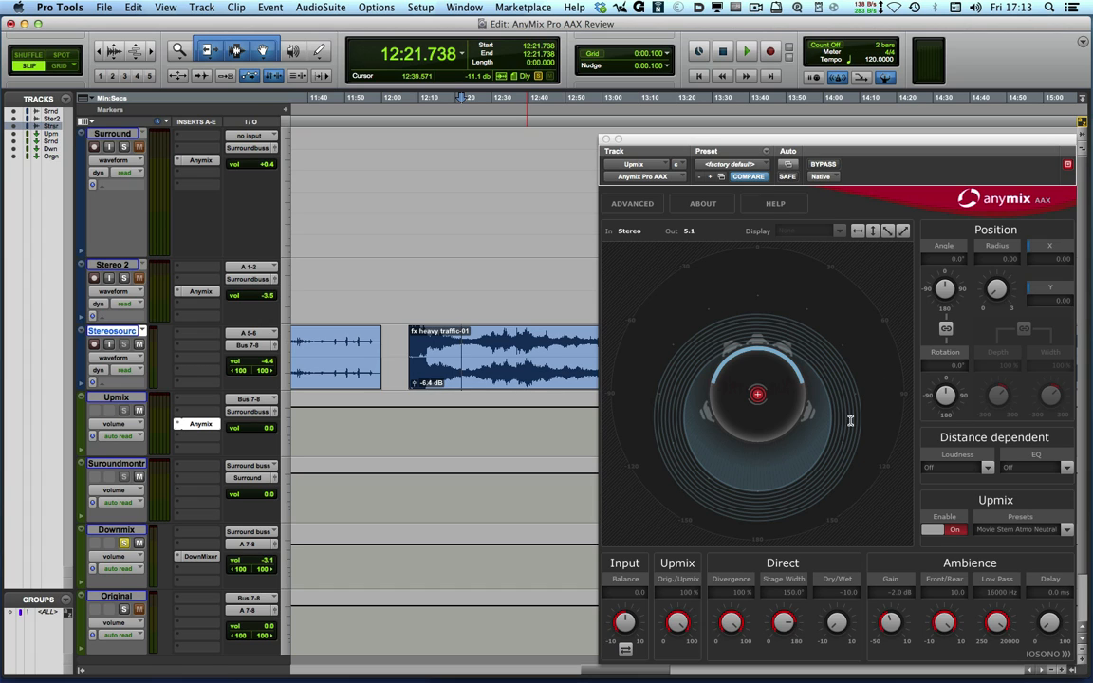
mouse_move(766, 407)
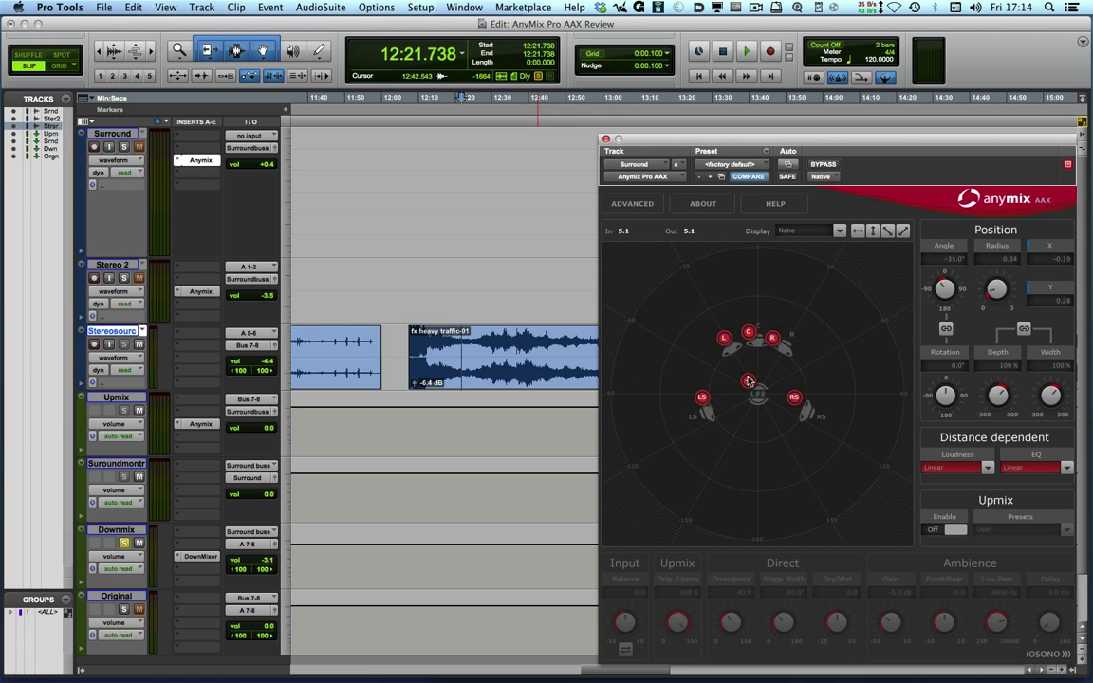
left_click_drag(748, 381, 693, 302)
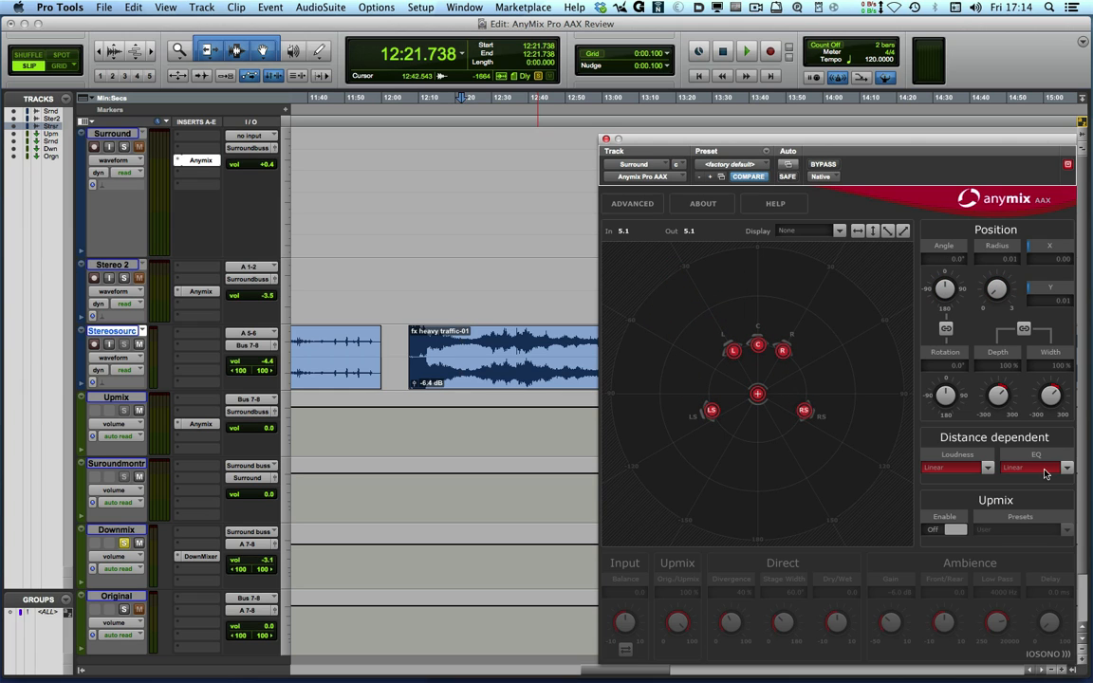
mouse_move(811, 368)
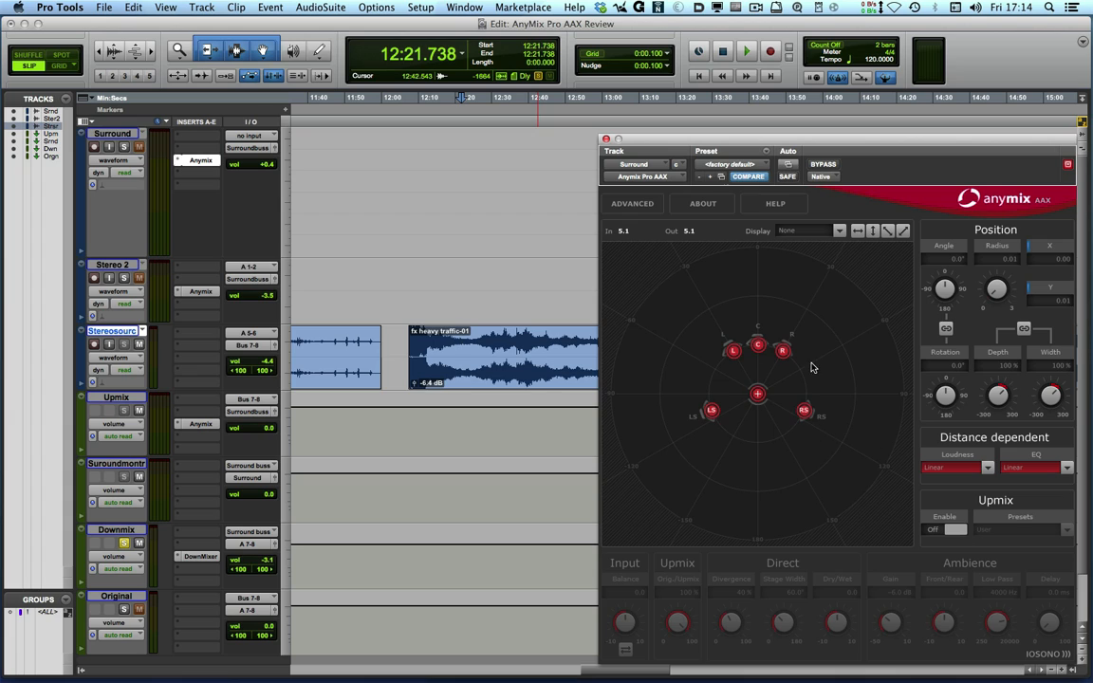
mouse_move(863, 455)
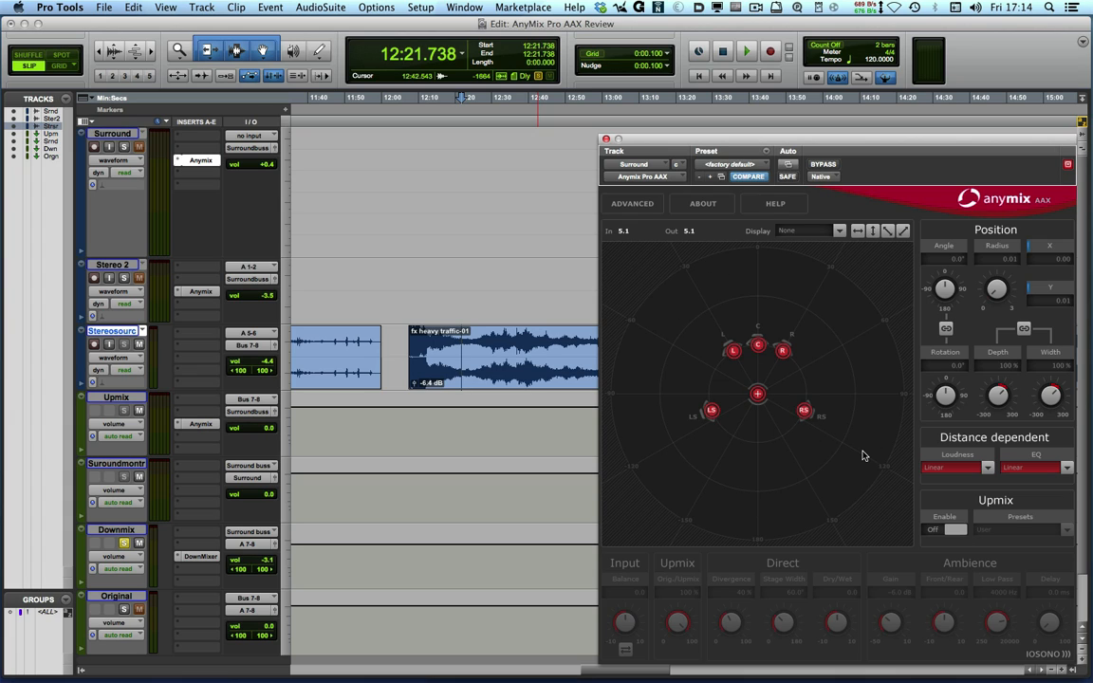
mouse_move(612, 441)
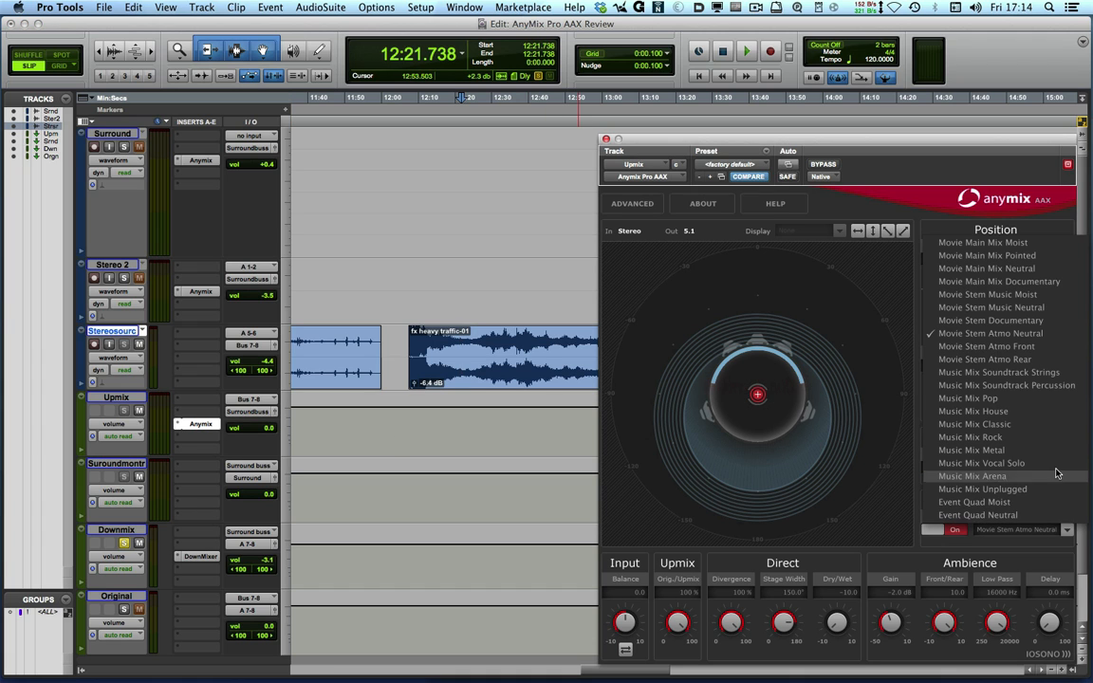
mouse_move(986, 347)
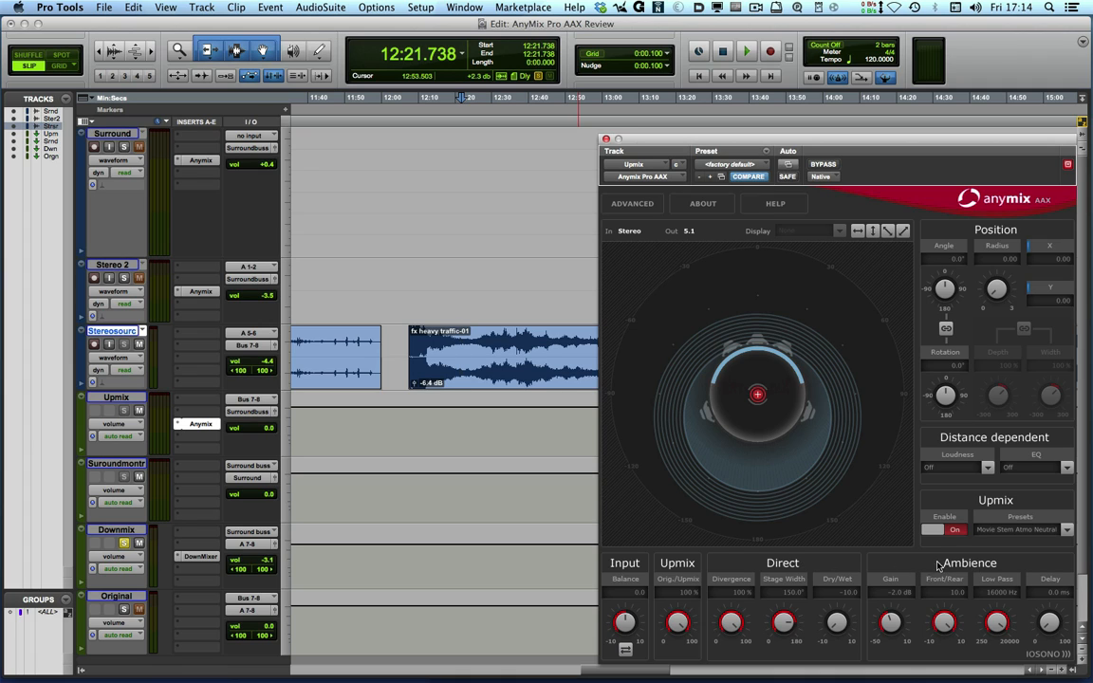
mouse_move(970, 504)
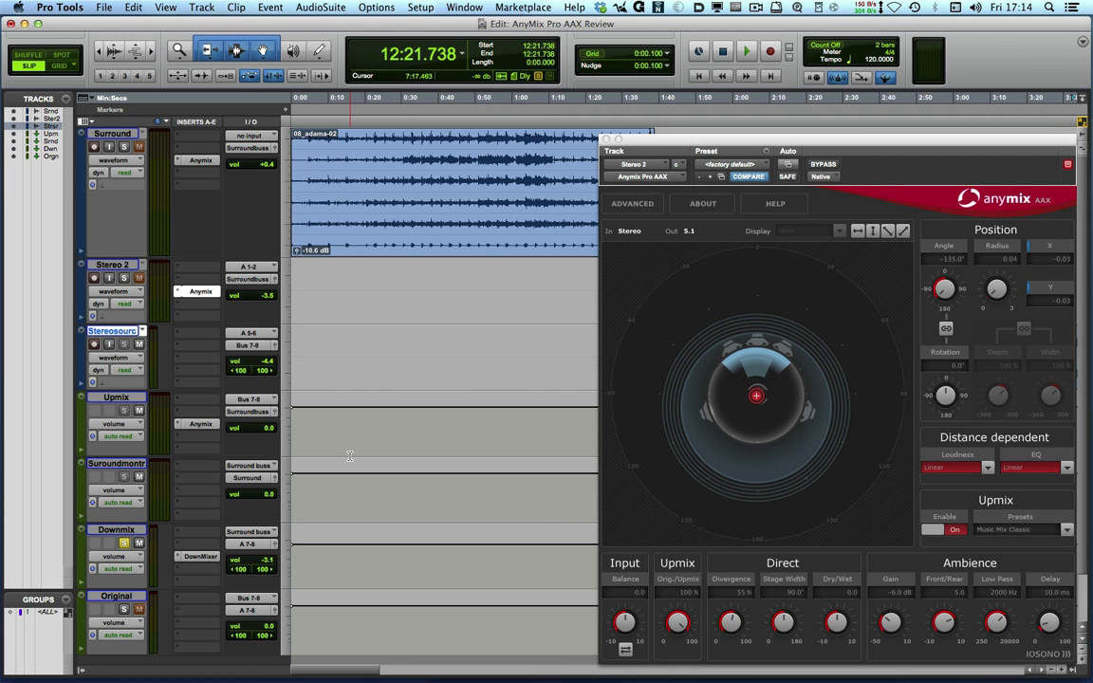
Play Stereo 2's car drive-by from 2:34 following its left-right and front-rear pan automation.
scroll("right", 3)
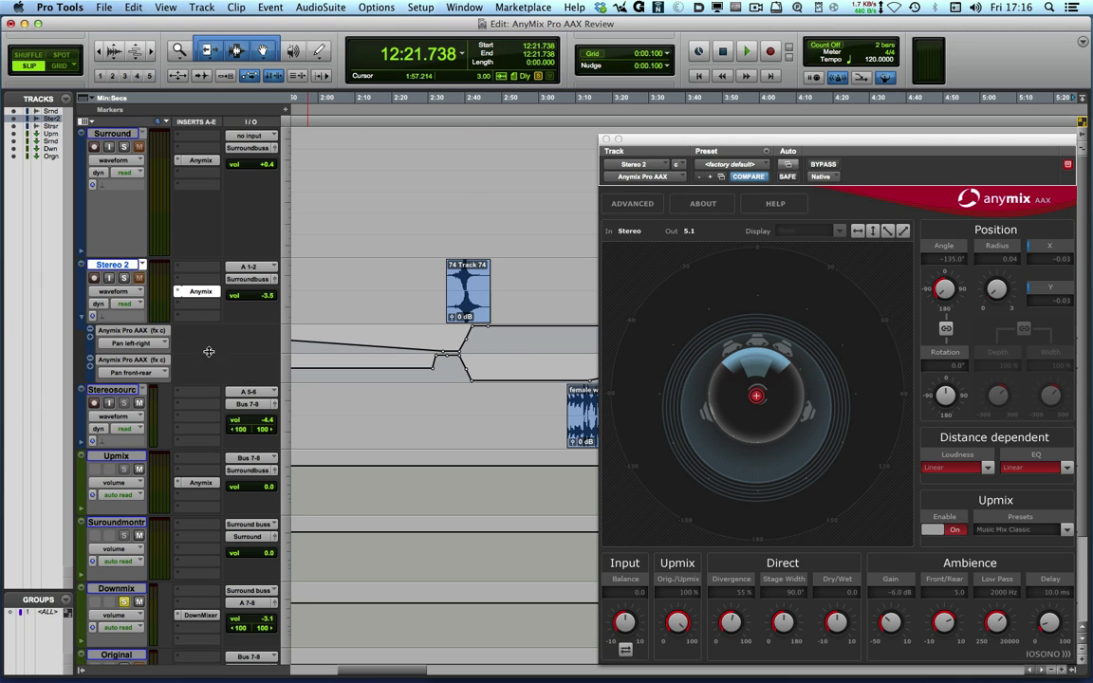
mouse_move(150, 344)
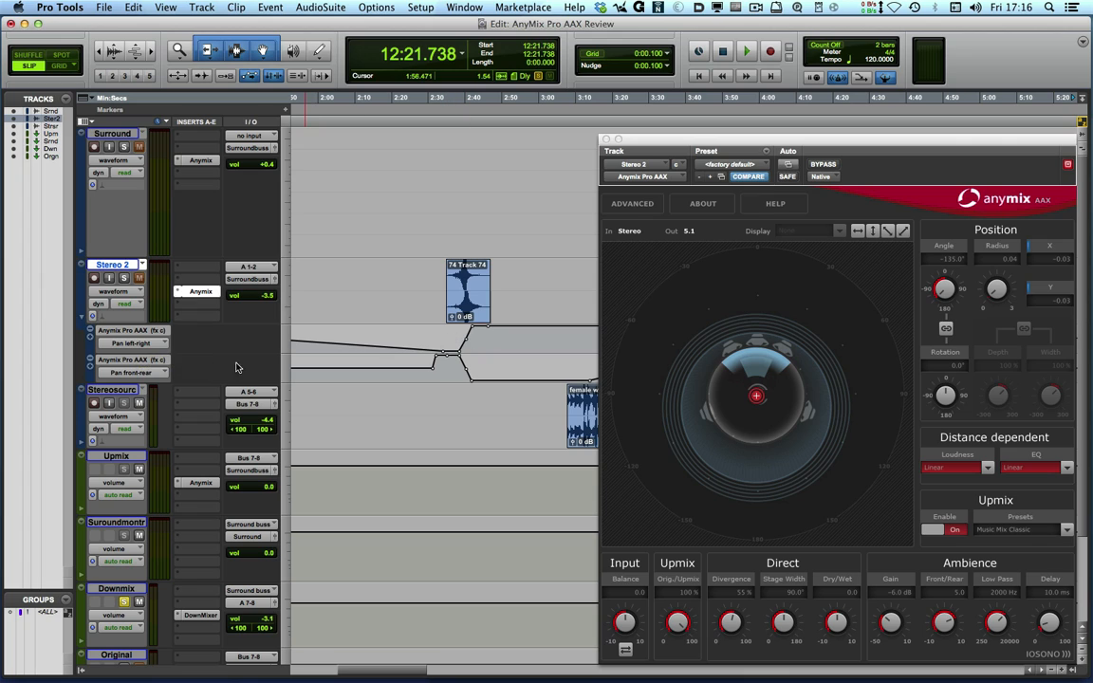
mouse_move(130, 368)
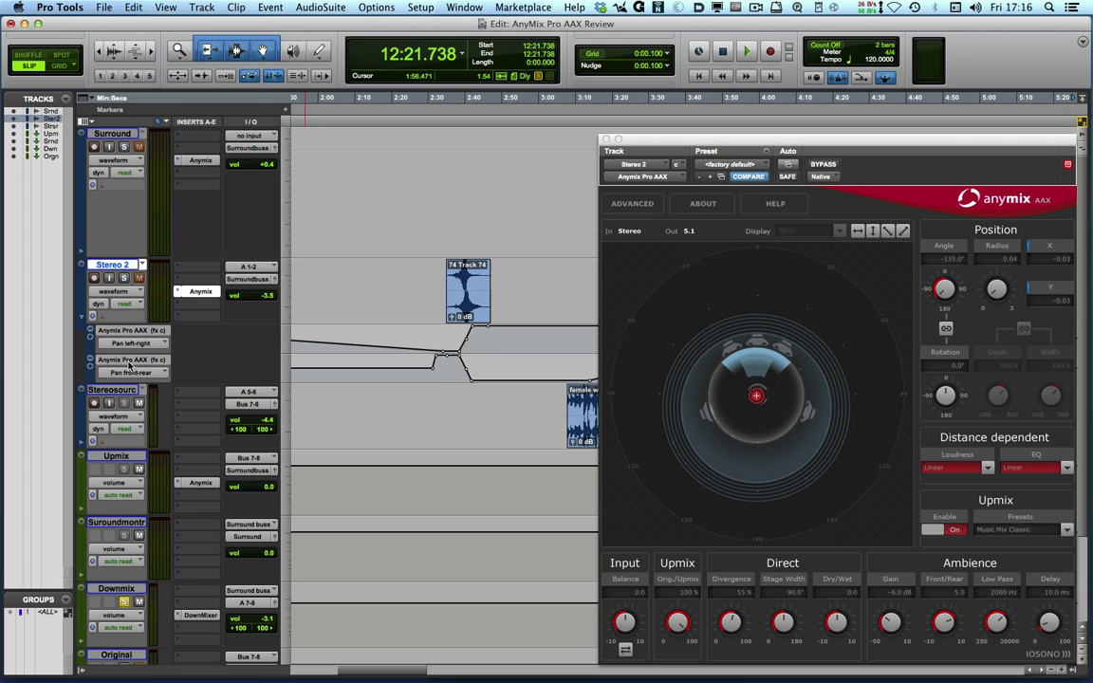
mouse_move(130, 367)
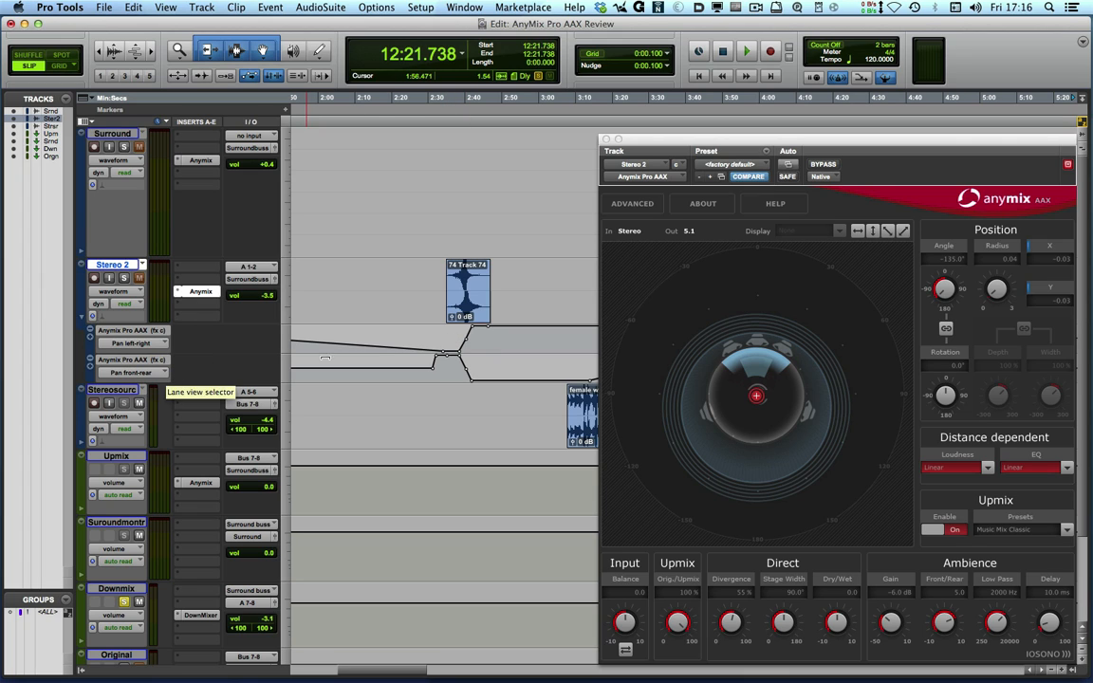
left_click_drag(756, 396, 862, 289)
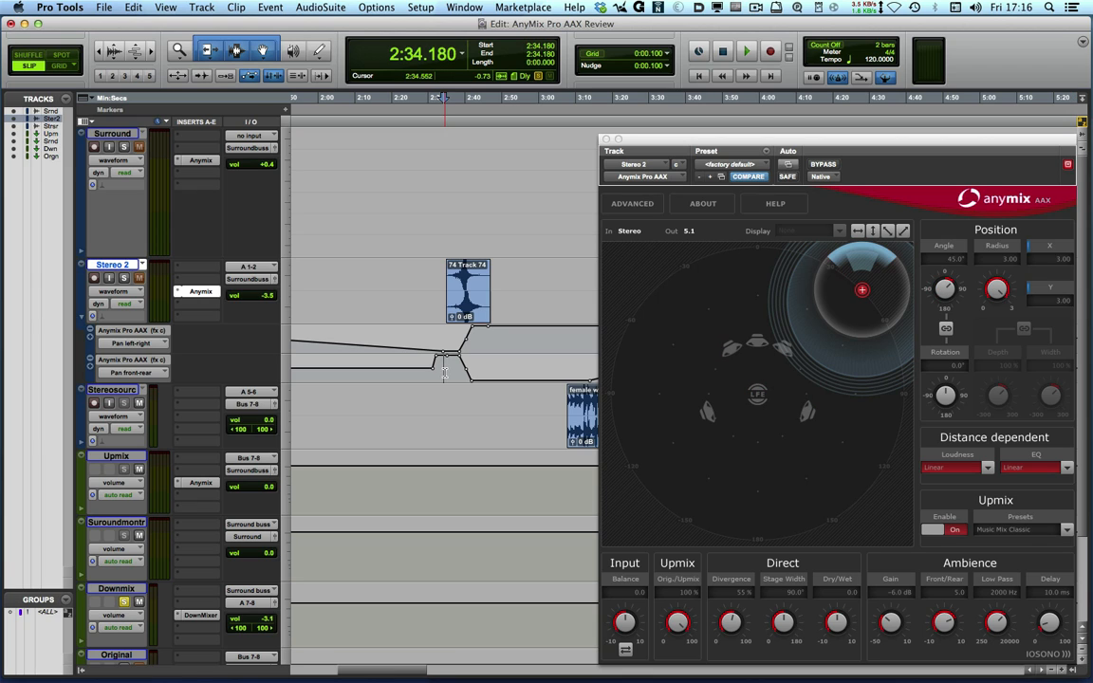
left_click(746, 51)
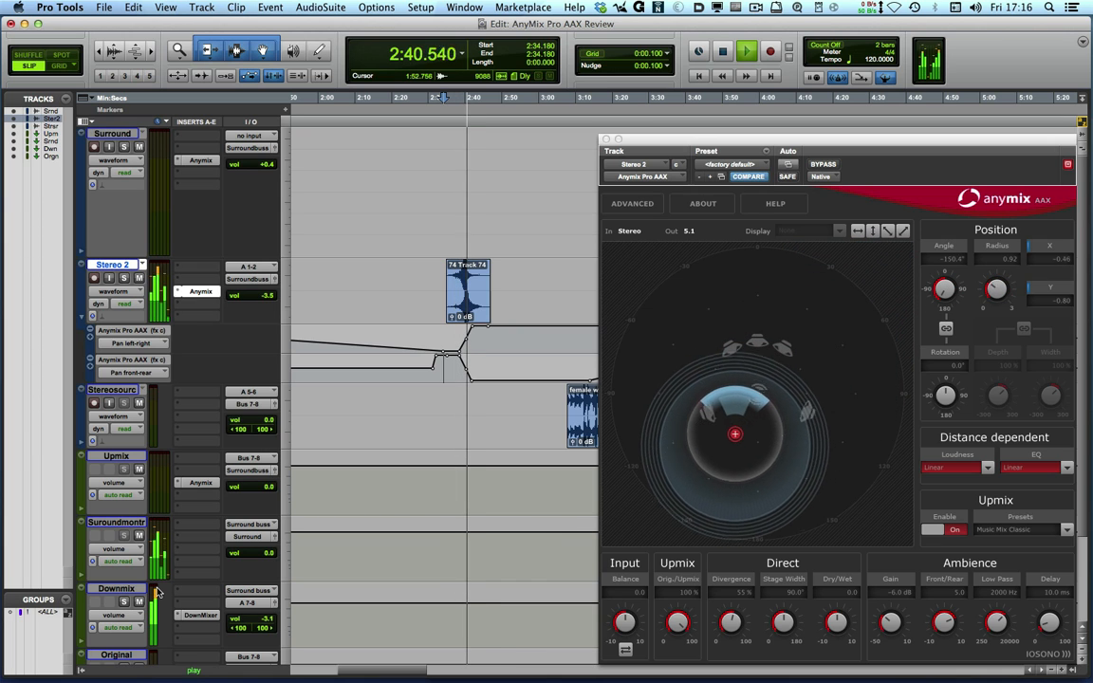
left_click_drag(735, 434, 653, 498)
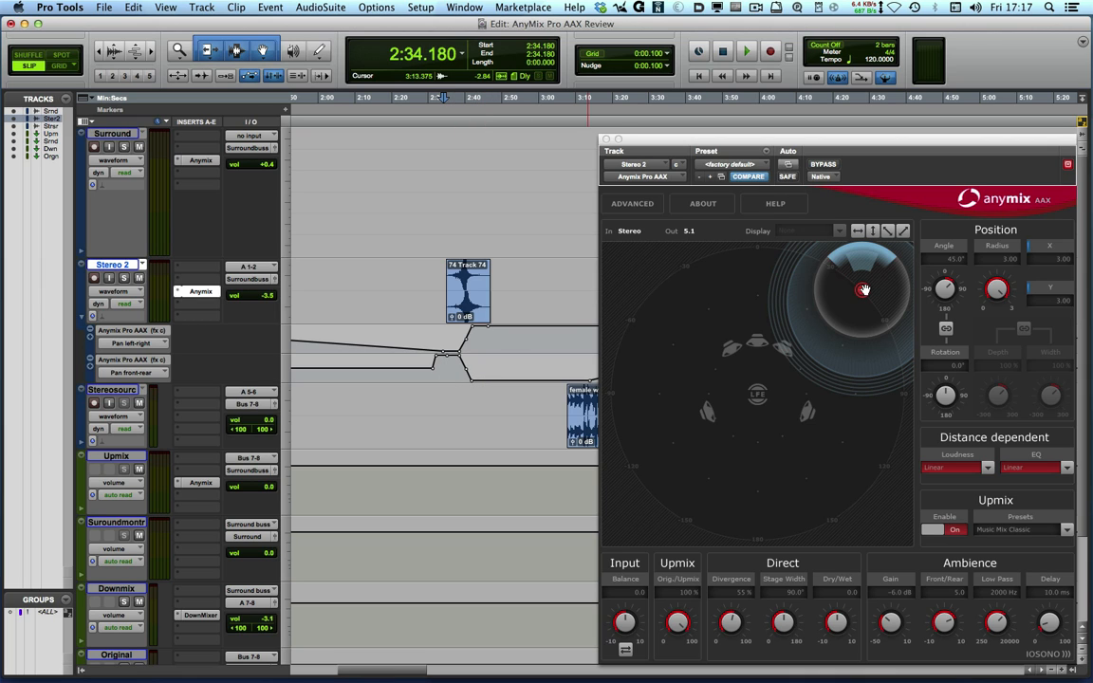
left_click(862, 289)
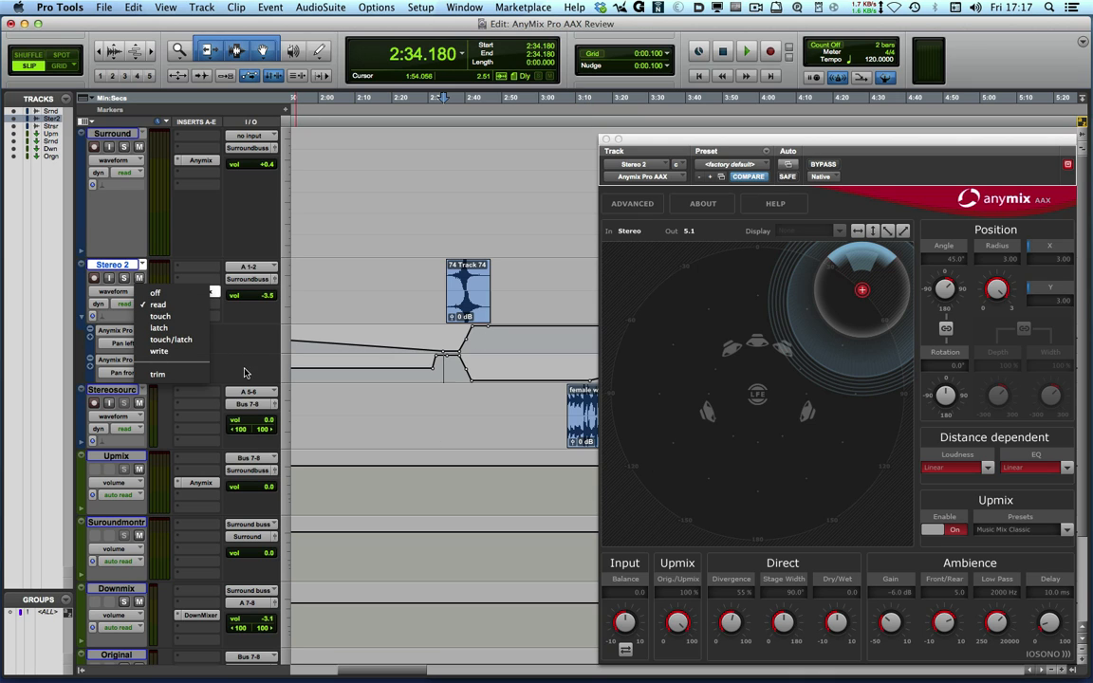
left_click(158, 305)
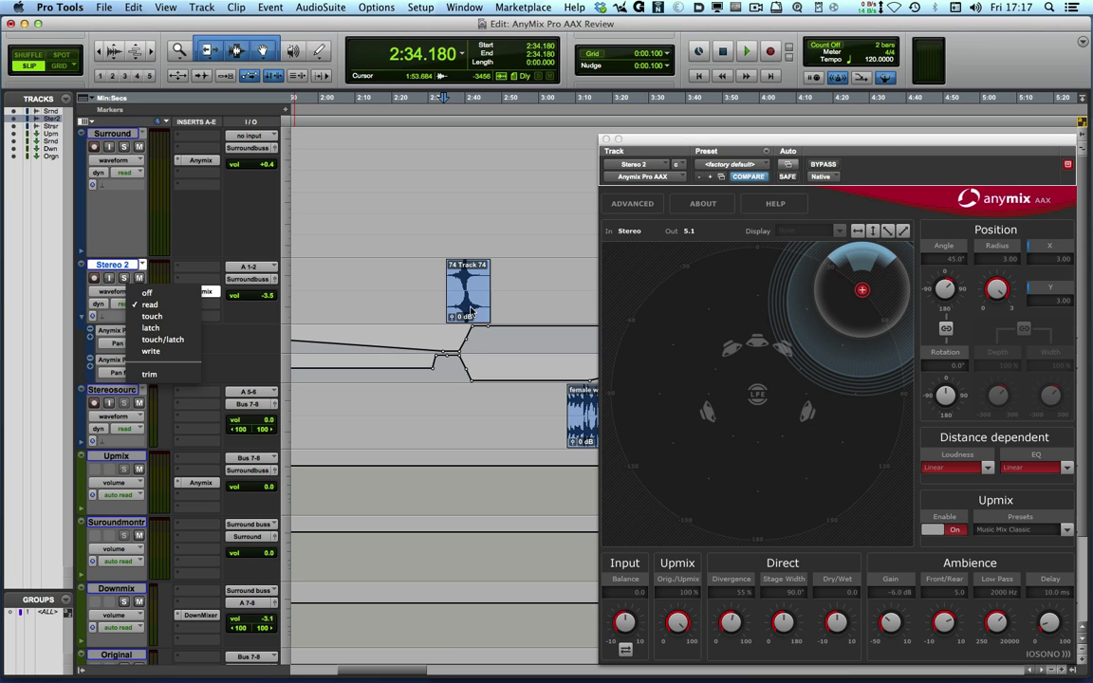
mouse_move(486, 344)
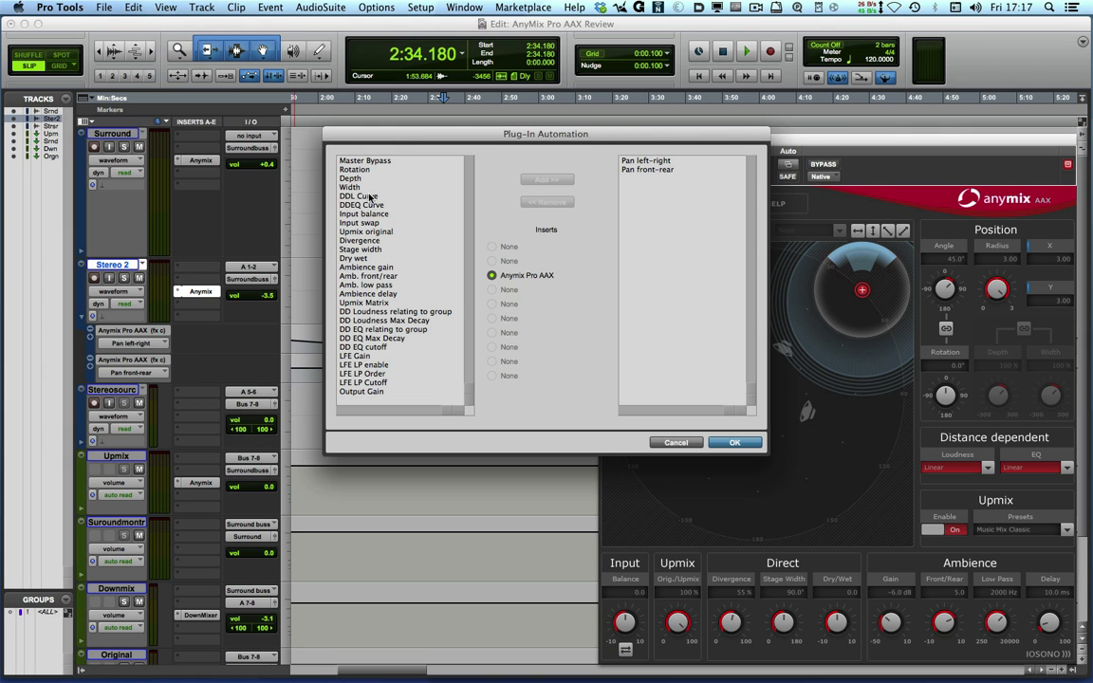
mouse_move(711, 412)
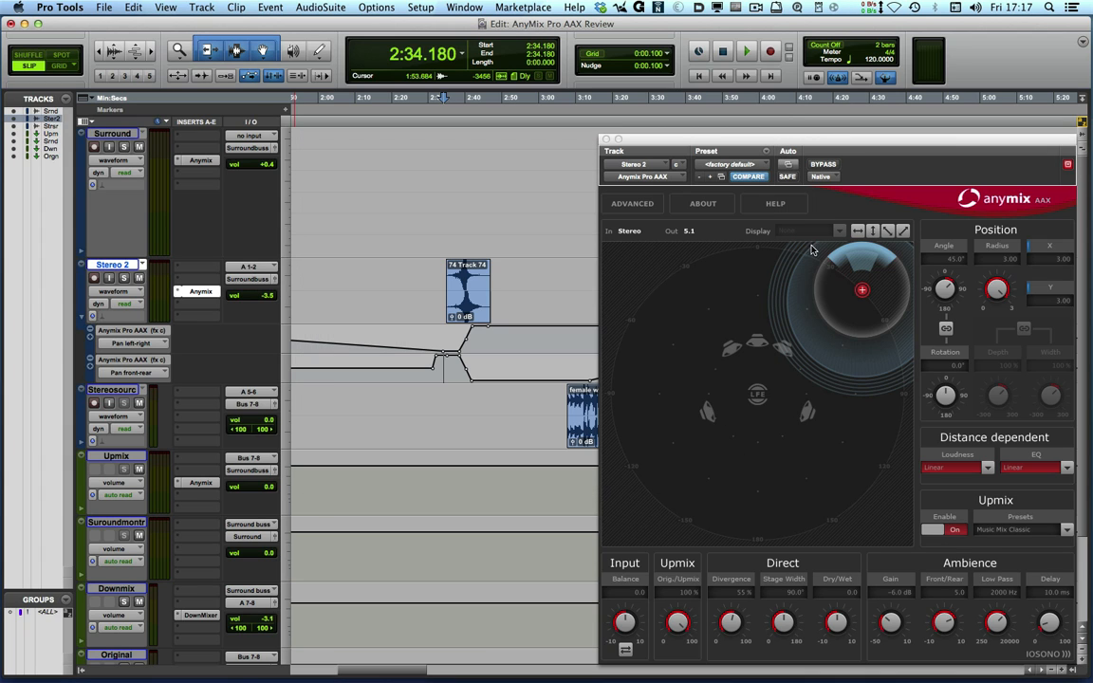
mouse_move(757, 266)
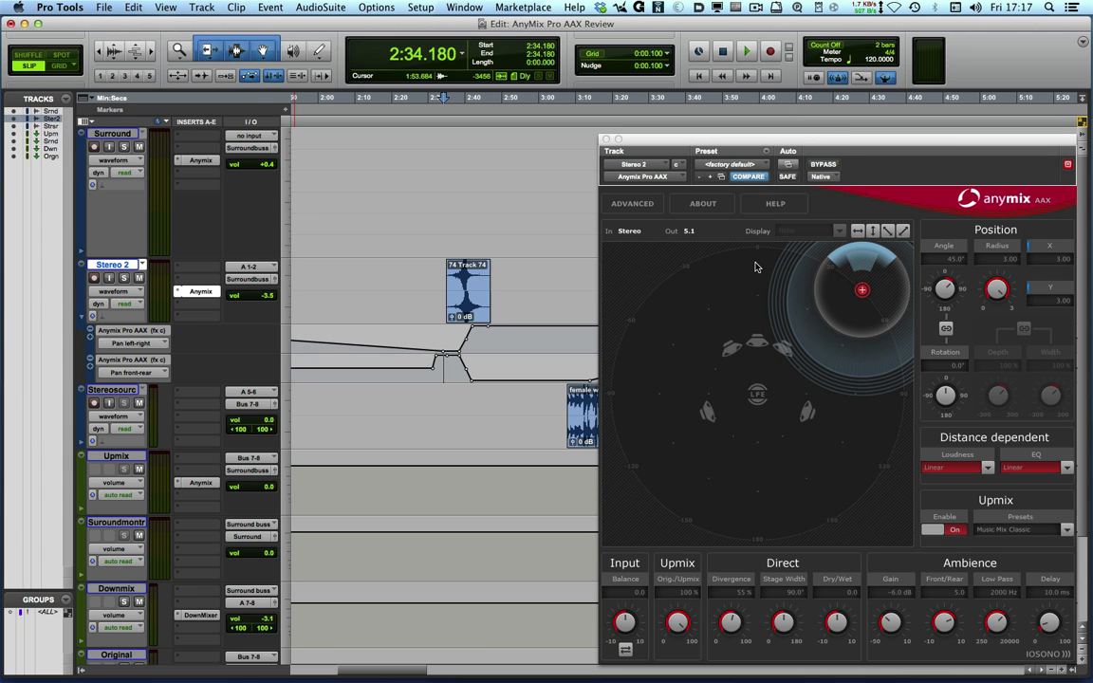
mouse_move(666, 278)
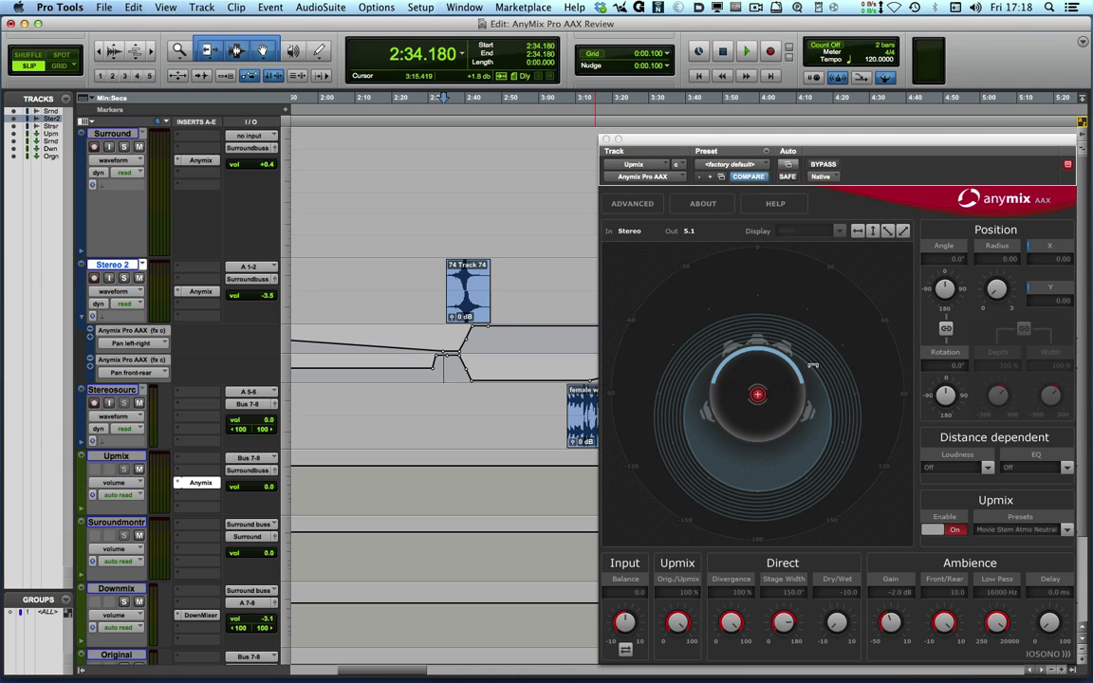
mouse_move(839, 408)
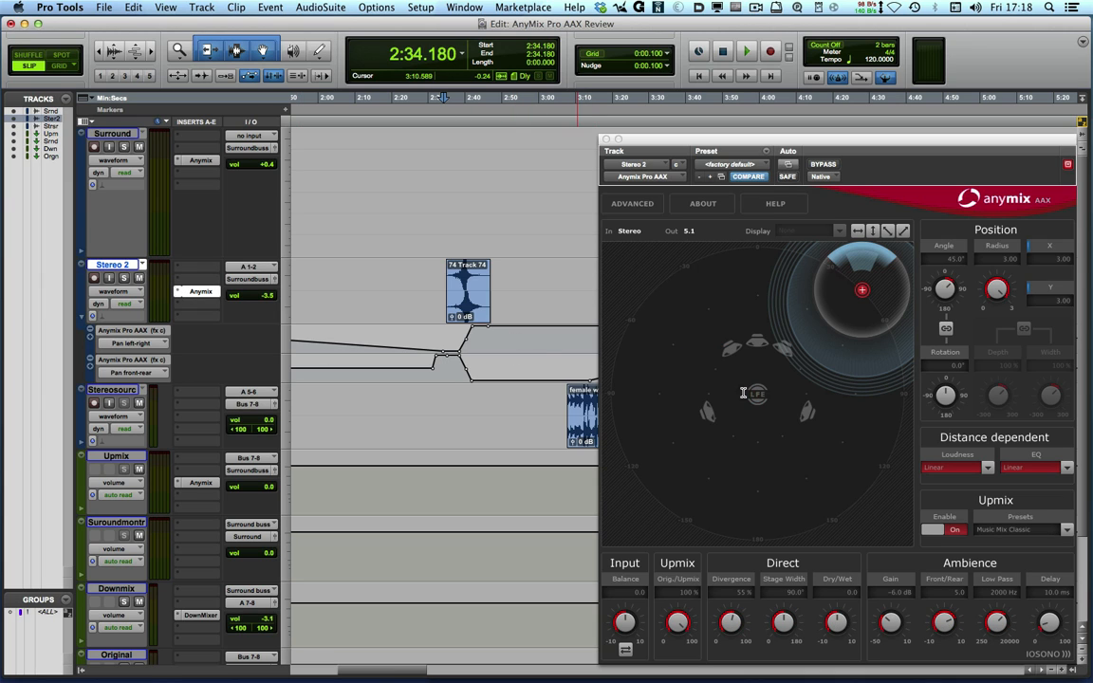
mouse_move(766, 423)
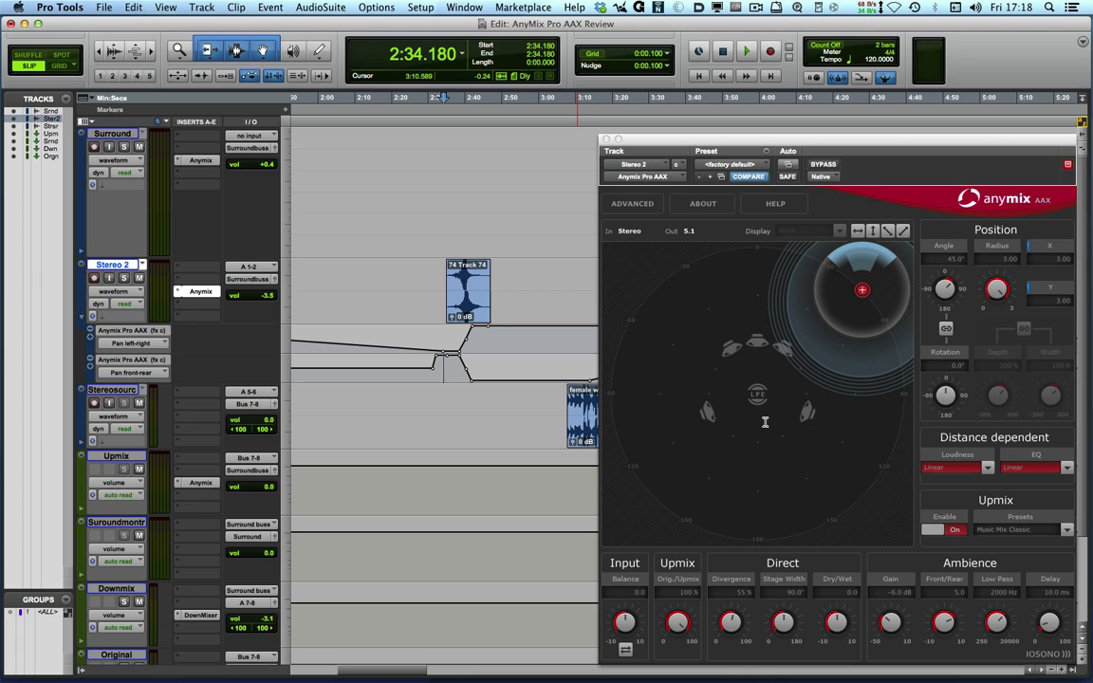
mouse_move(773, 381)
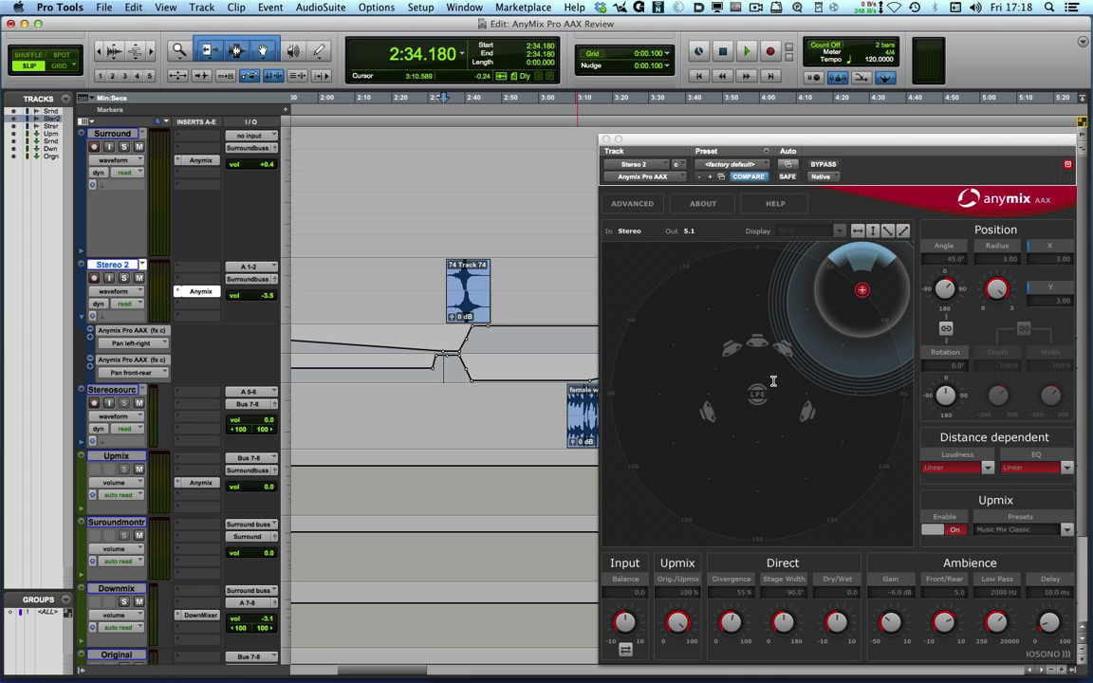
left_click(746, 50)
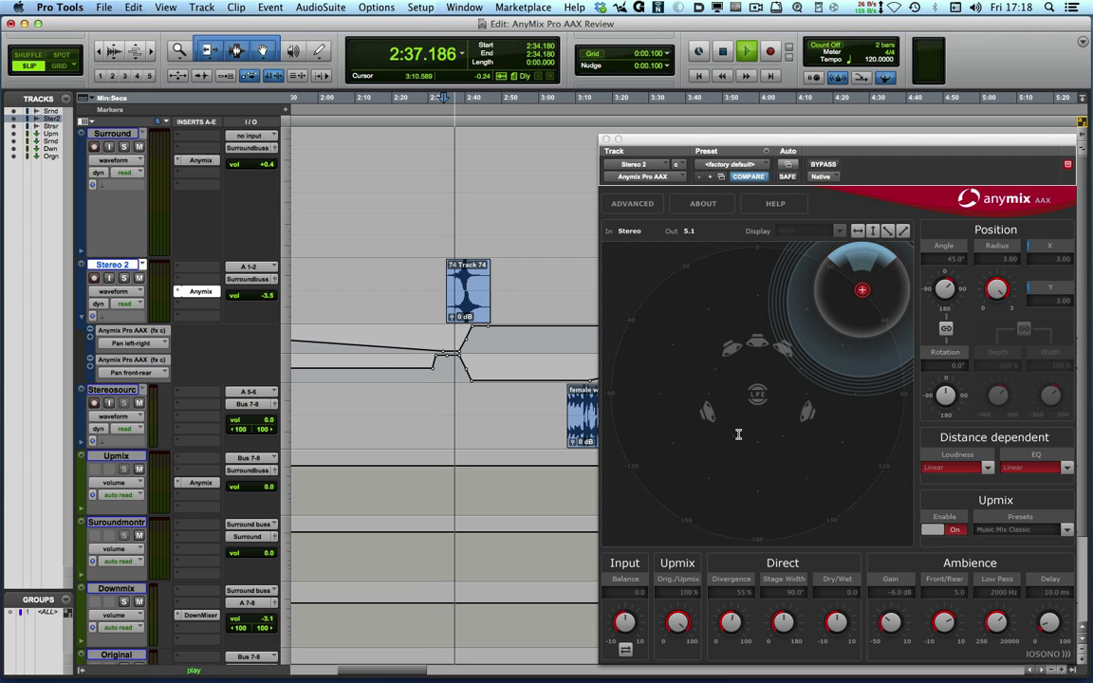
left_click_drag(862, 290, 842, 317)
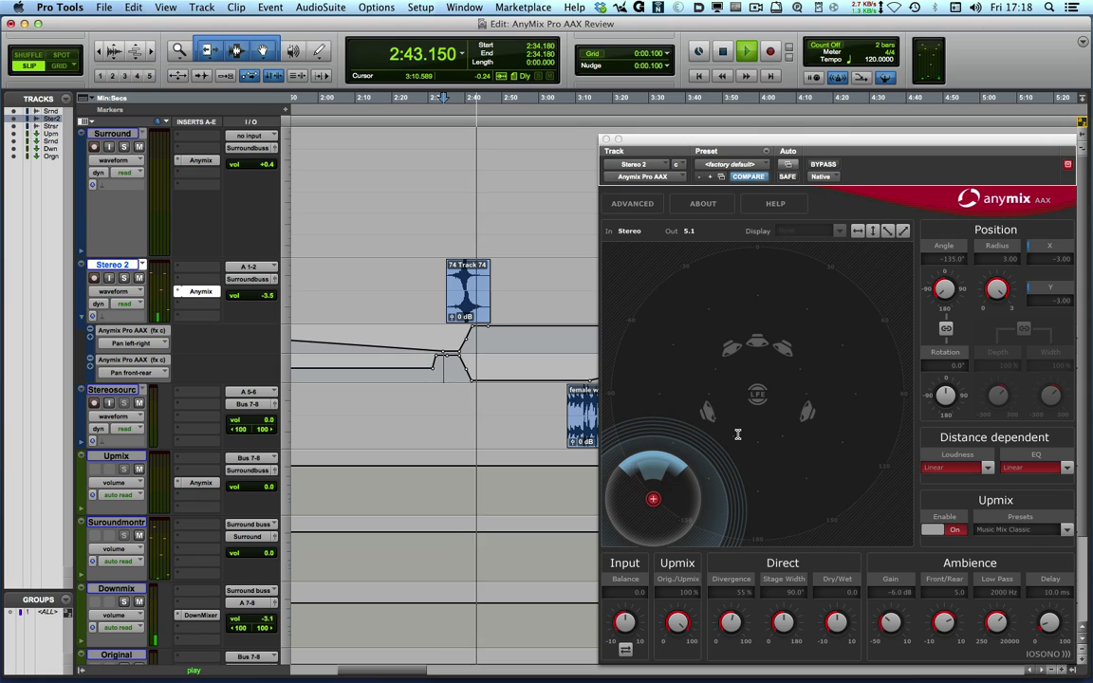
left_click_drag(653, 498, 861, 289)
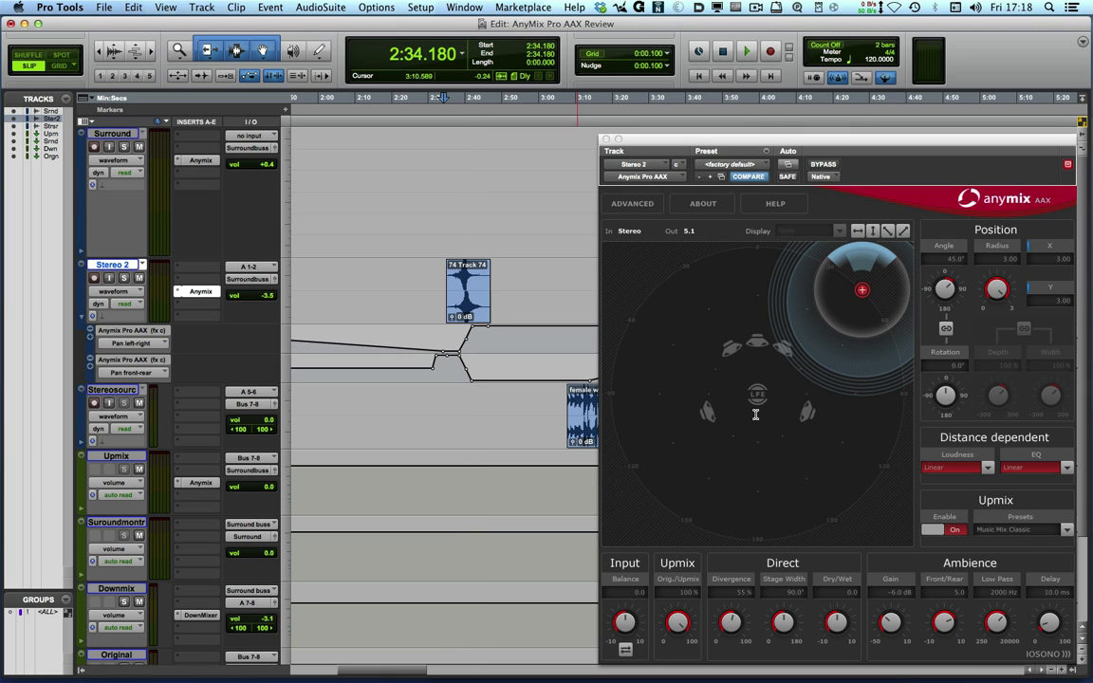